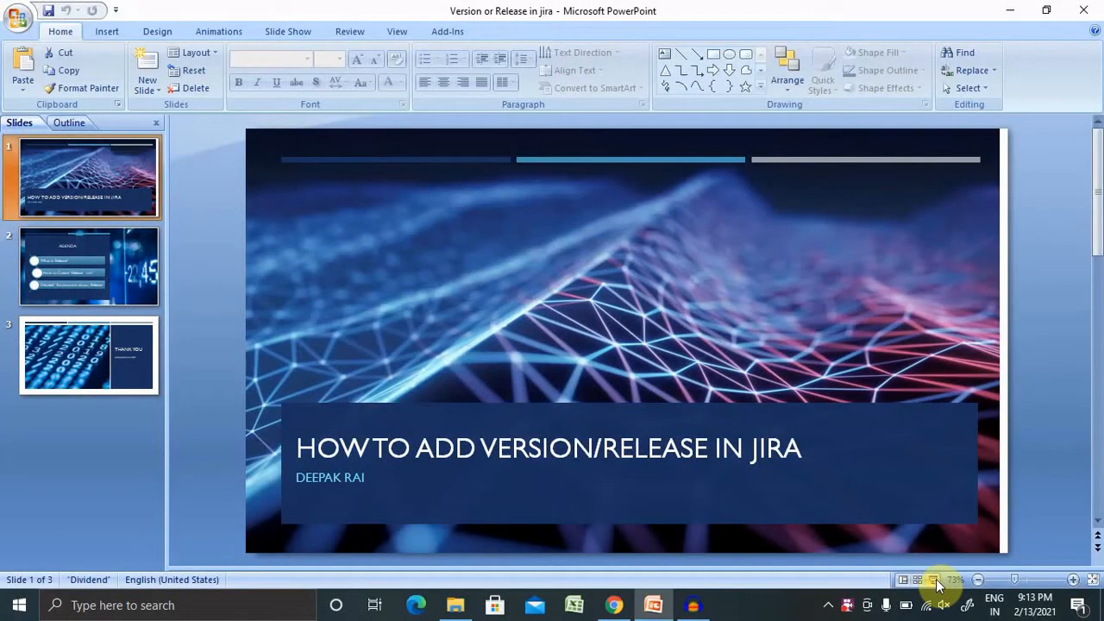
Show slide 2, the agenda of release topics, in the PowerPoint deck
{"action": "left_click", "coordinate": [88, 266]}
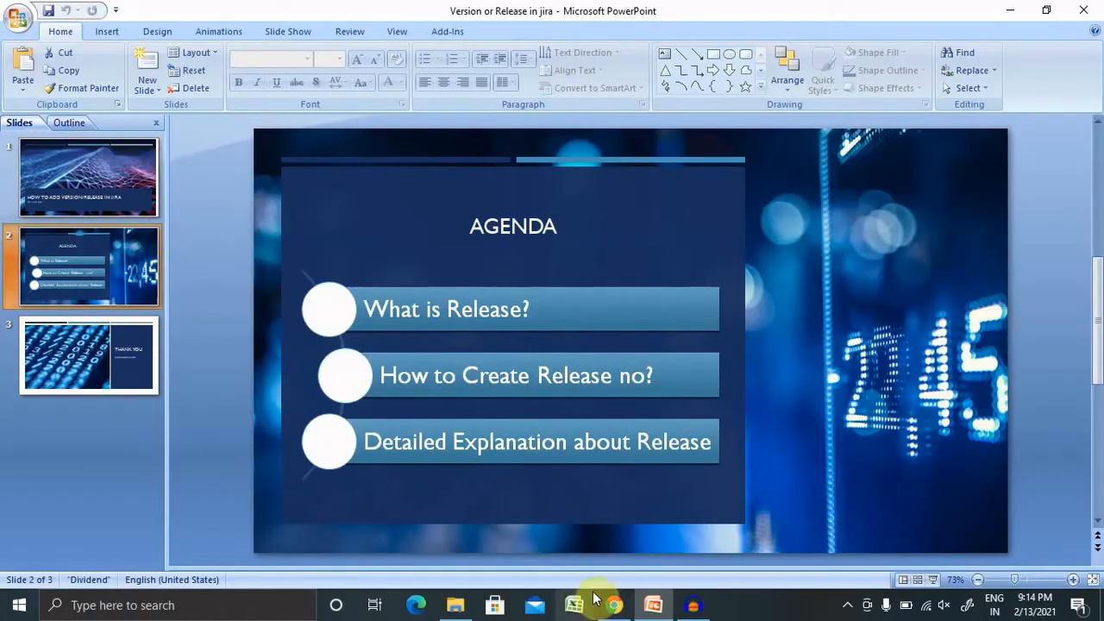
Switch to Chrome and open the Jira Demo Project 2 board from Jira Software's projects
{"action": "left_click", "coordinate": [614, 603]}
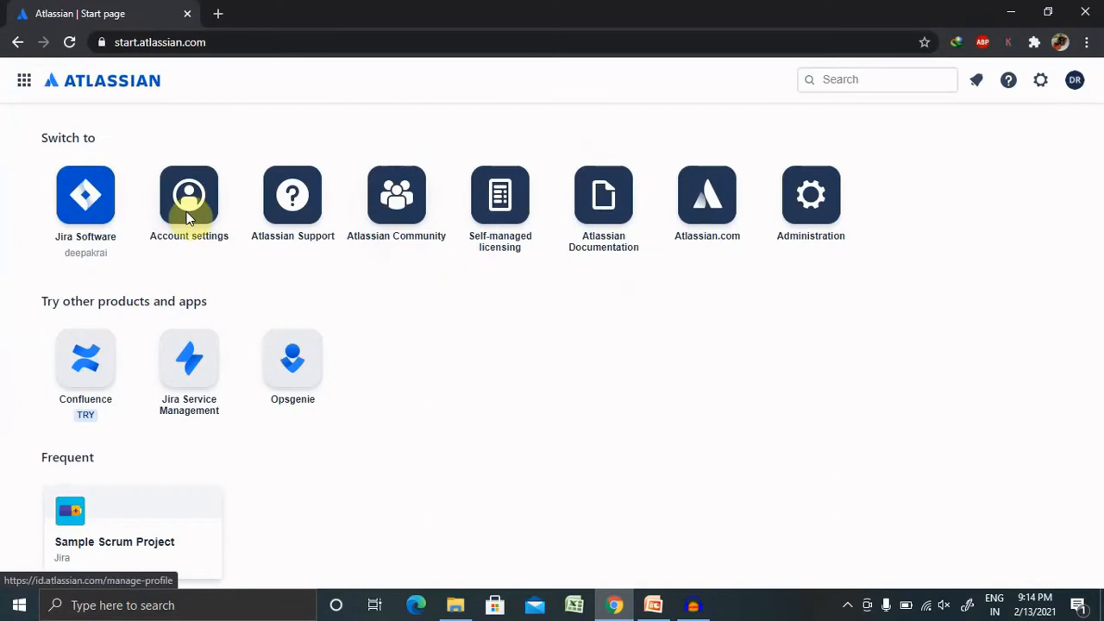
{"action": "left_click", "coordinate": [86, 193]}
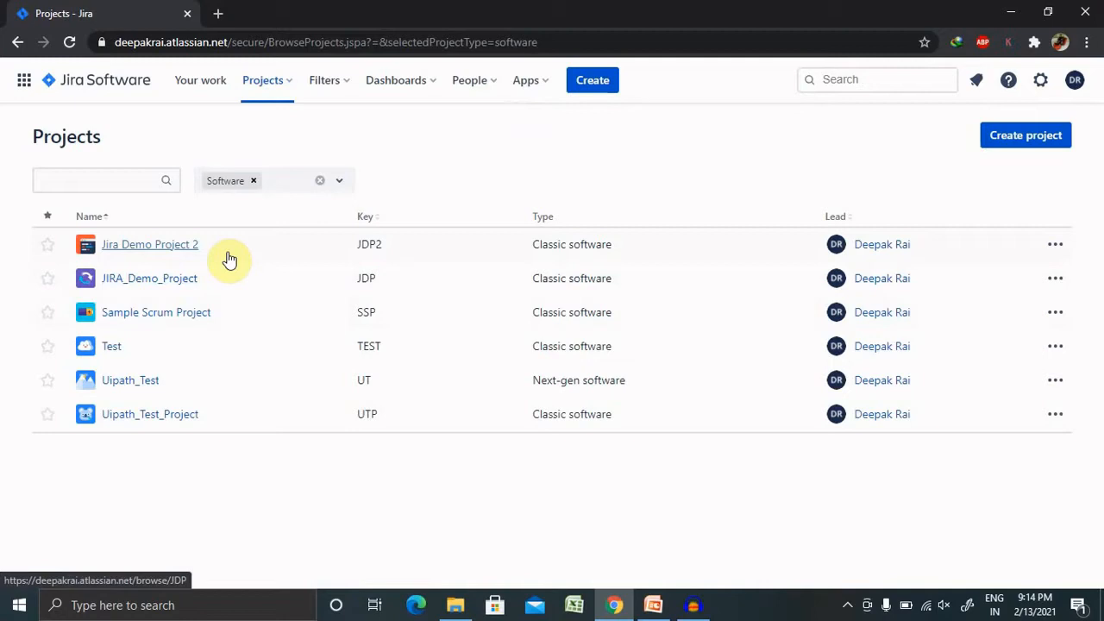
{"action": "mouse_move", "coordinate": [132, 255]}
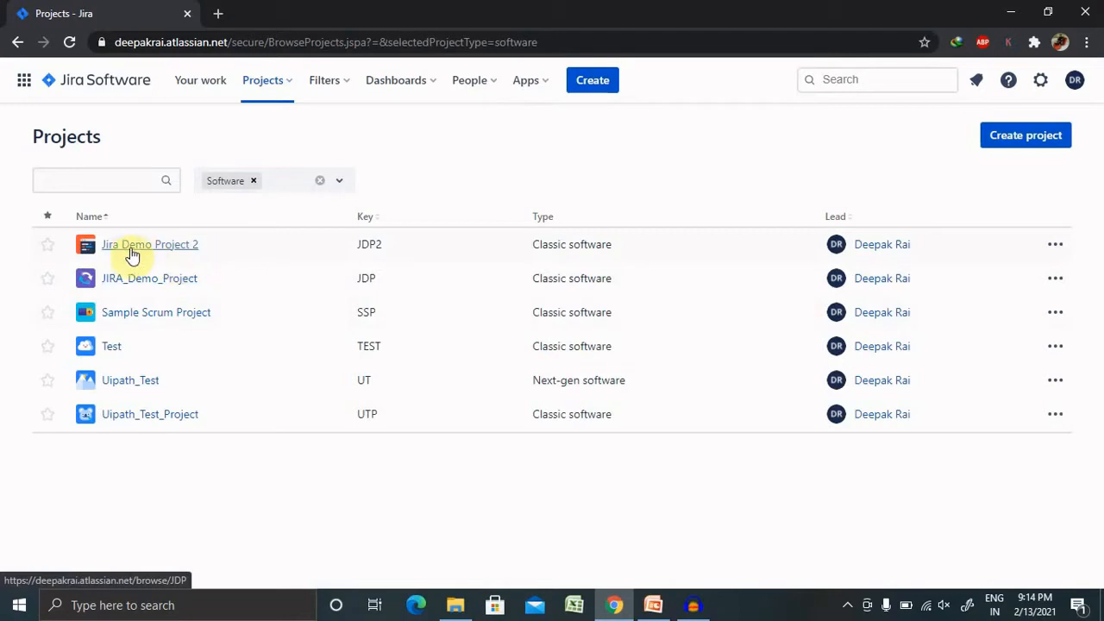
{"action": "left_click", "coordinate": [148, 245]}
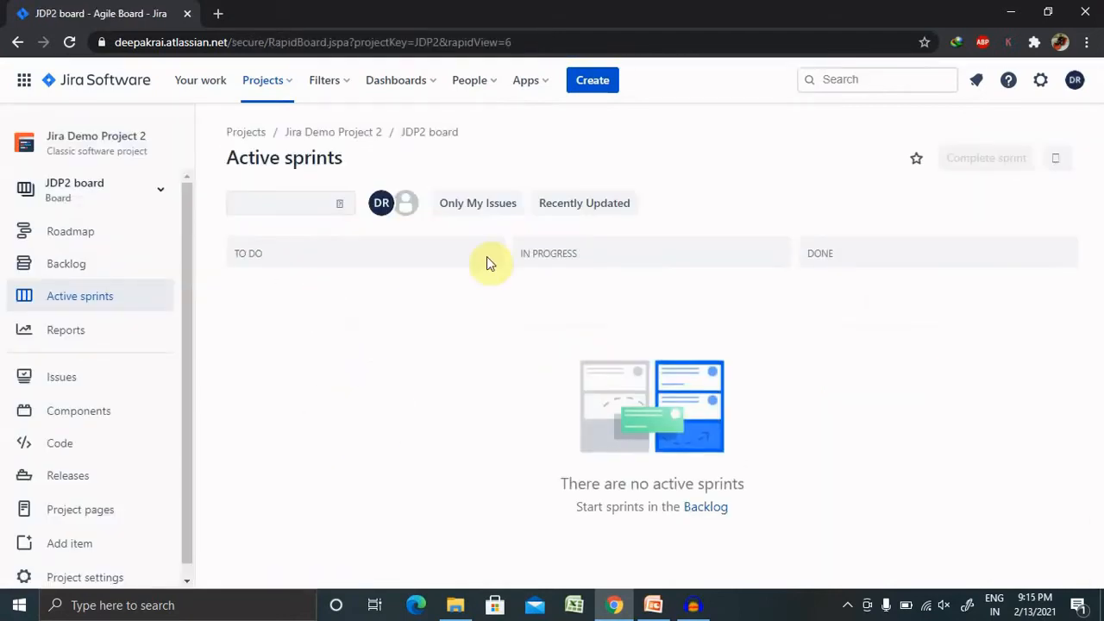
{"action": "mouse_move", "coordinate": [223, 406]}
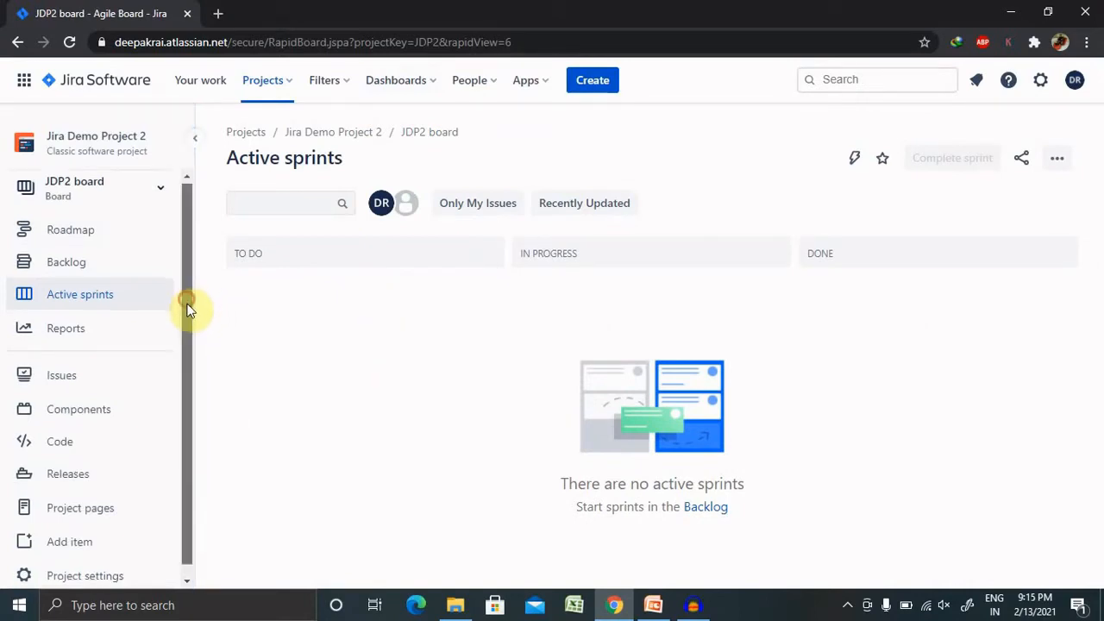
Go to the project's Releases page, which lists no versions yet
{"action": "left_click", "coordinate": [68, 472]}
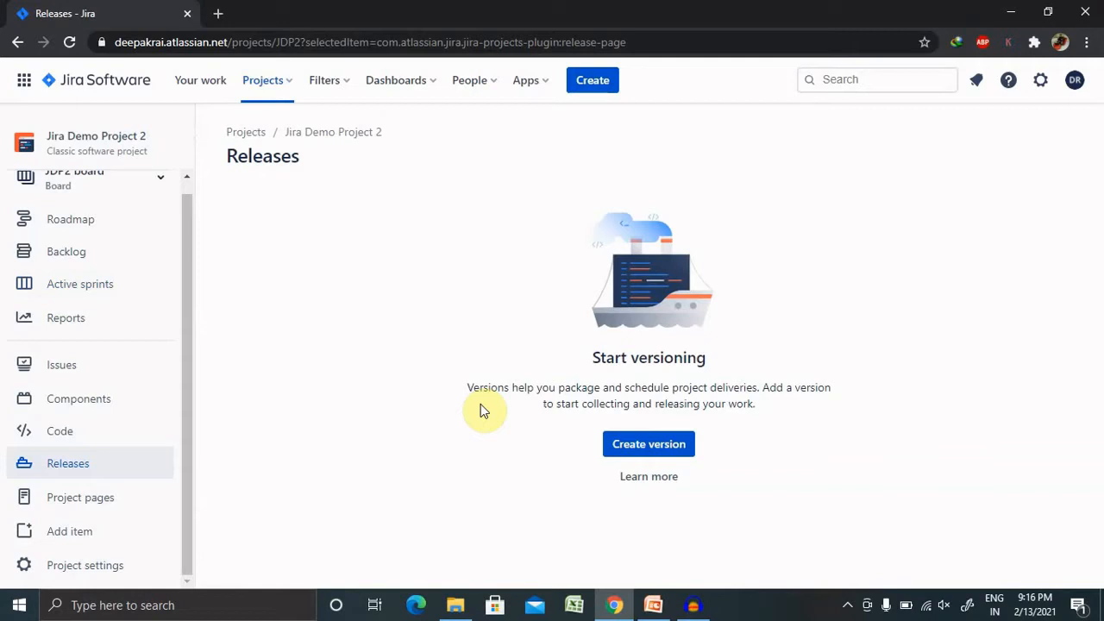
{"action": "mouse_move", "coordinate": [578, 354]}
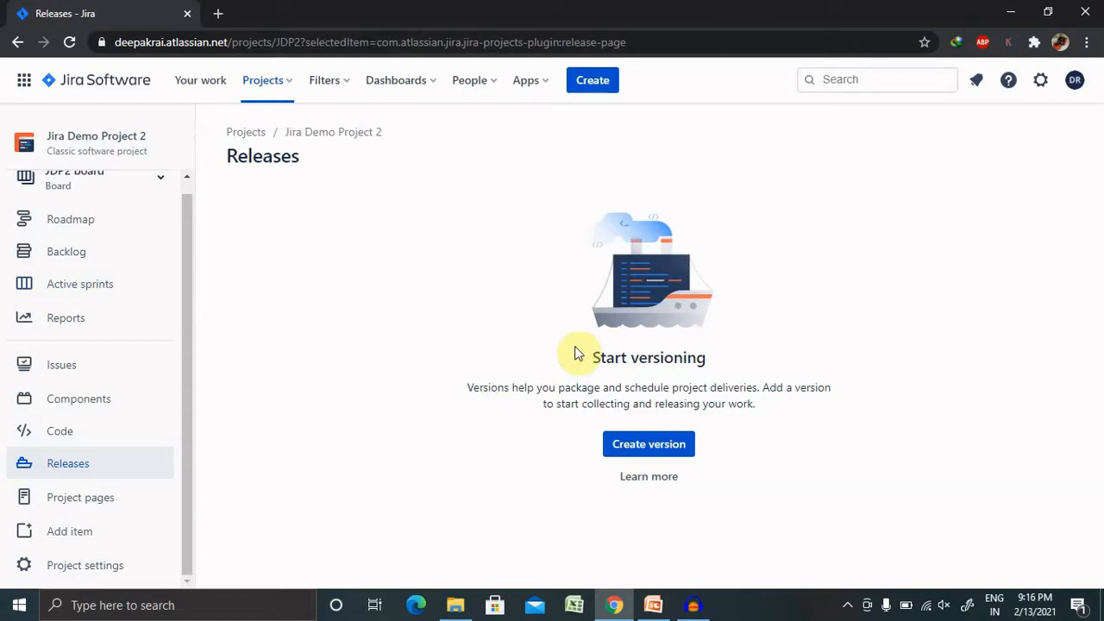
{"action": "mouse_move", "coordinate": [141, 528]}
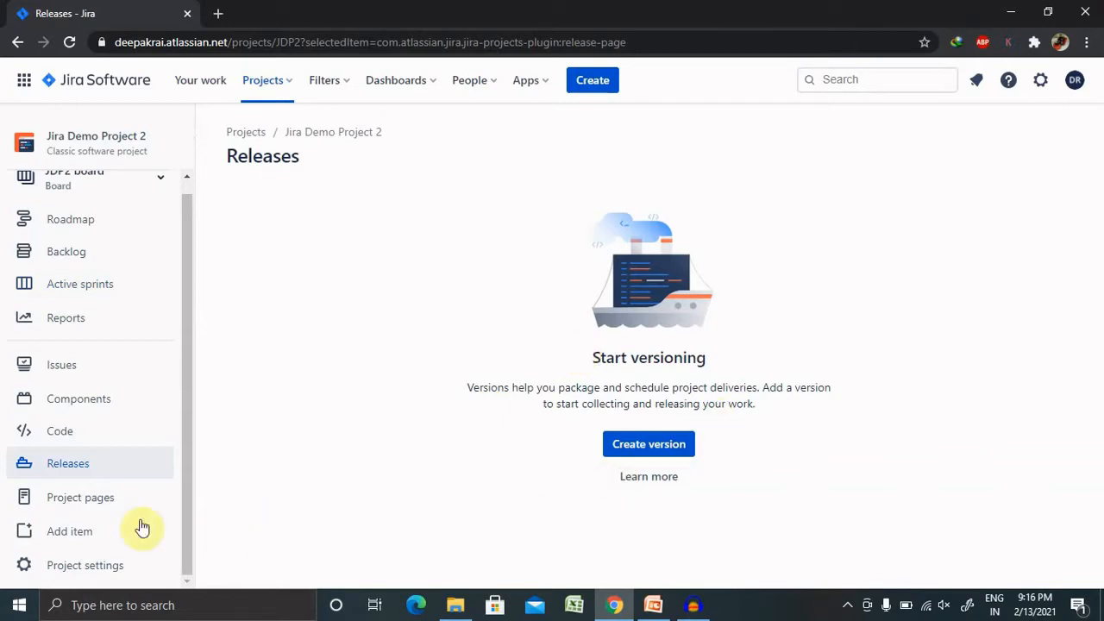
{"action": "mouse_move", "coordinate": [181, 199]}
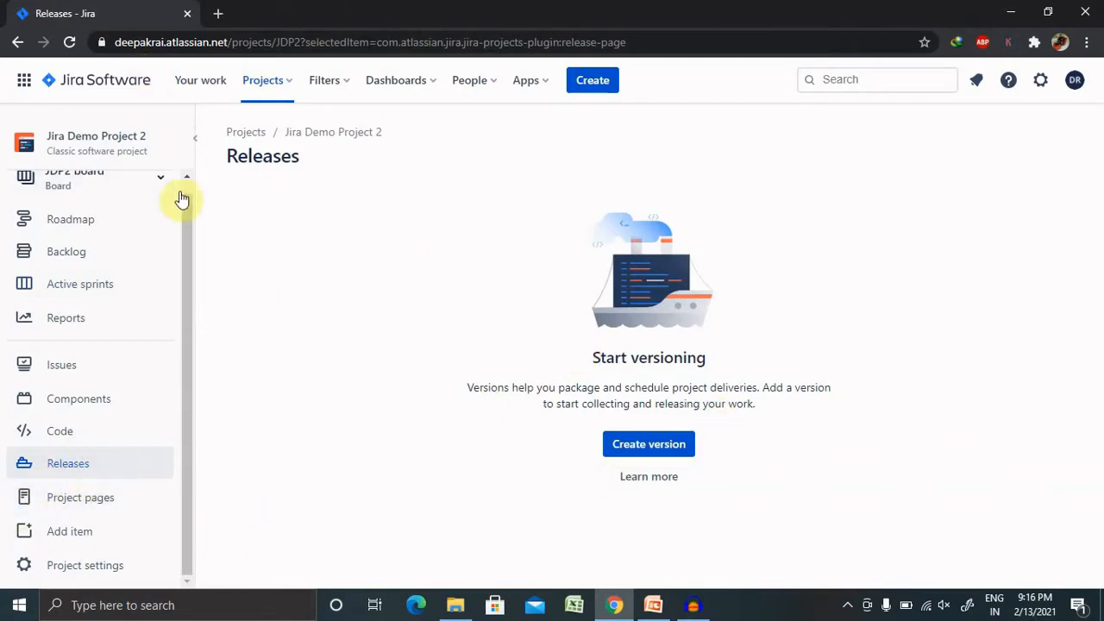
{"action": "mouse_move", "coordinate": [583, 369]}
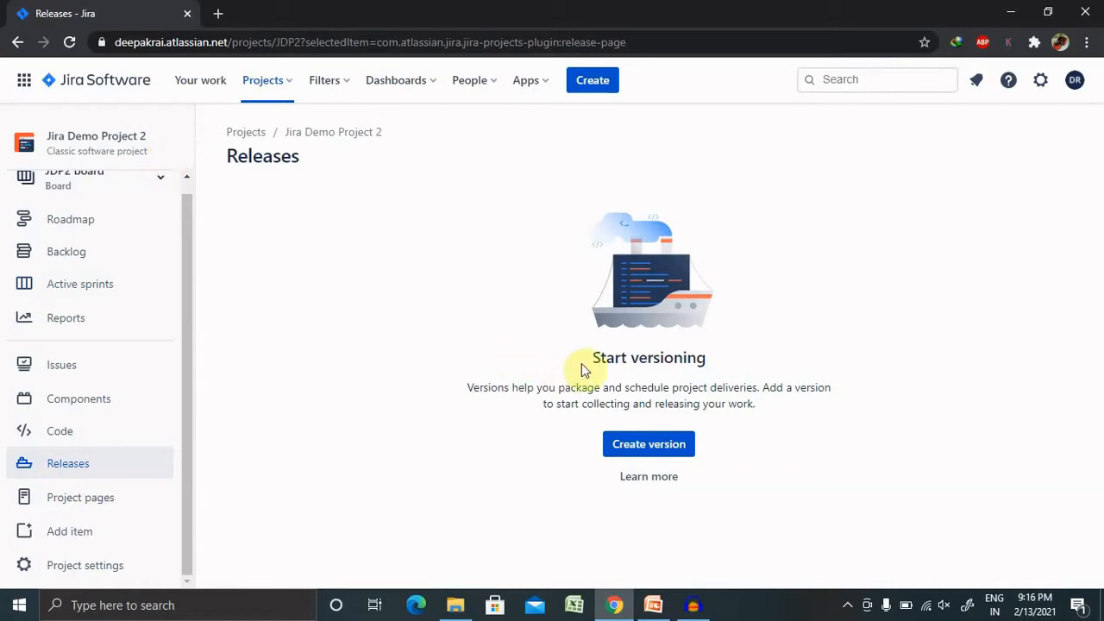
Start a new version named V1.0 with start date 2/13/2021 and release date 2/16/2021
{"action": "left_click", "coordinate": [649, 443]}
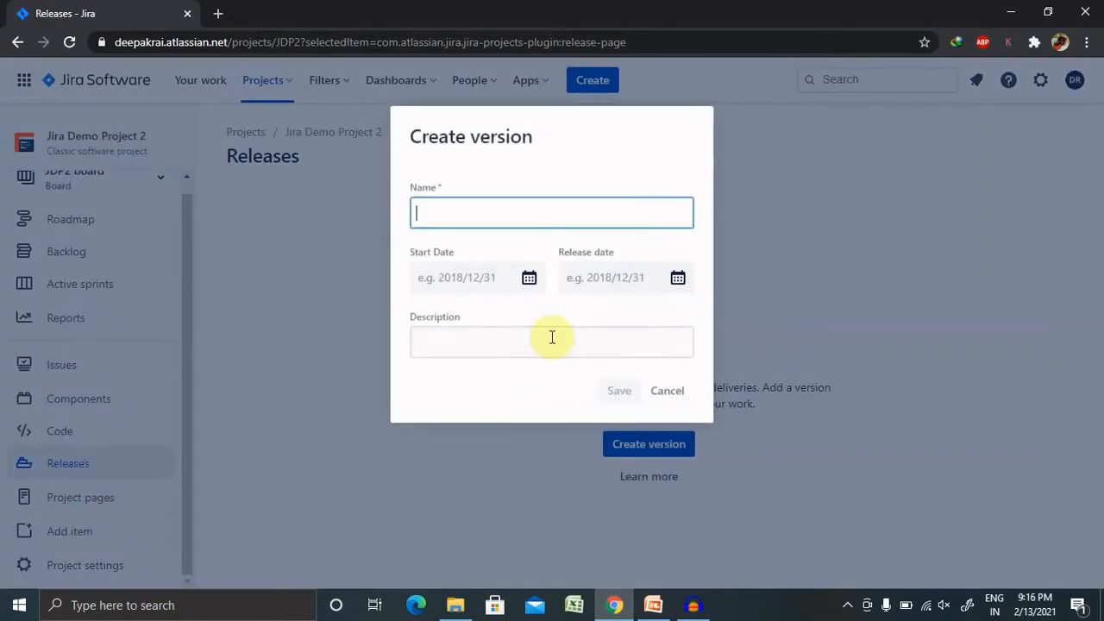
{"action": "mouse_move", "coordinate": [499, 207]}
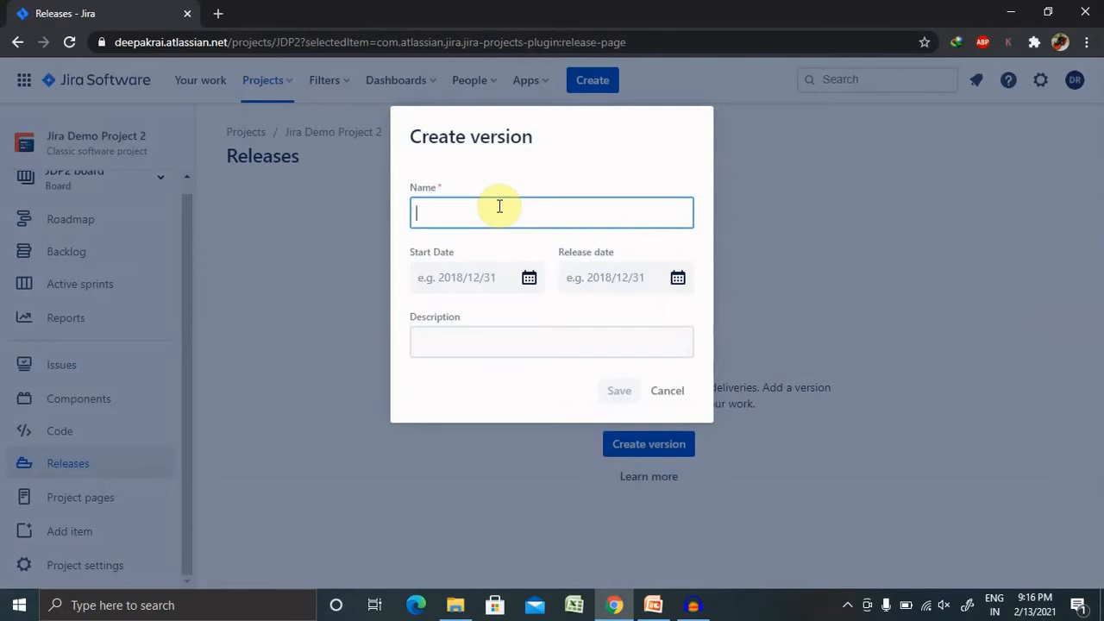
{"action": "type", "text": "V"}
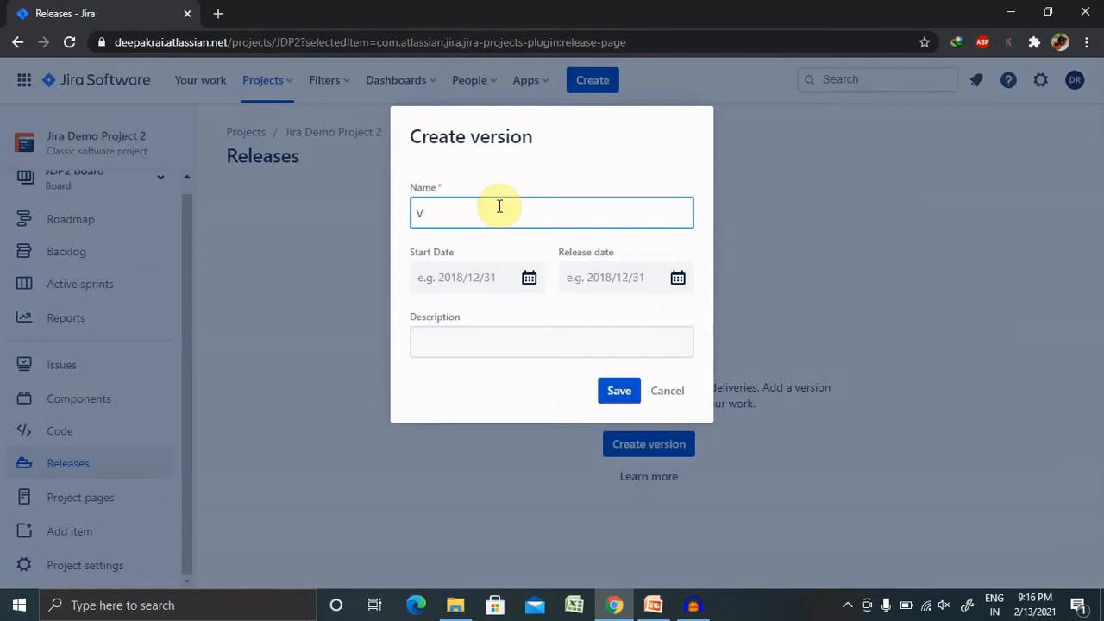
{"action": "type", "text": "1.0"}
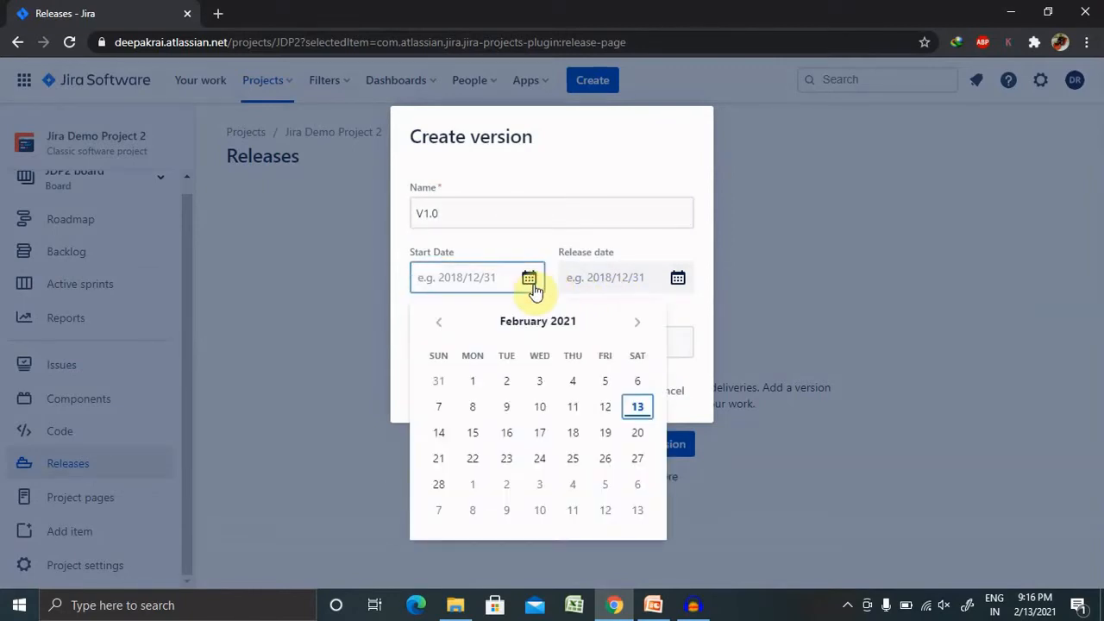
{"action": "mouse_move", "coordinate": [573, 420]}
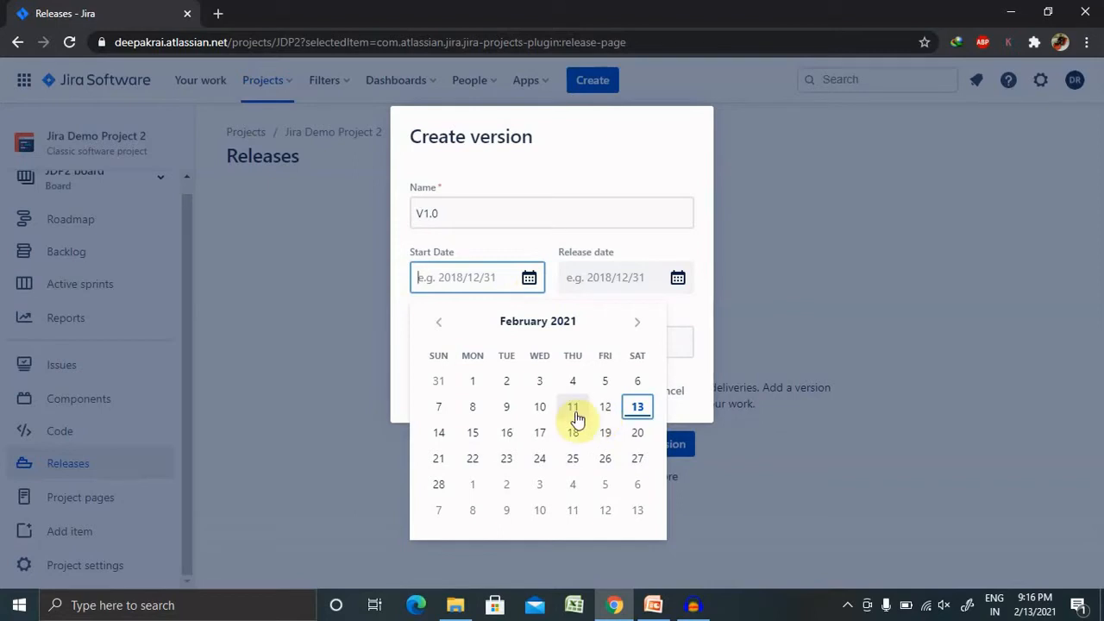
{"action": "left_click", "coordinate": [636, 407]}
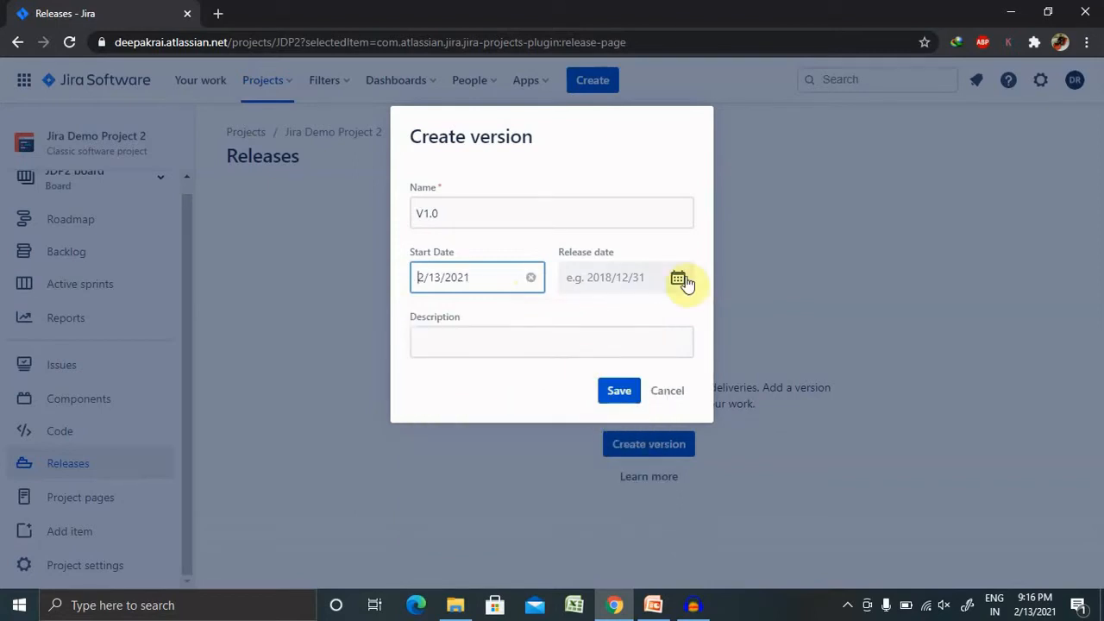
{"action": "left_click", "coordinate": [678, 276]}
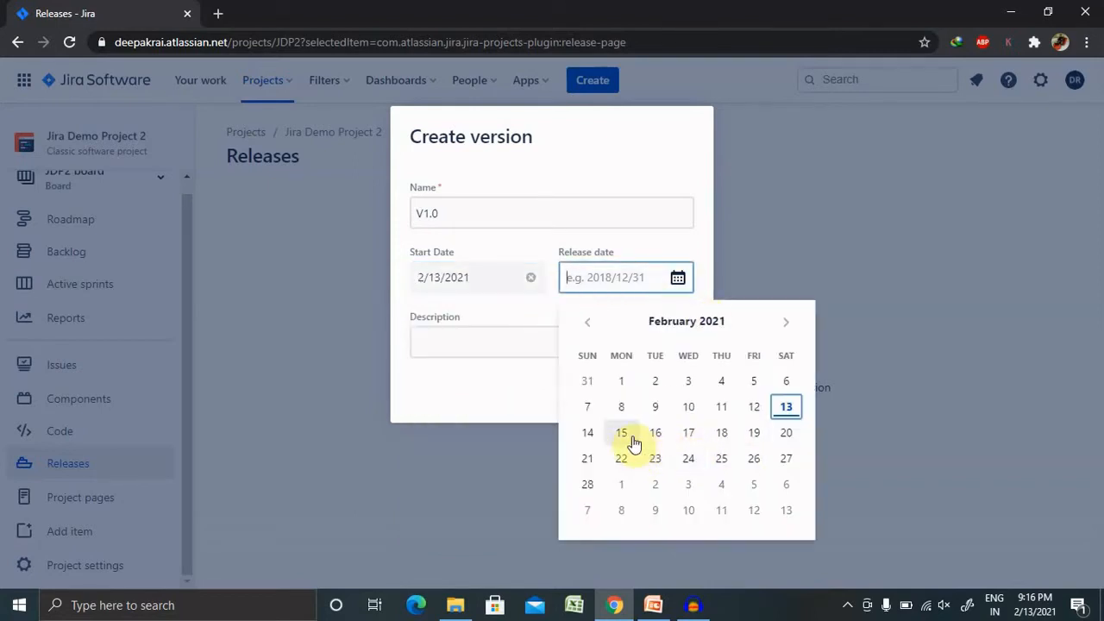
{"action": "left_click", "coordinate": [655, 431]}
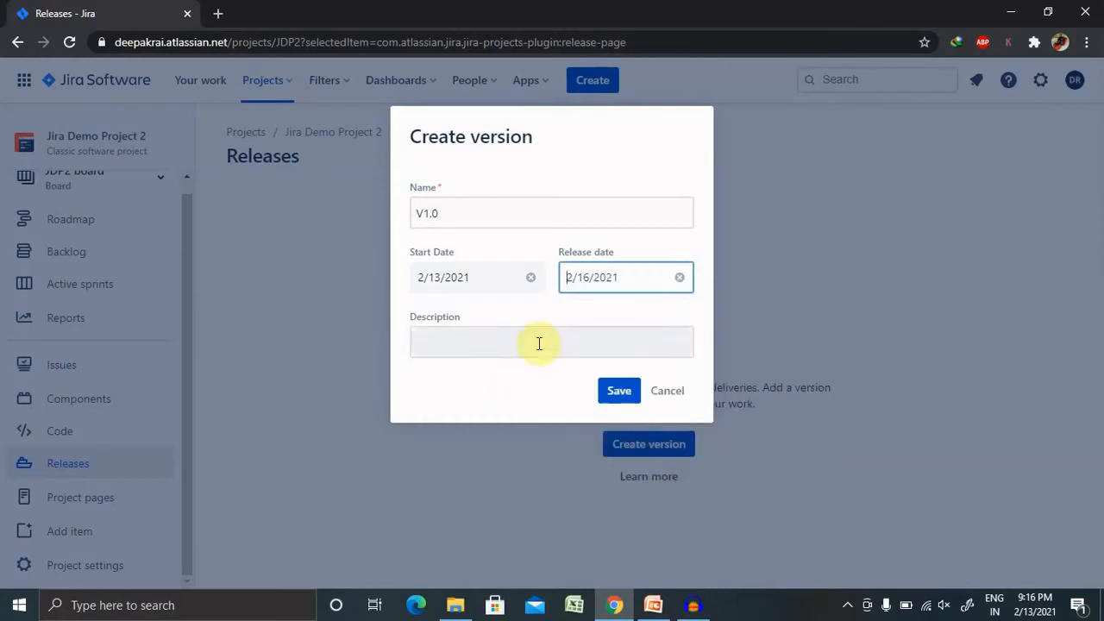
Describe V1.0 as 'This is new functionality 1' and save the version
{"action": "left_click", "coordinate": [552, 341]}
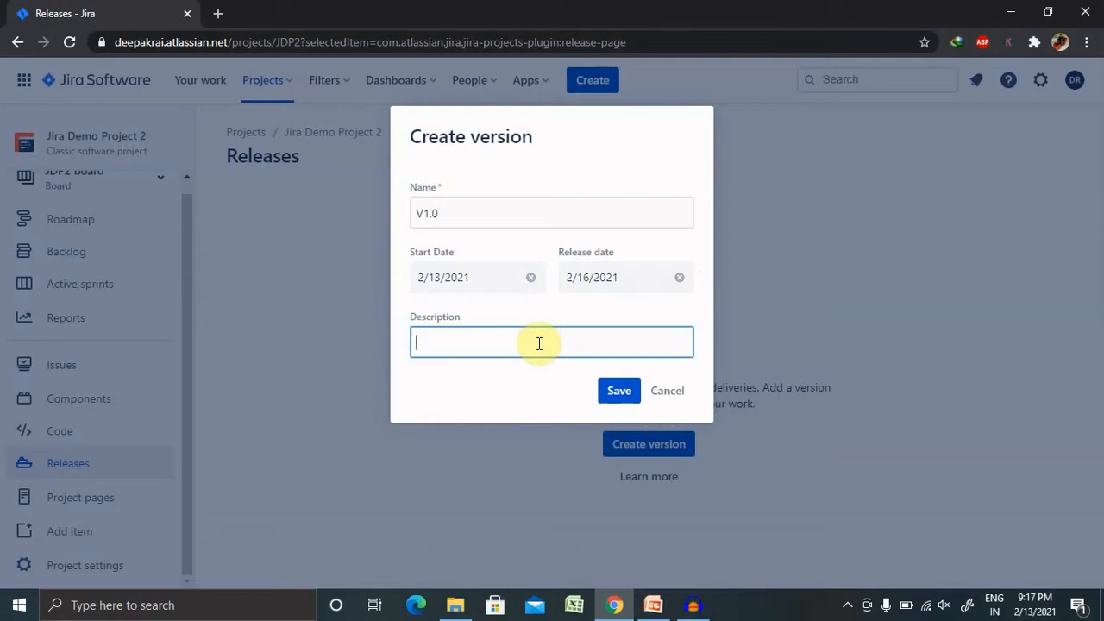
{"action": "type", "text": "This is"}
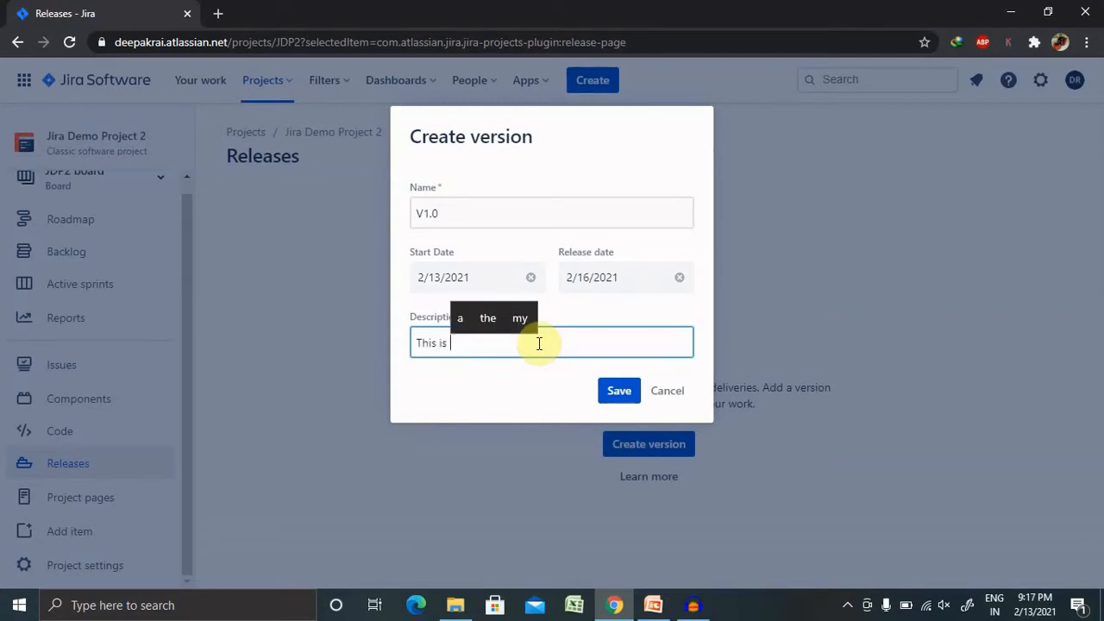
{"action": "type", "text": "new"}
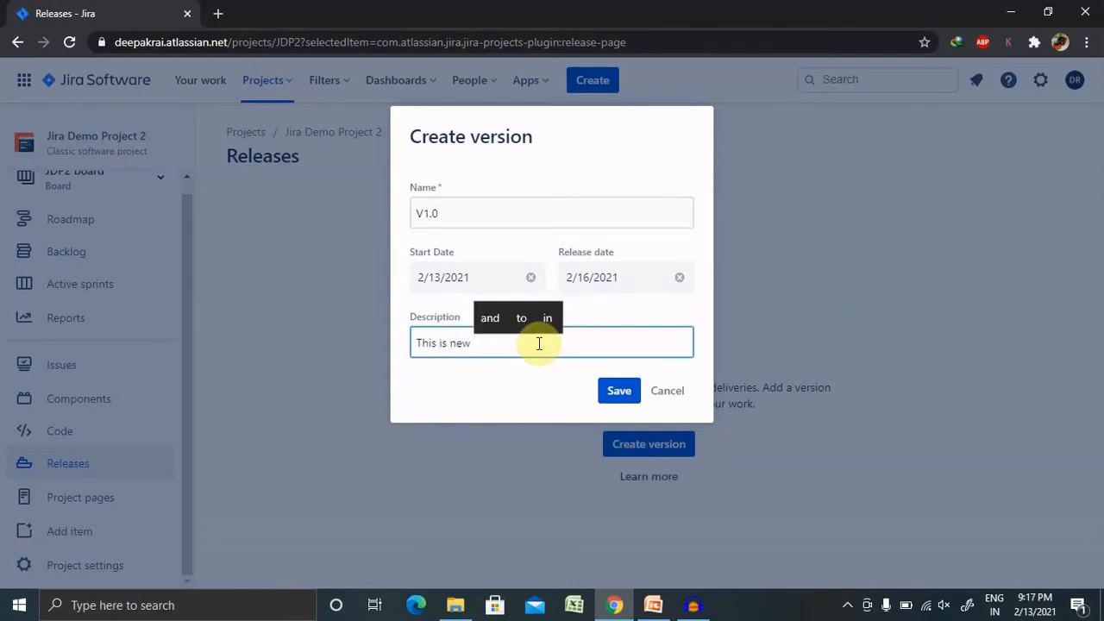
{"action": "type", "text": "functionality"}
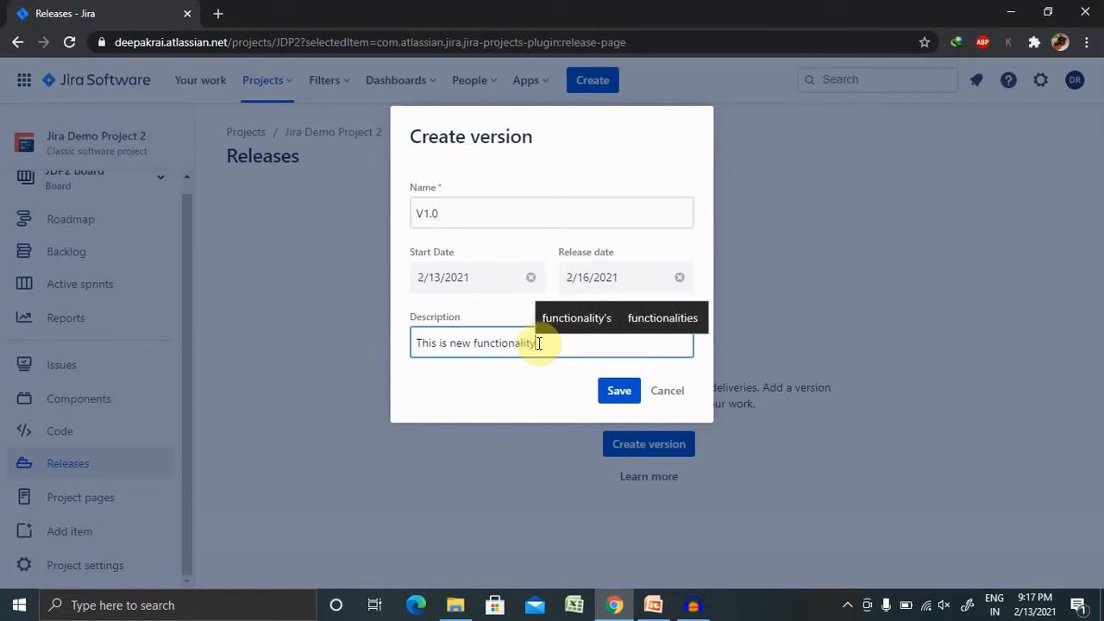
{"action": "type", "text": "1"}
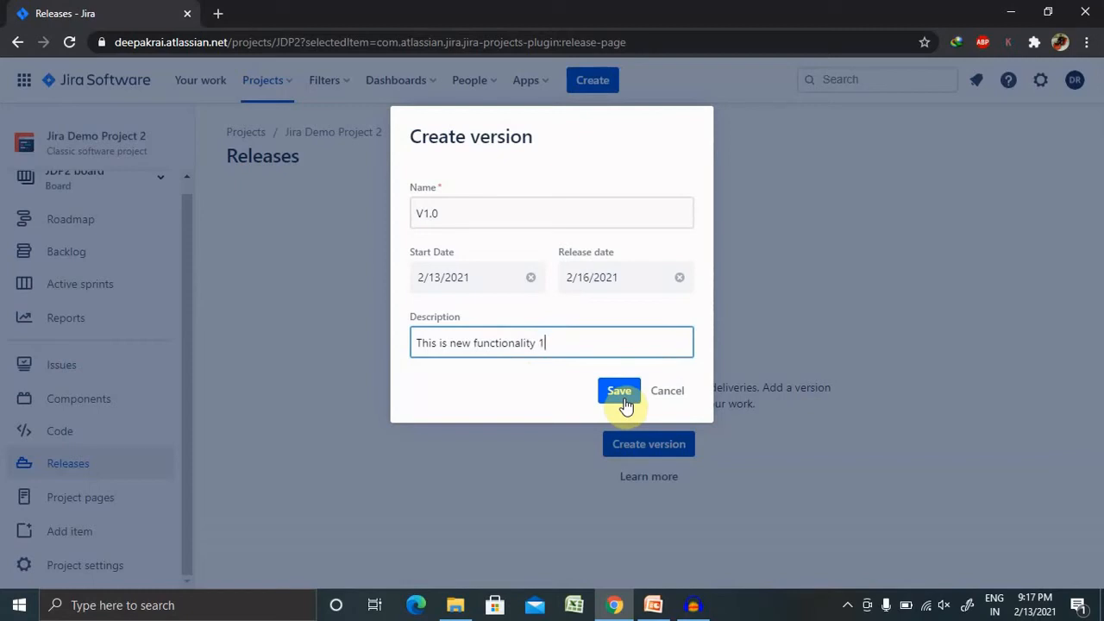
{"action": "left_click", "coordinate": [618, 390]}
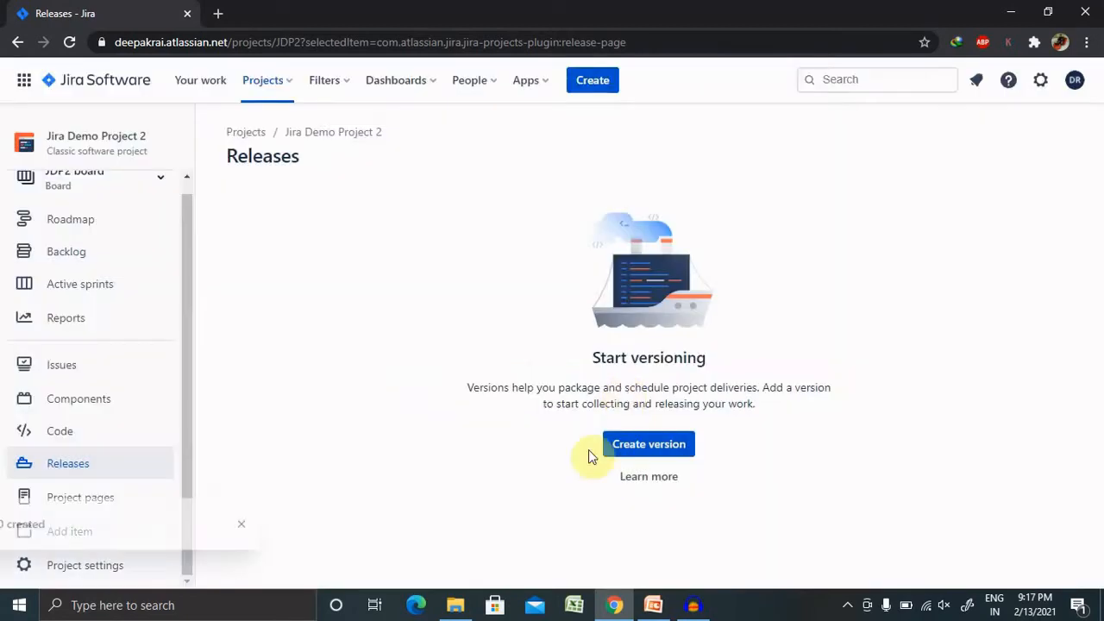
Start version V1.1 running from February 16 to February 19, 2021
{"action": "left_click", "coordinate": [649, 443]}
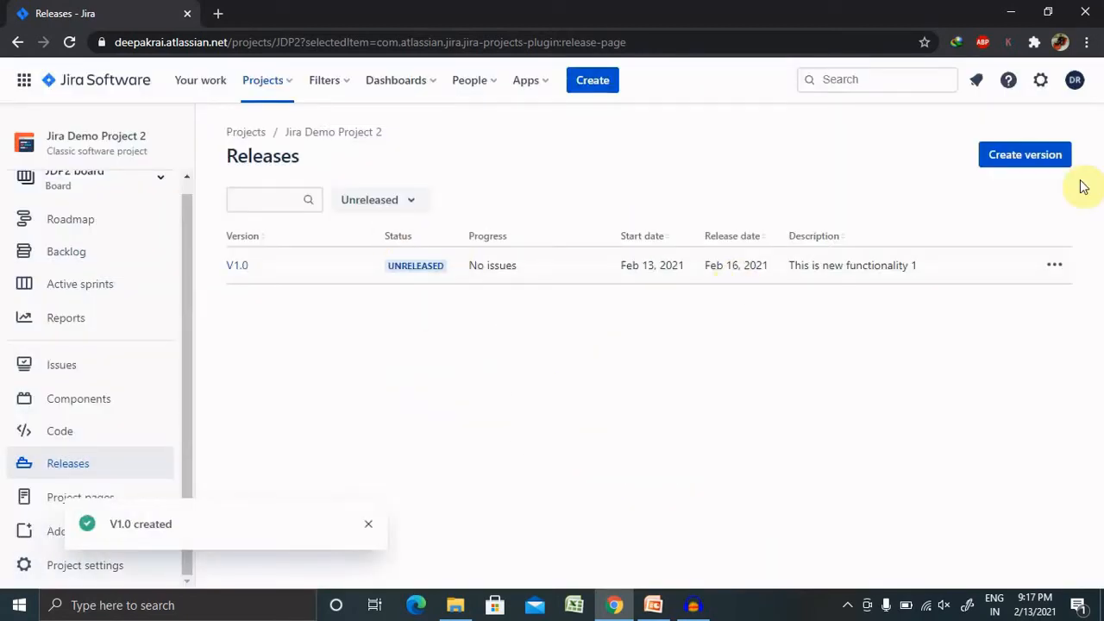
{"action": "left_click", "coordinate": [1025, 156]}
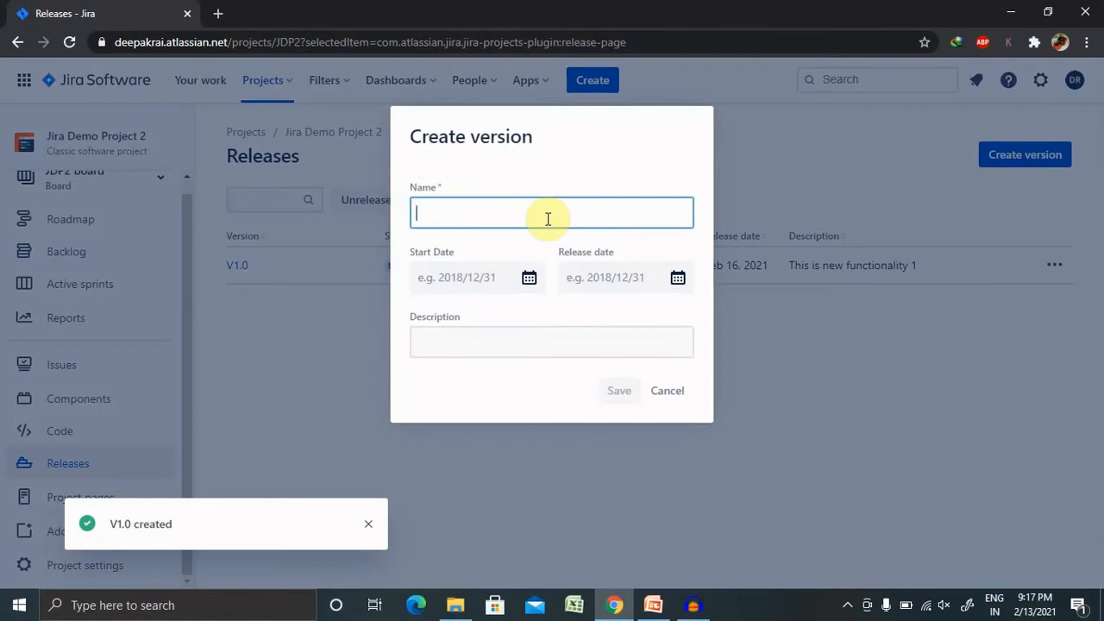
{"action": "type", "text": "V1"}
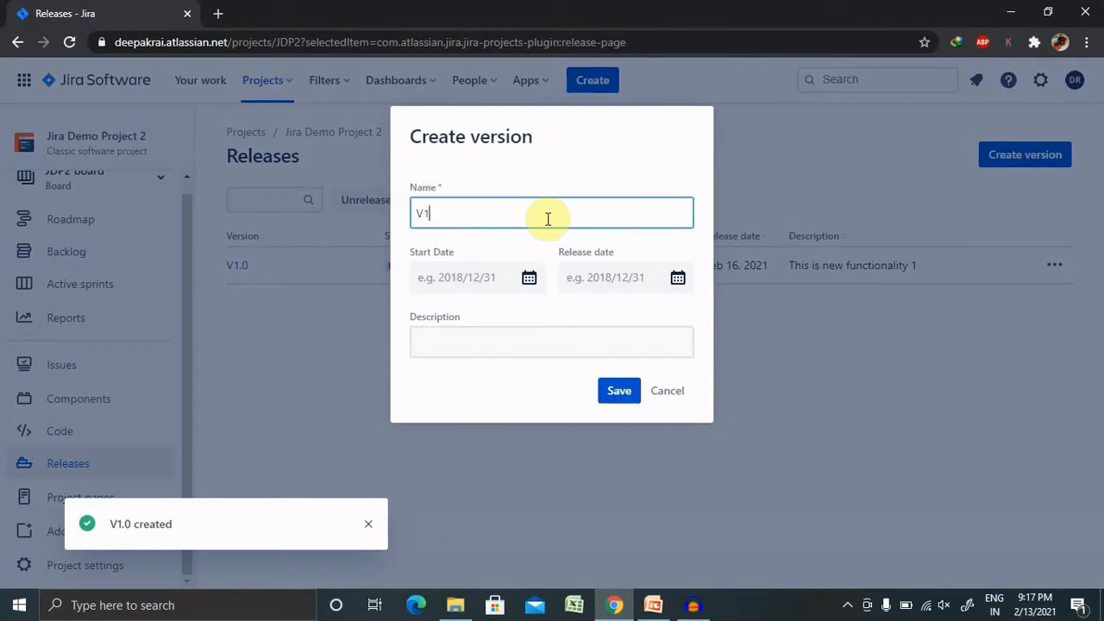
{"action": "left_click", "coordinate": [528, 276]}
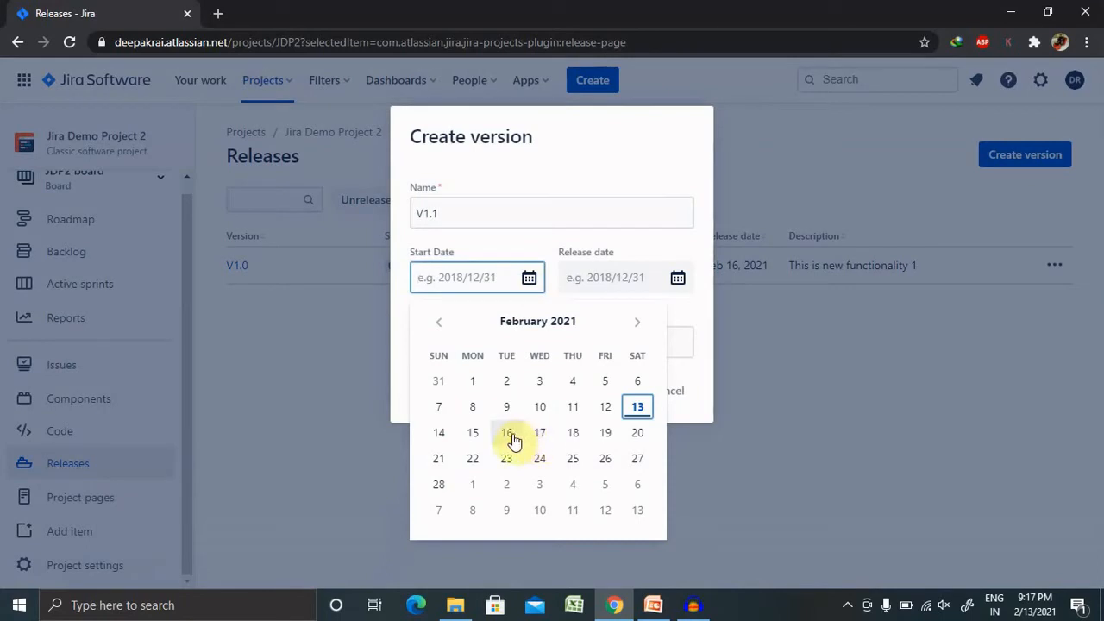
{"action": "left_click", "coordinate": [507, 431]}
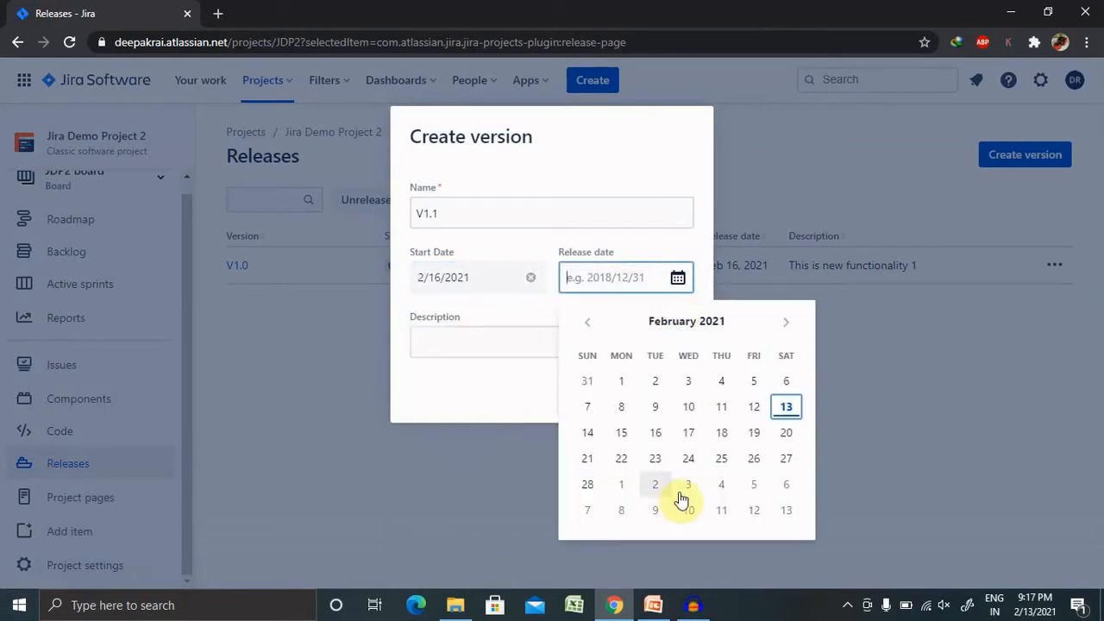
{"action": "left_click", "coordinate": [753, 431]}
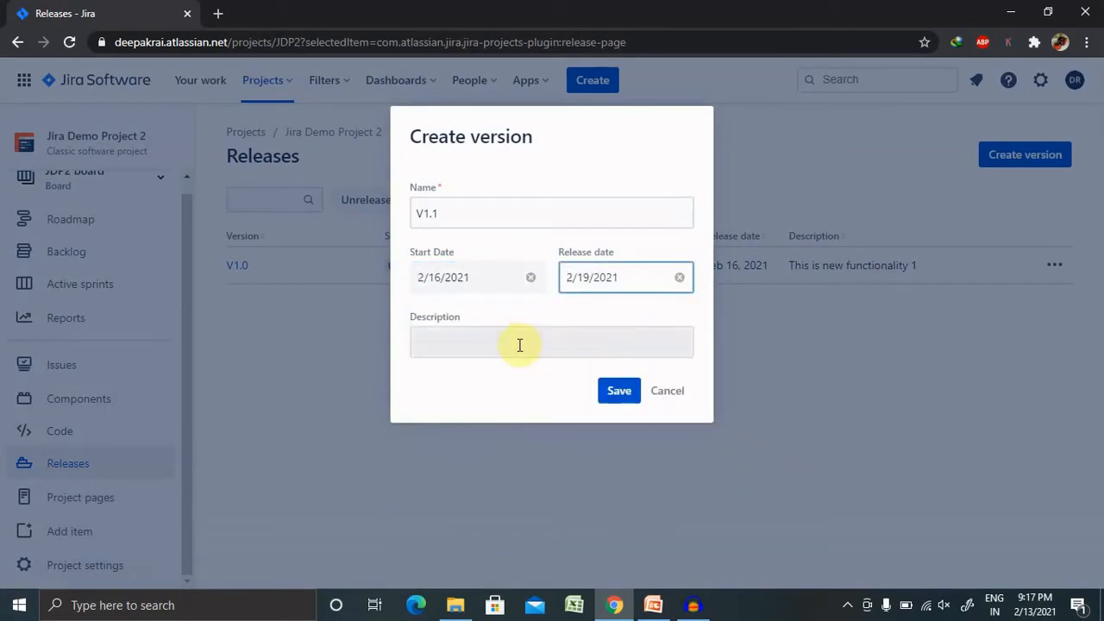
Describe V1.1 as 'Functionality 2', save it, and show V1.0's actions menu
{"action": "left_click", "coordinate": [552, 341]}
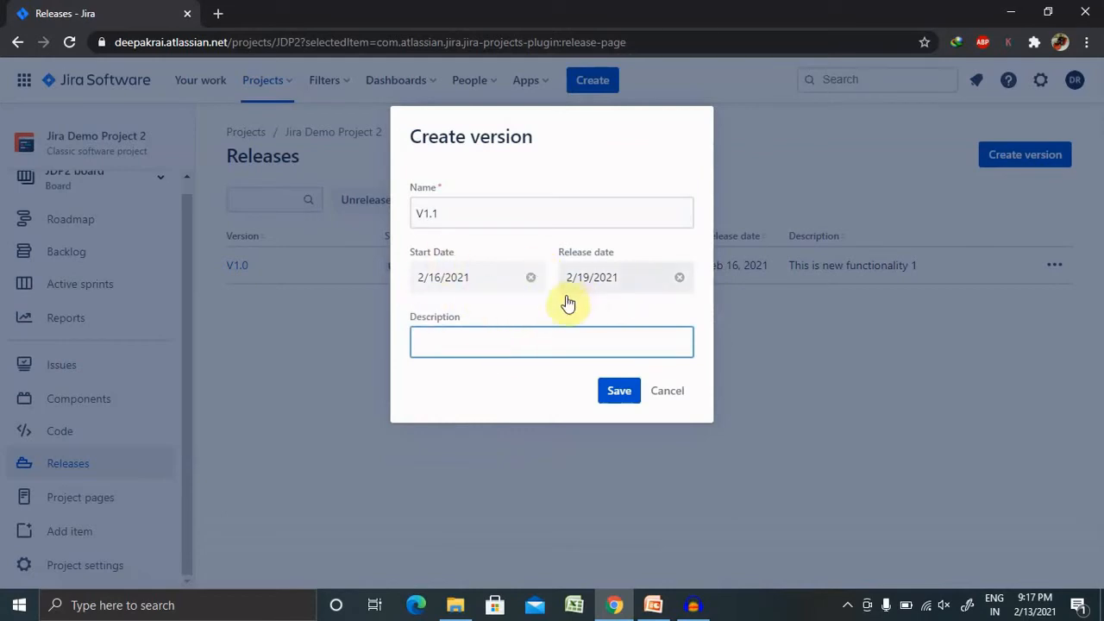
{"action": "mouse_move", "coordinate": [466, 300]}
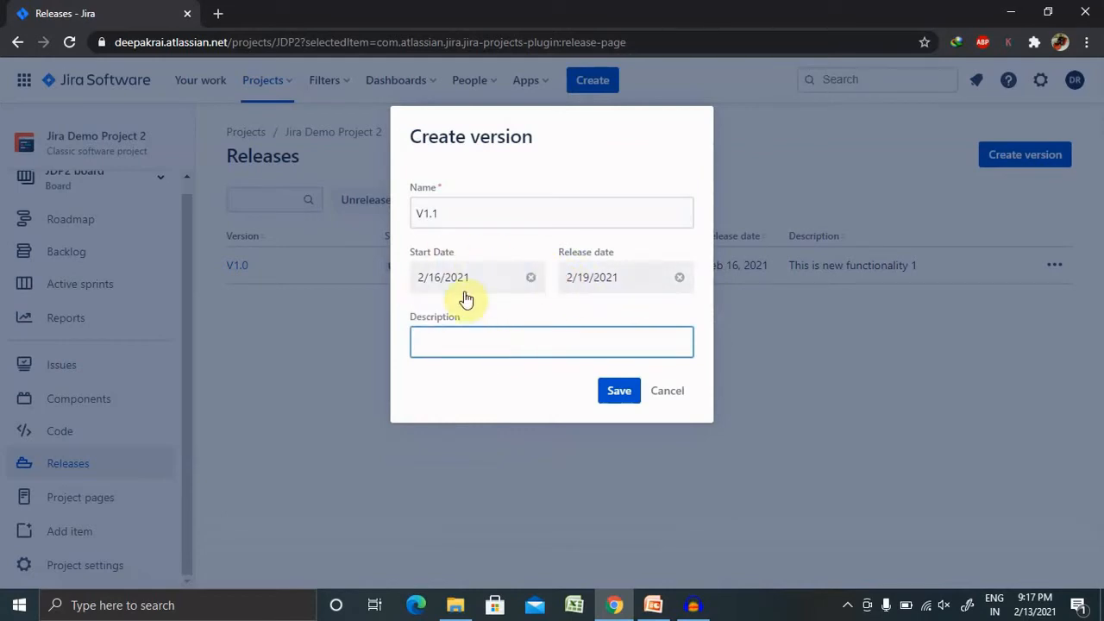
{"action": "mouse_move", "coordinate": [531, 297]}
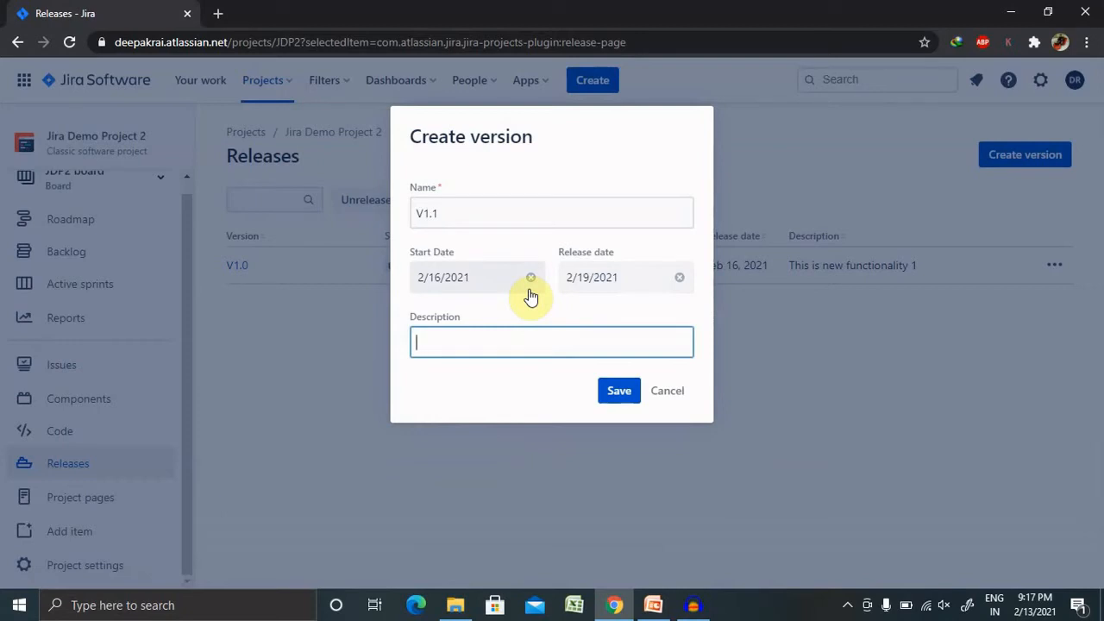
{"action": "type", "text": "Functionality 2"}
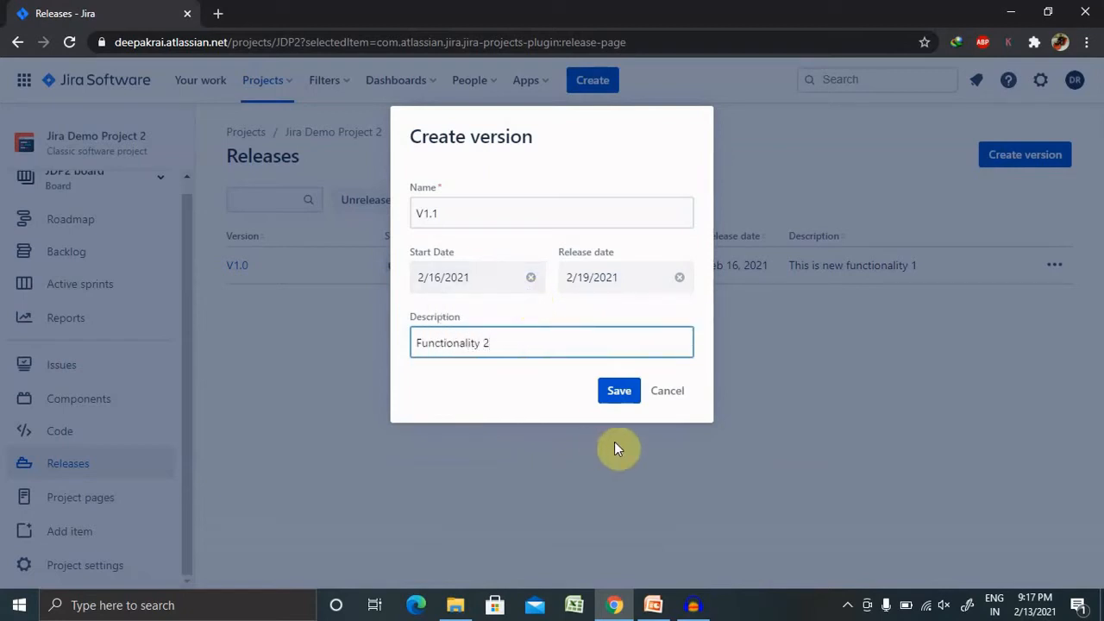
{"action": "left_click", "coordinate": [618, 390]}
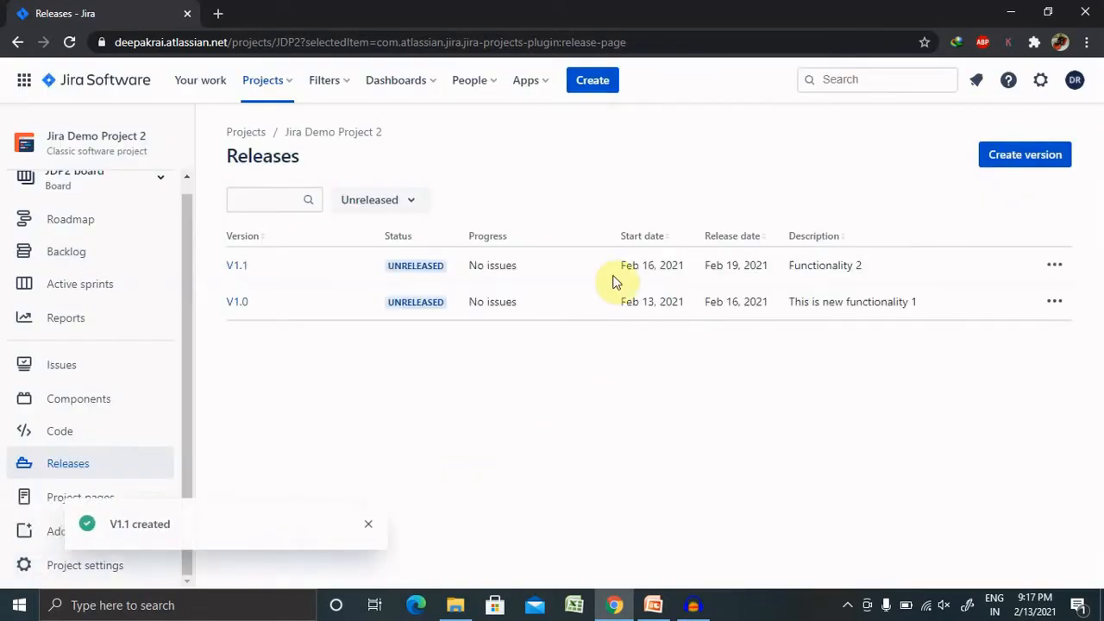
{"action": "mouse_move", "coordinate": [352, 335]}
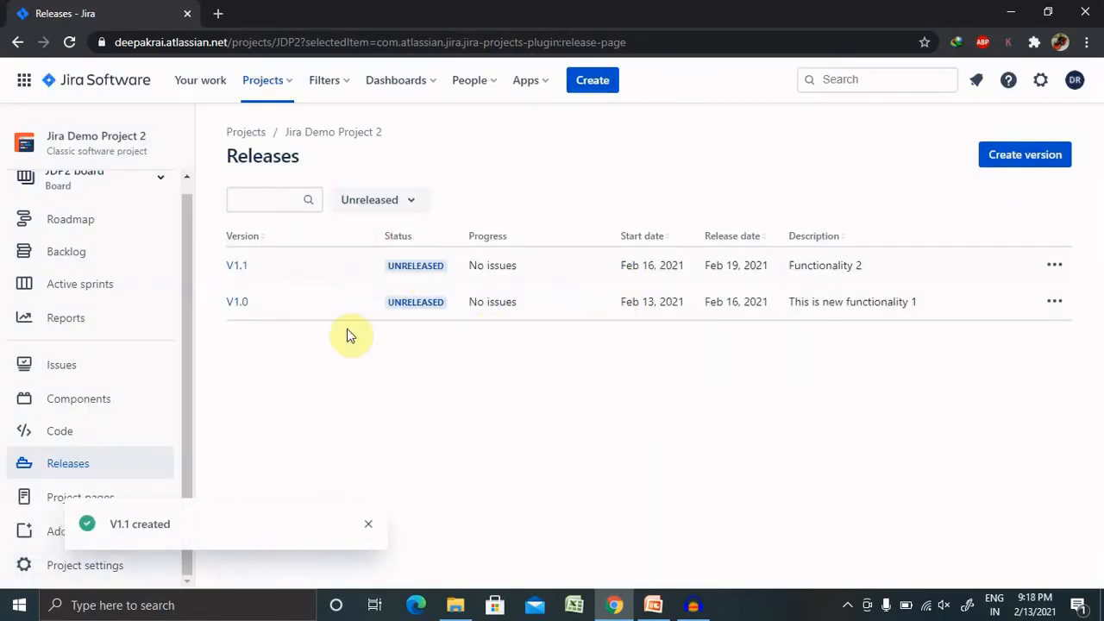
{"action": "mouse_move", "coordinate": [327, 240]}
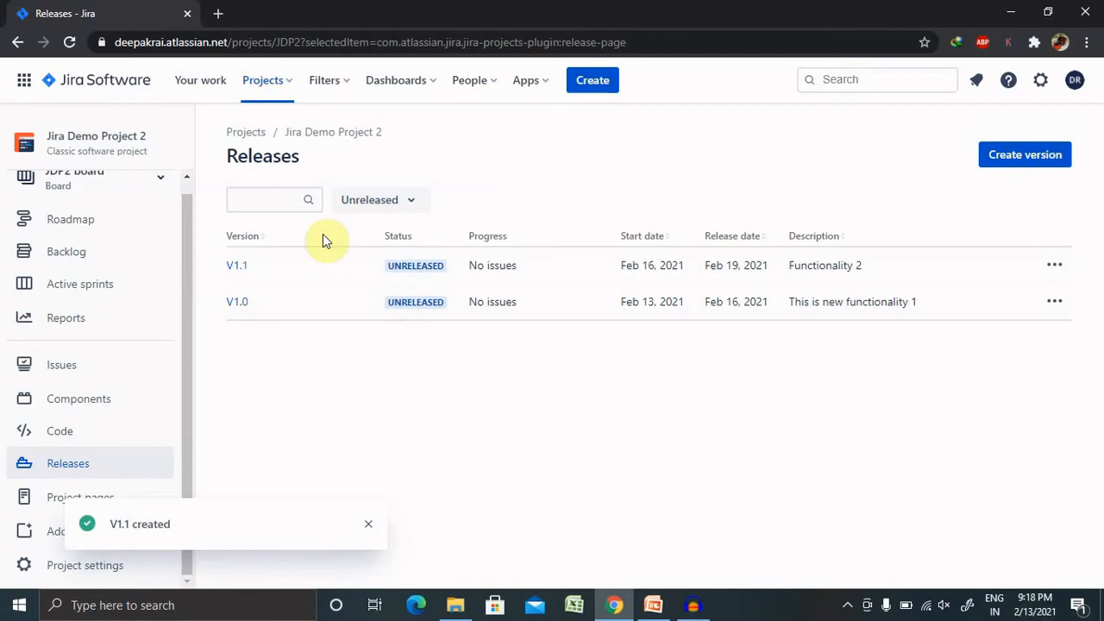
{"action": "mouse_move", "coordinate": [176, 266]}
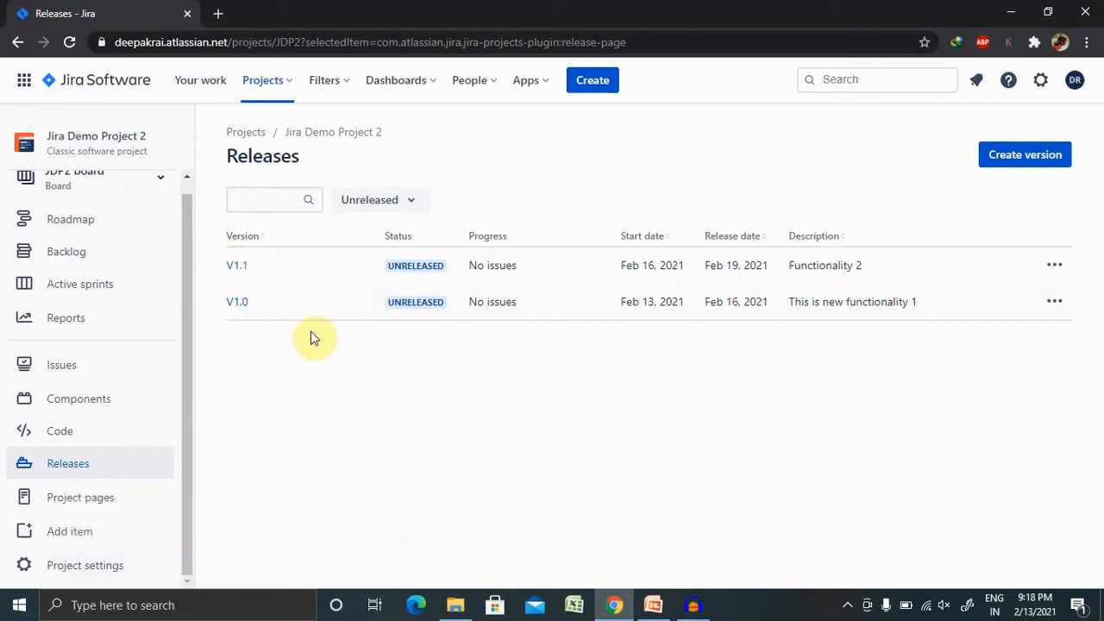
{"action": "mouse_move", "coordinate": [727, 350]}
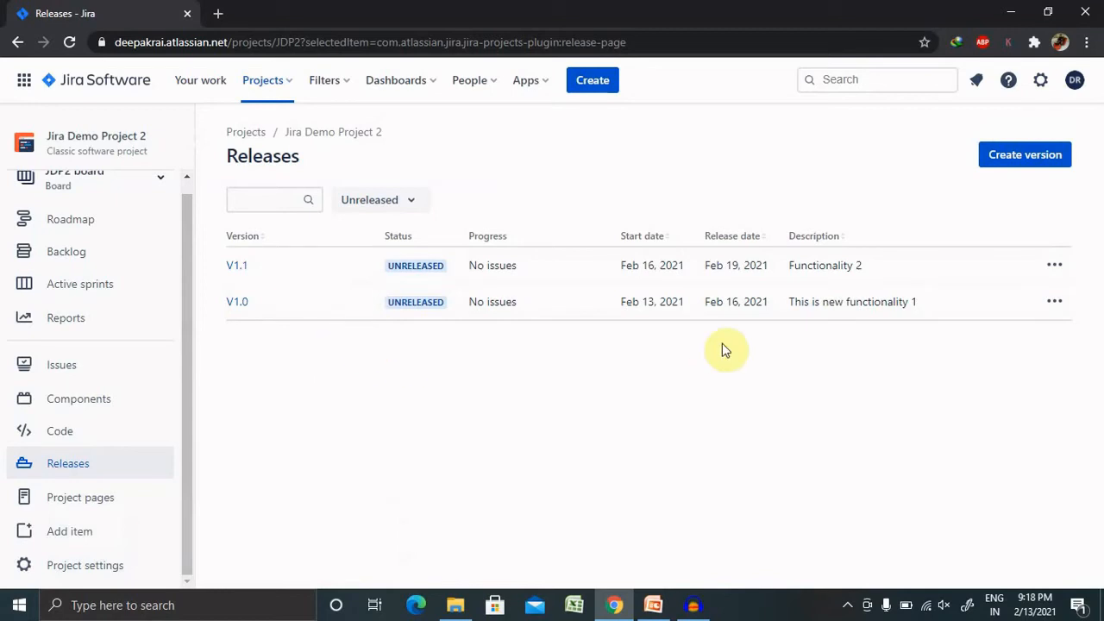
{"action": "mouse_move", "coordinate": [1095, 314]}
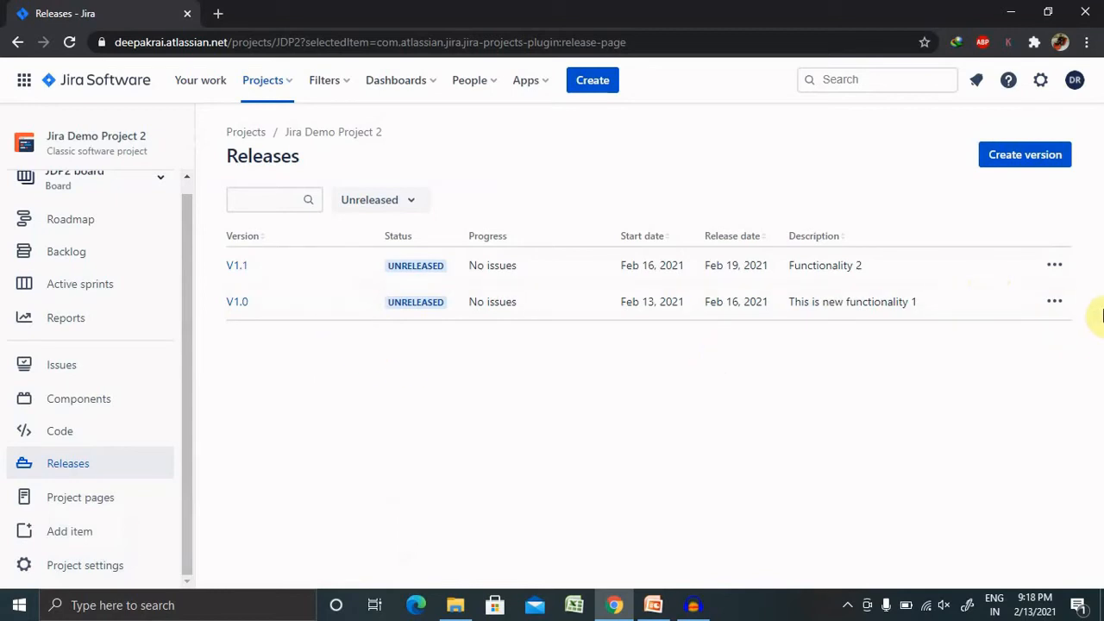
{"action": "left_click", "coordinate": [1054, 300]}
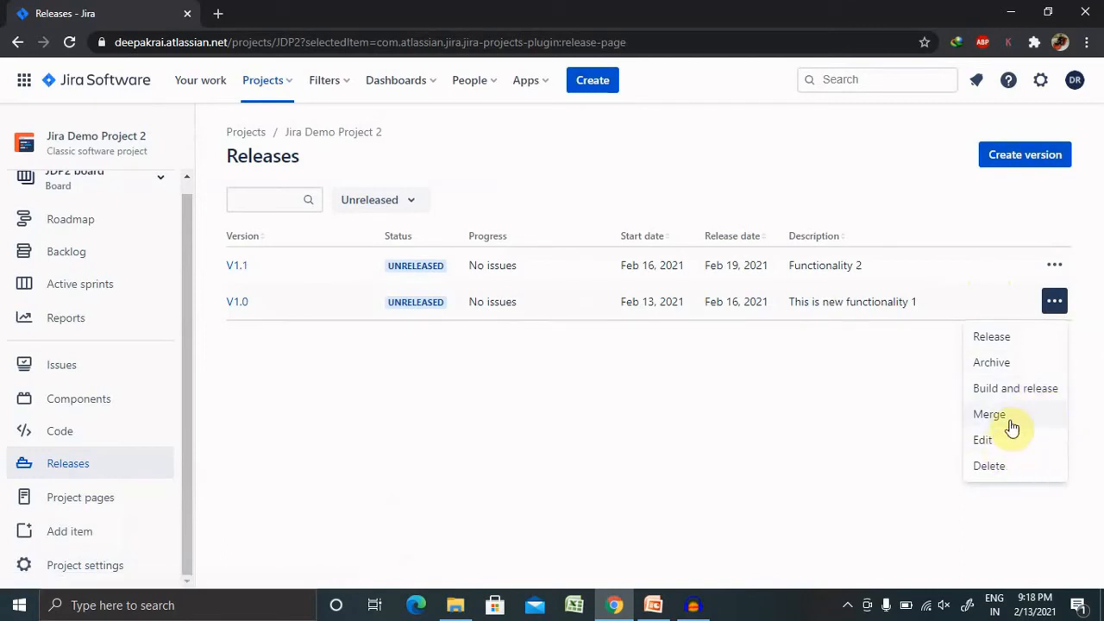
{"action": "left_click", "coordinate": [988, 415]}
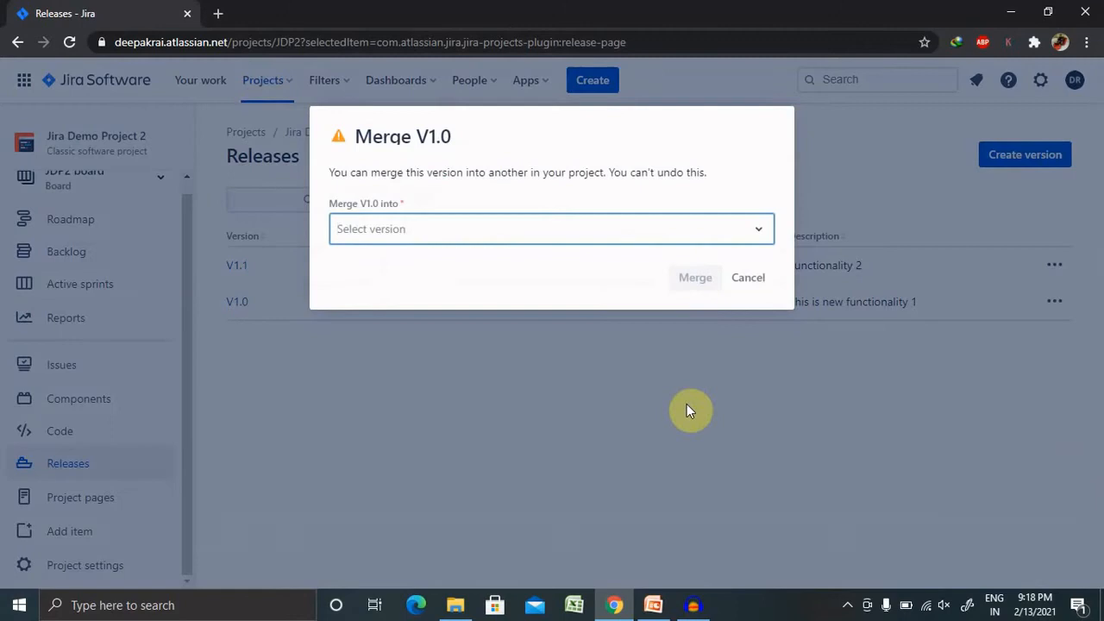
{"action": "mouse_move", "coordinate": [695, 277]}
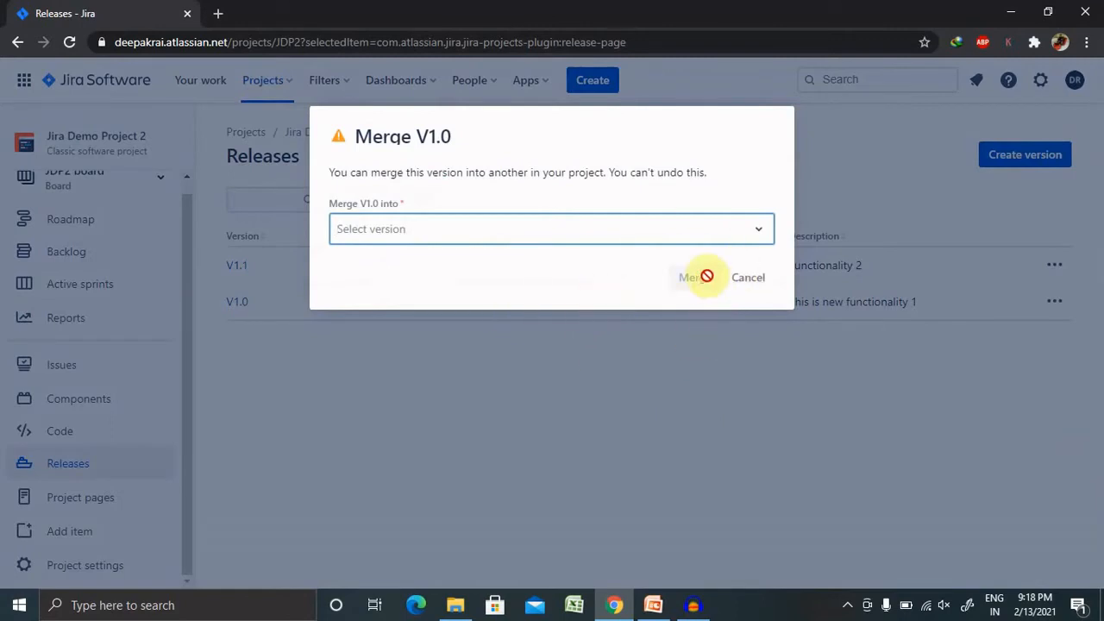
{"action": "left_click", "coordinate": [552, 227]}
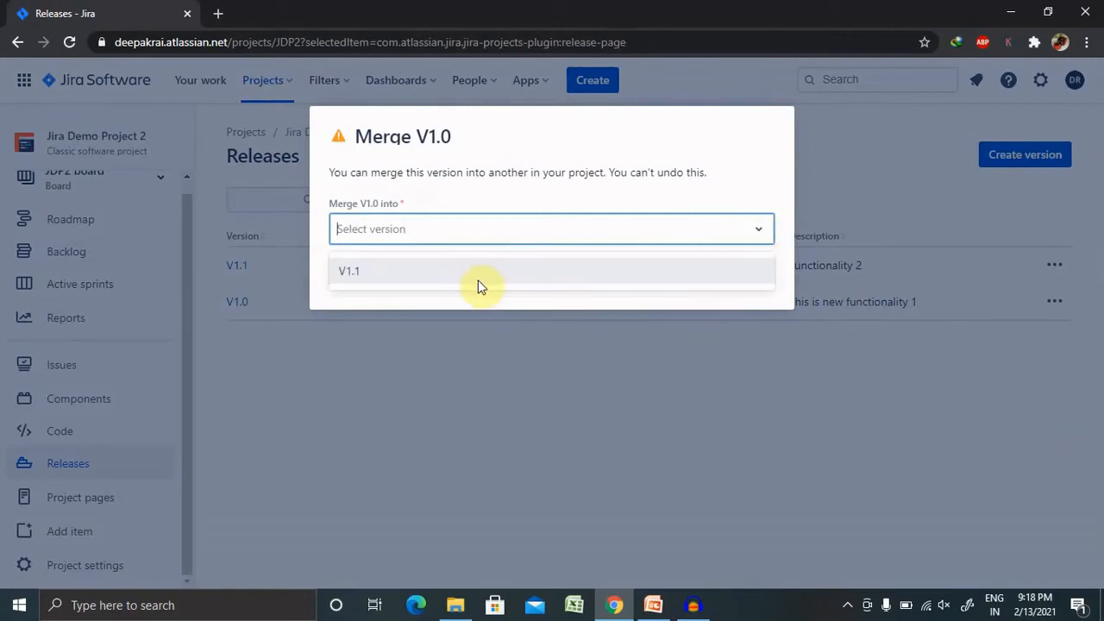
{"action": "mouse_move", "coordinate": [640, 302]}
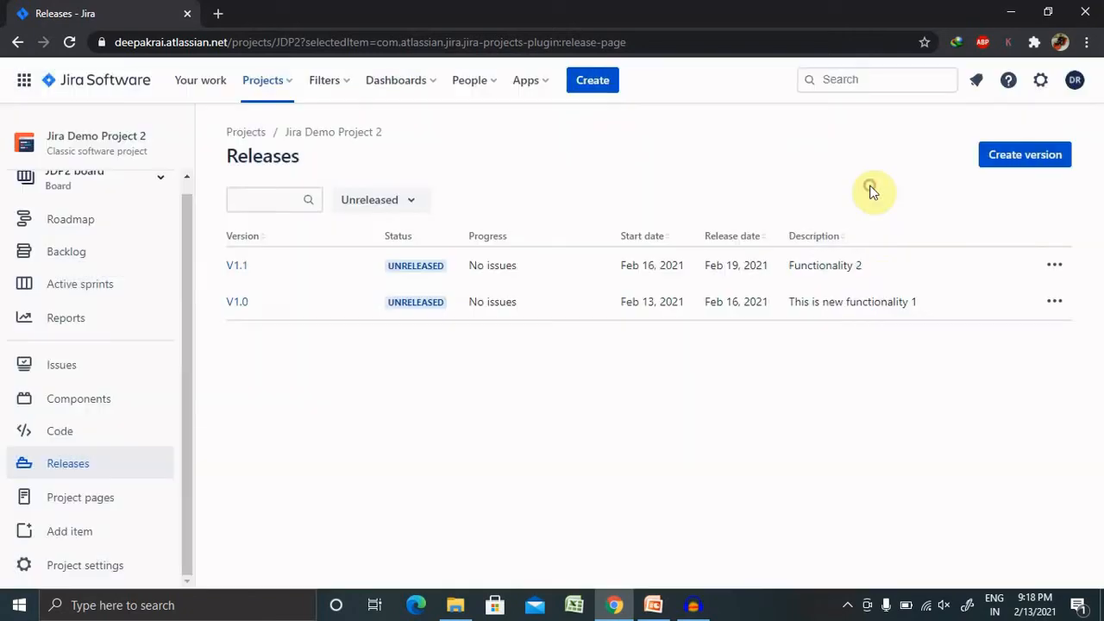
{"action": "mouse_move", "coordinate": [1055, 300]}
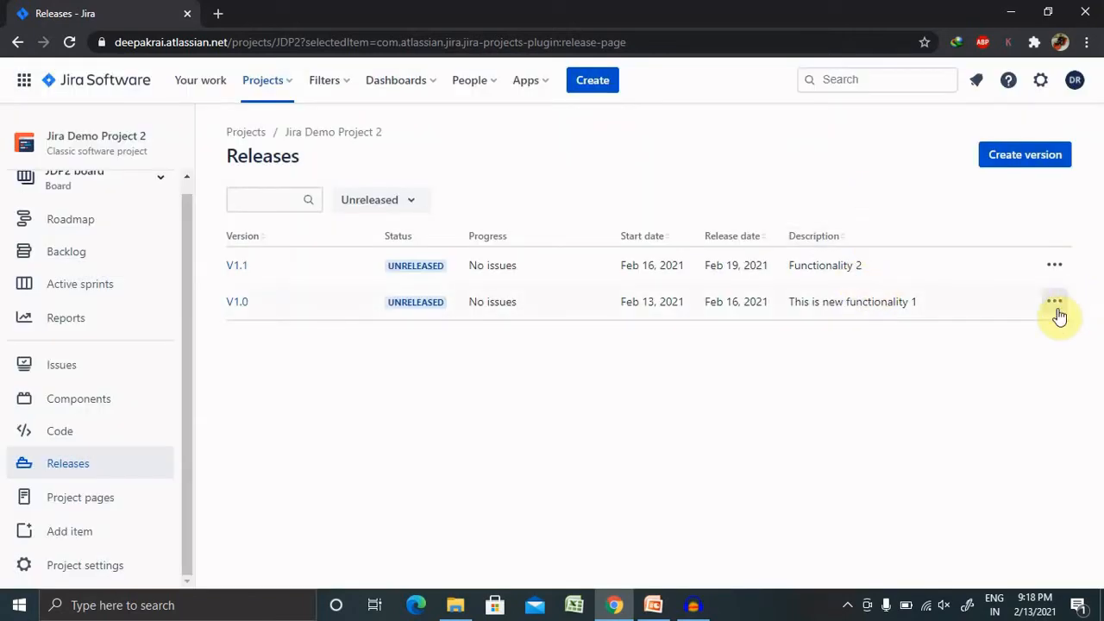
Edit version V1.0, save it unchanged, and reopen its actions menu
{"action": "left_click", "coordinate": [1054, 300]}
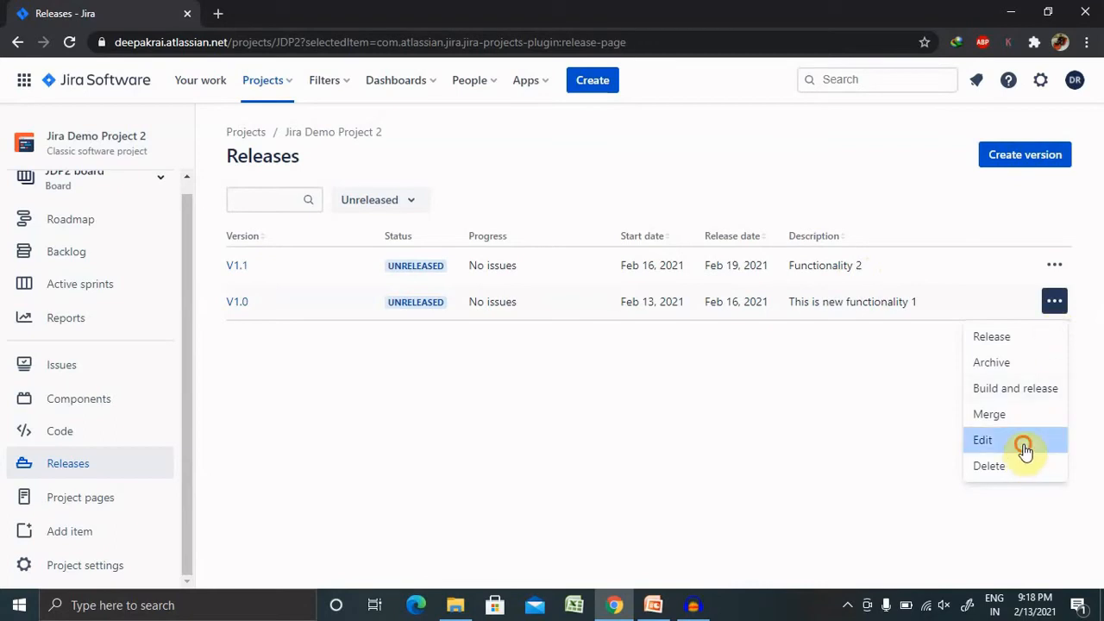
{"action": "left_click", "coordinate": [984, 440]}
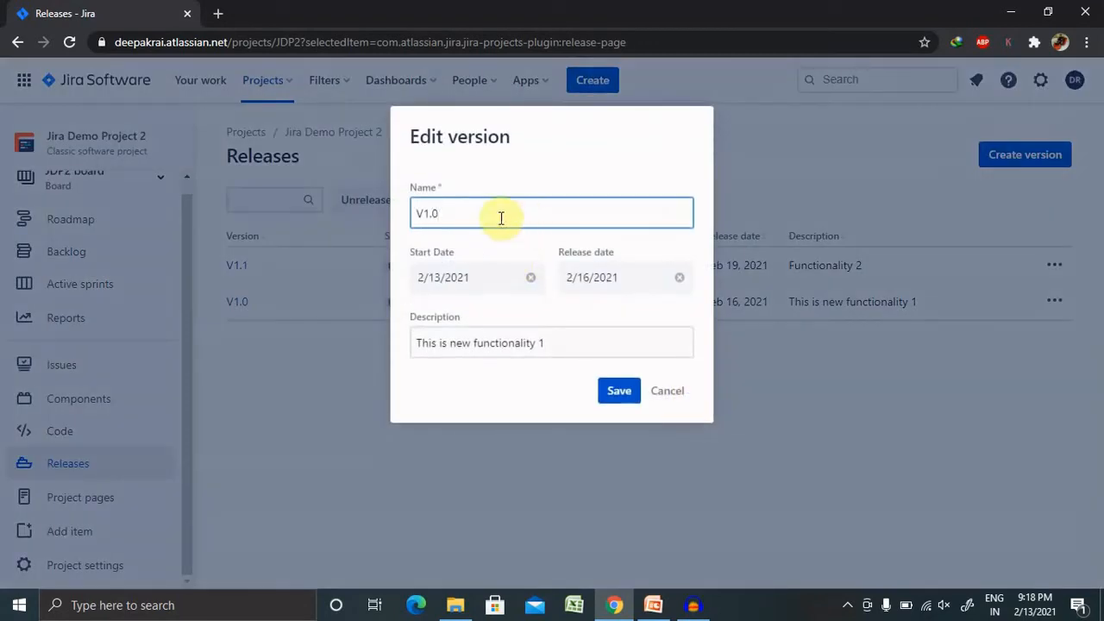
{"action": "mouse_move", "coordinate": [565, 343]}
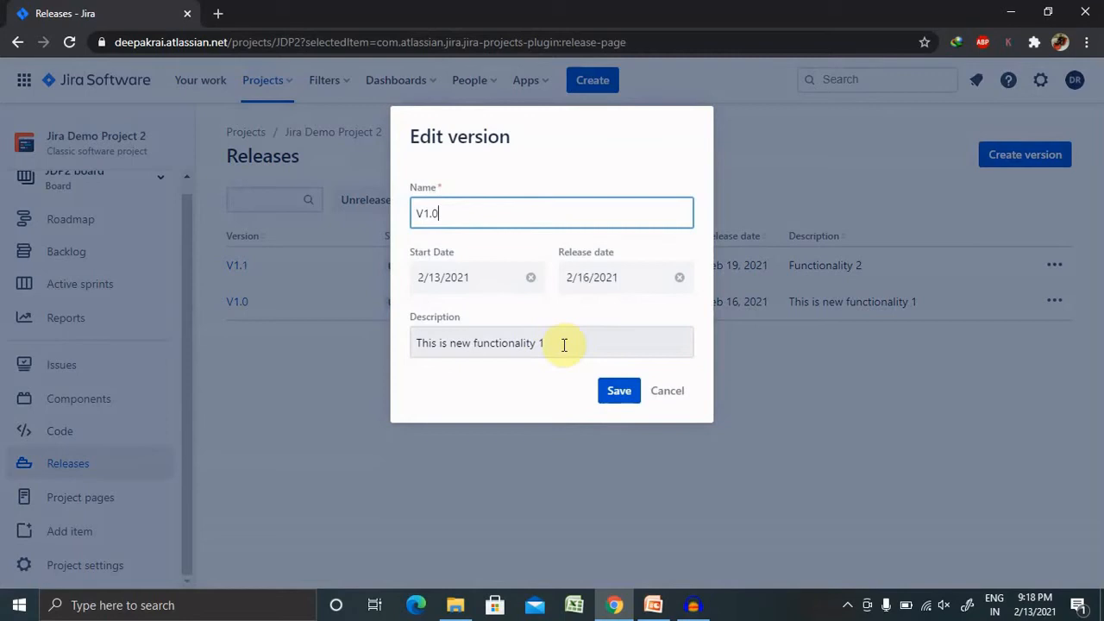
{"action": "mouse_move", "coordinate": [580, 376]}
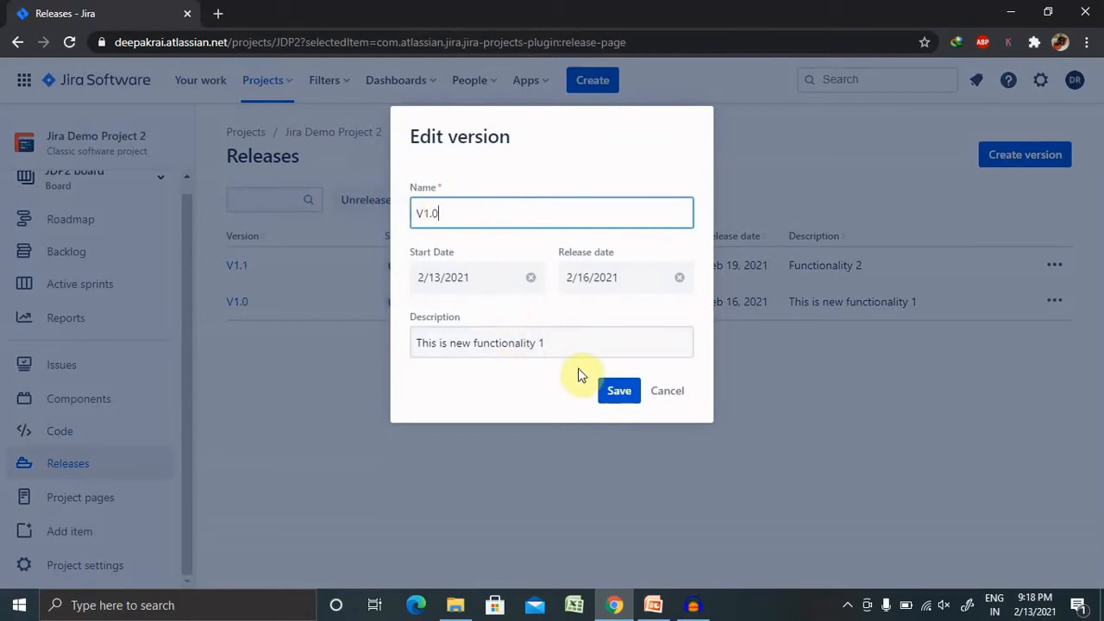
{"action": "left_click", "coordinate": [618, 390]}
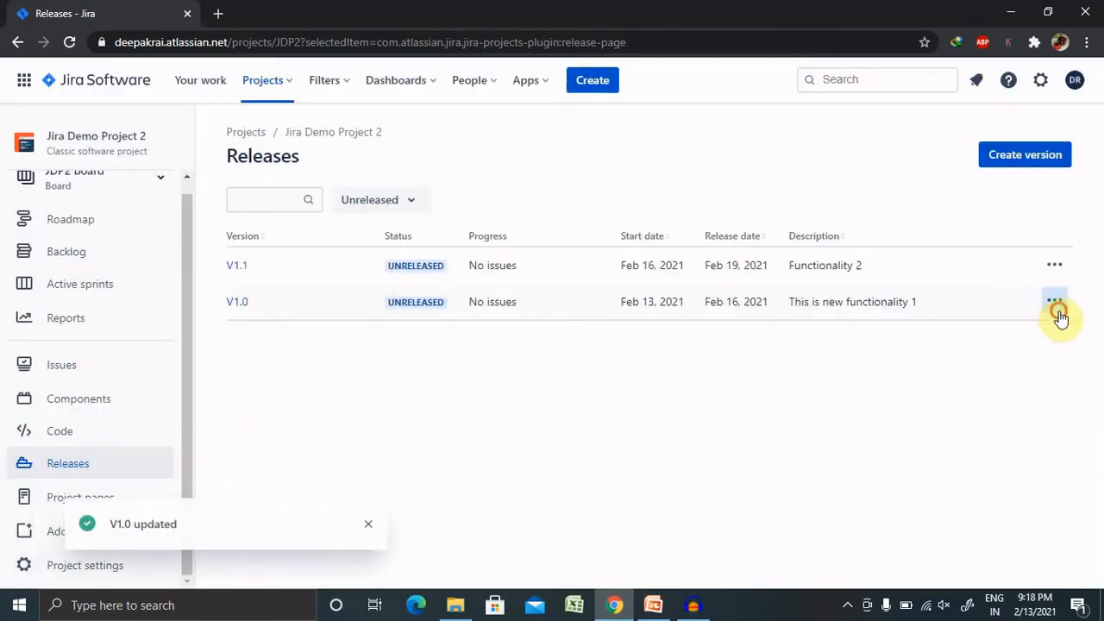
{"action": "left_click", "coordinate": [1055, 301]}
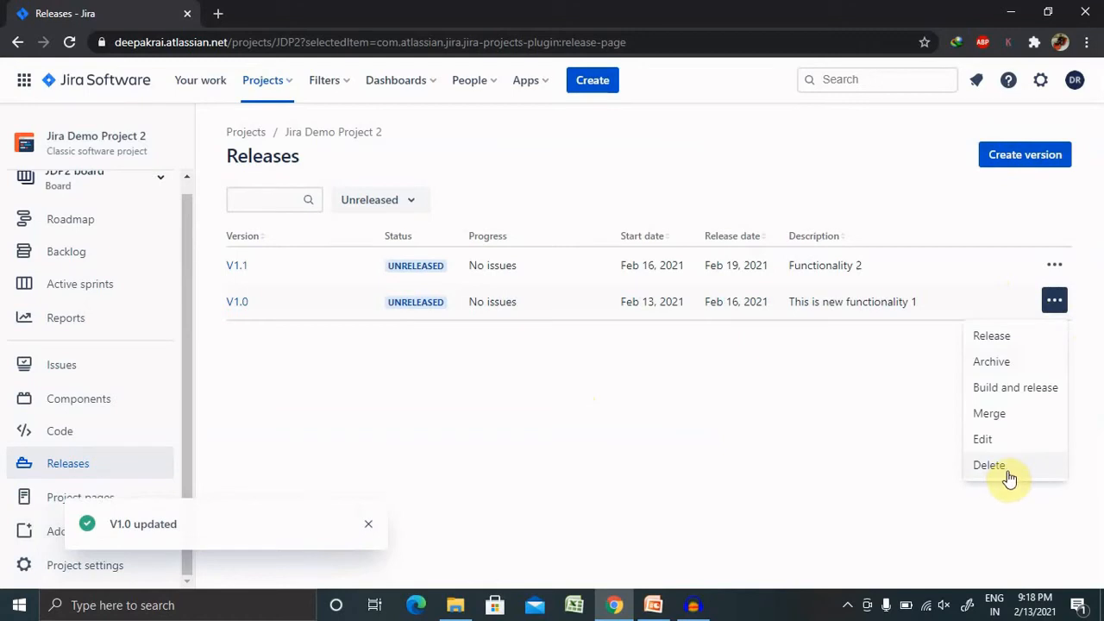
{"action": "mouse_move", "coordinate": [1009, 366]}
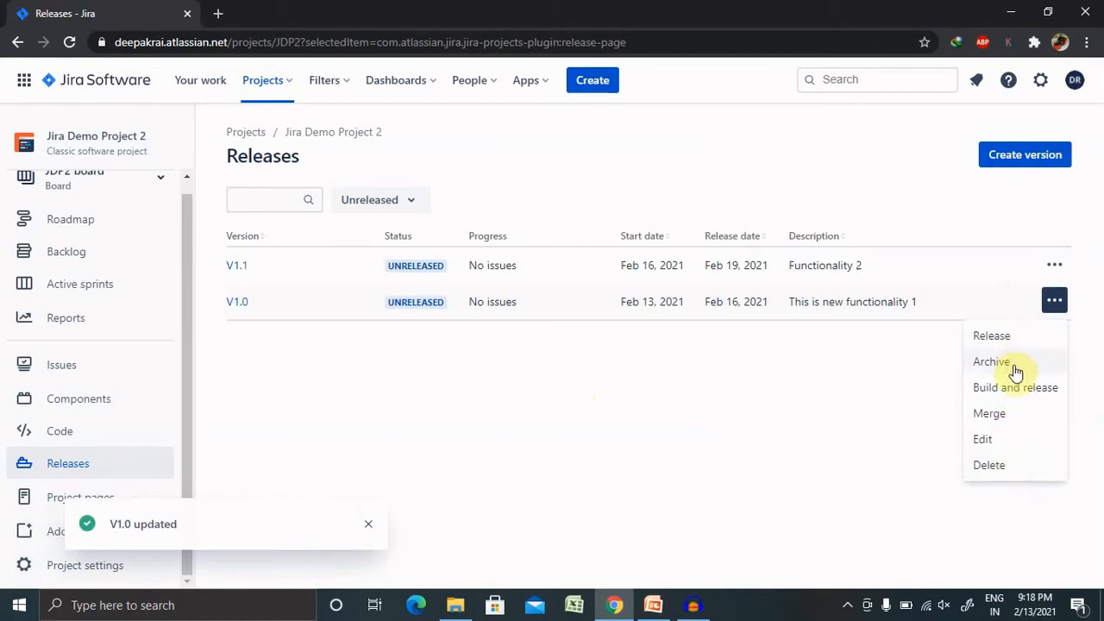
{"action": "left_click", "coordinate": [990, 362]}
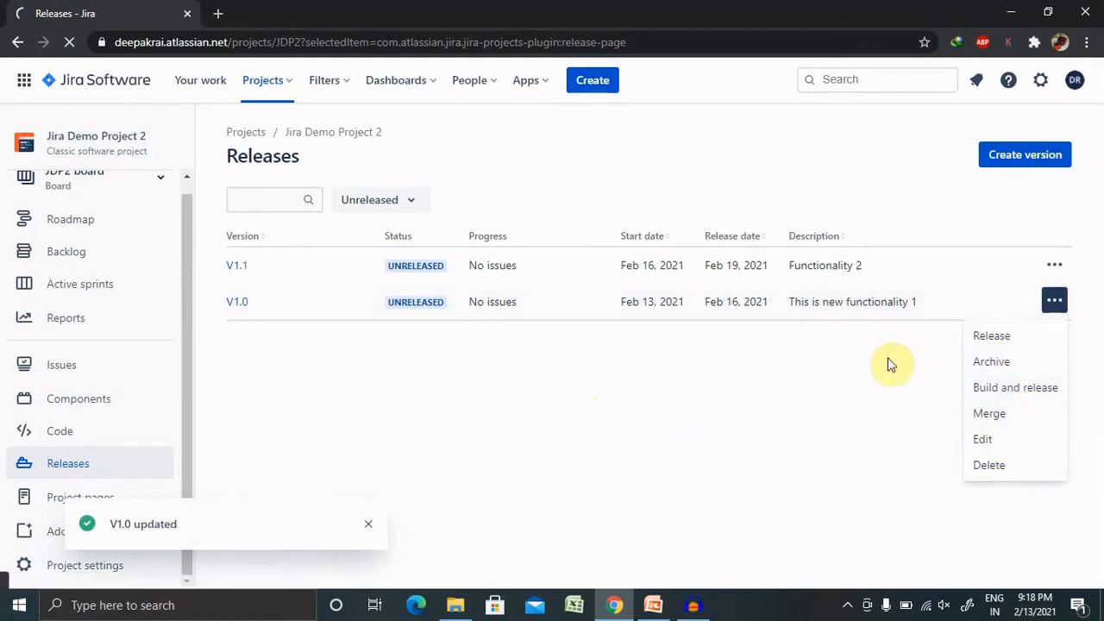
Begin releasing V1.0 from its overview page, then cancel so it stays unreleased
{"action": "left_click", "coordinate": [990, 335]}
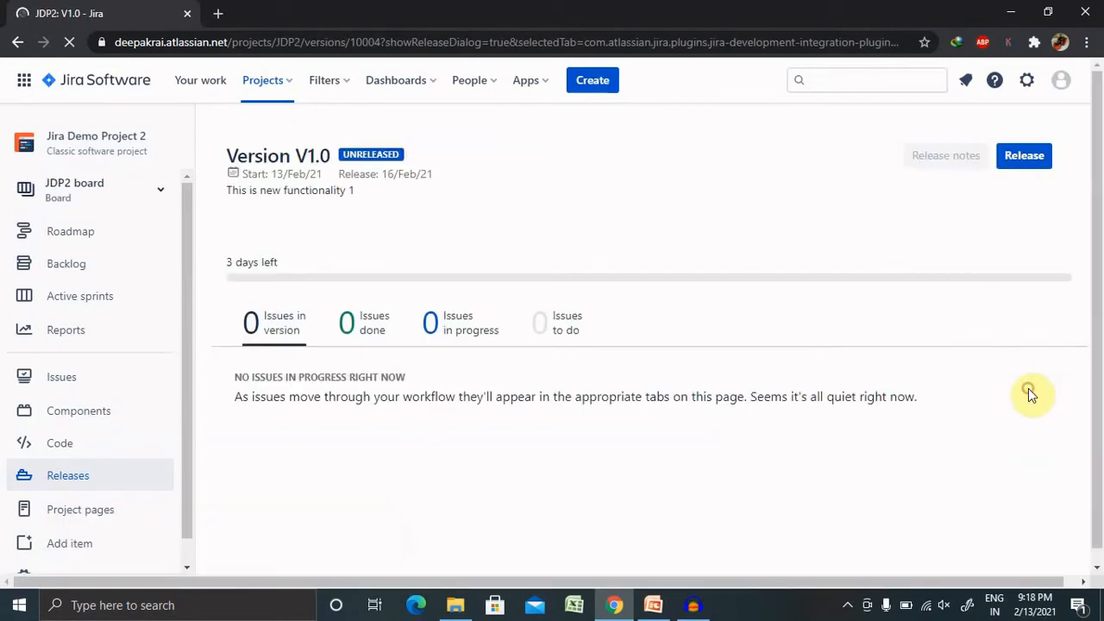
{"action": "left_click", "coordinate": [1025, 156]}
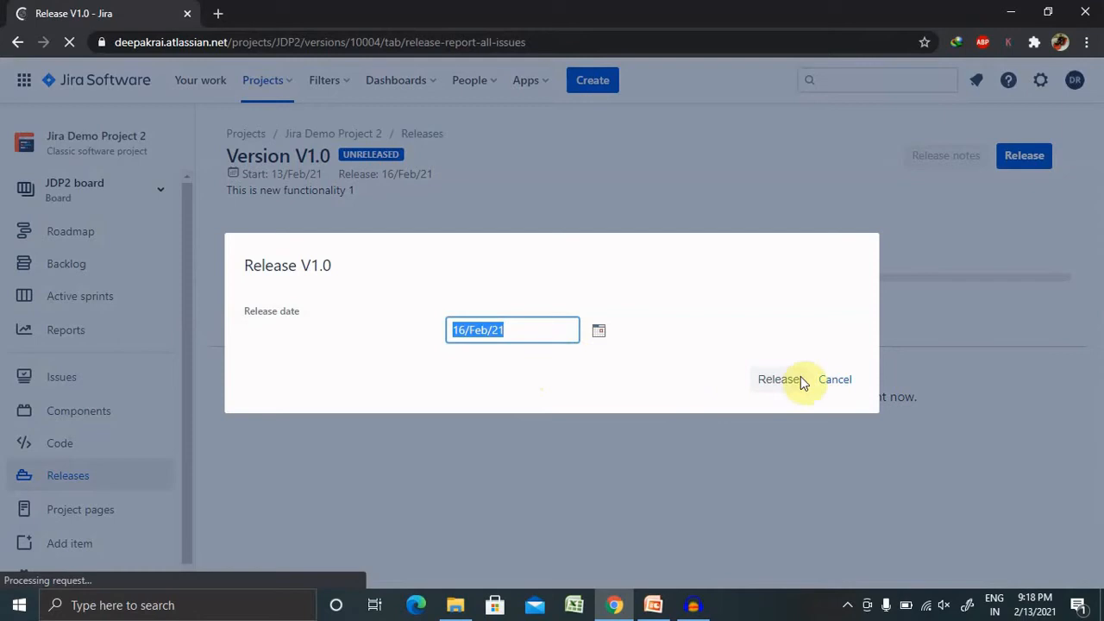
{"action": "mouse_move", "coordinate": [835, 380]}
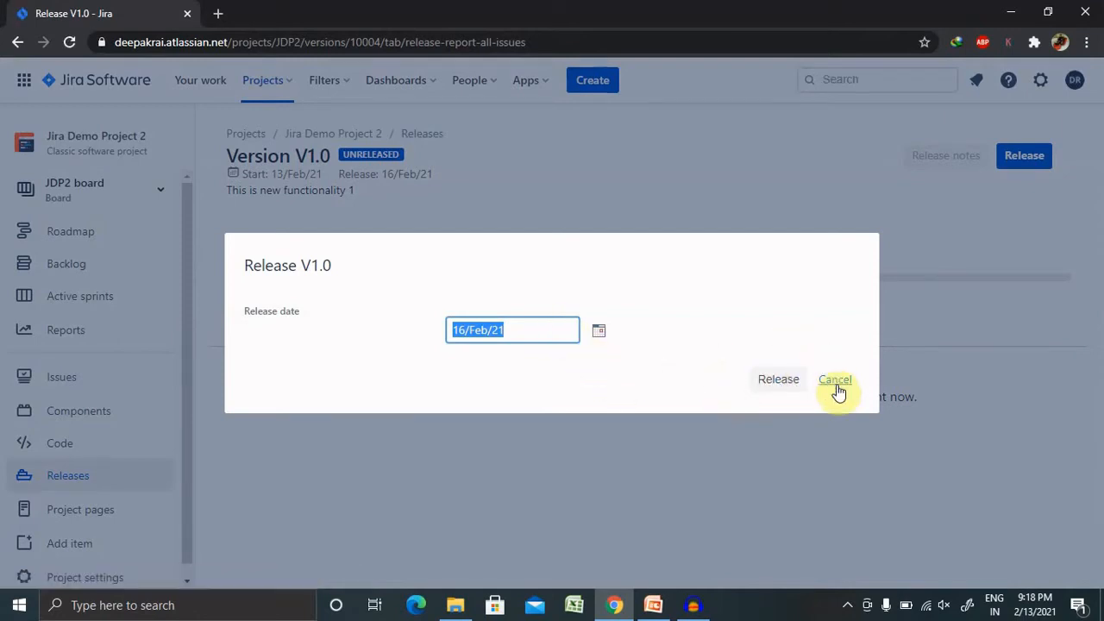
{"action": "left_click", "coordinate": [835, 380]}
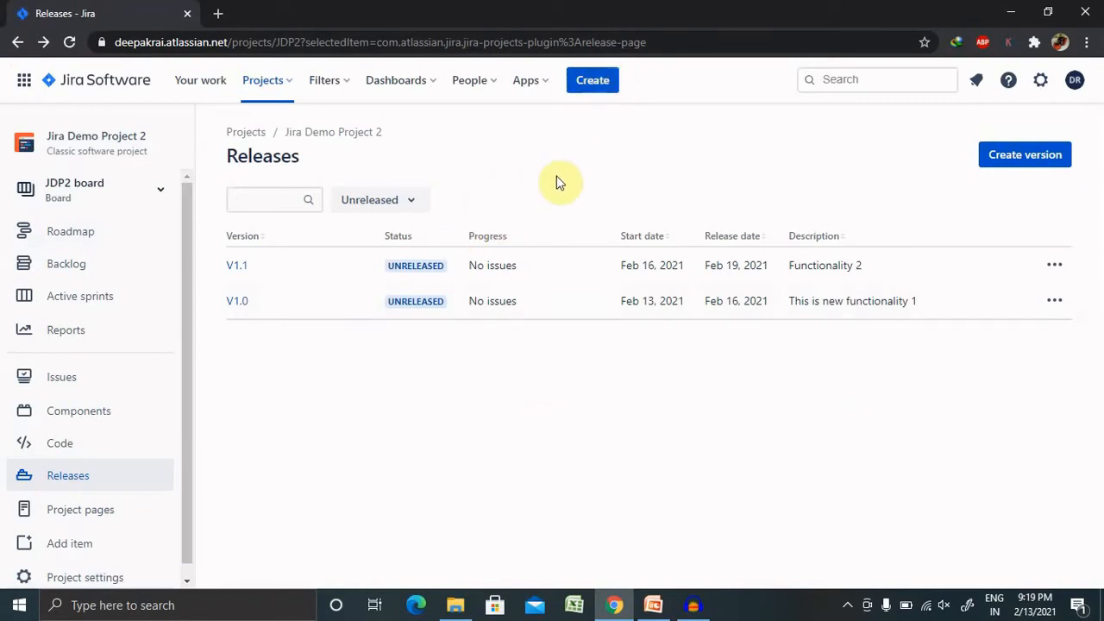
{"action": "mouse_move", "coordinate": [249, 276]}
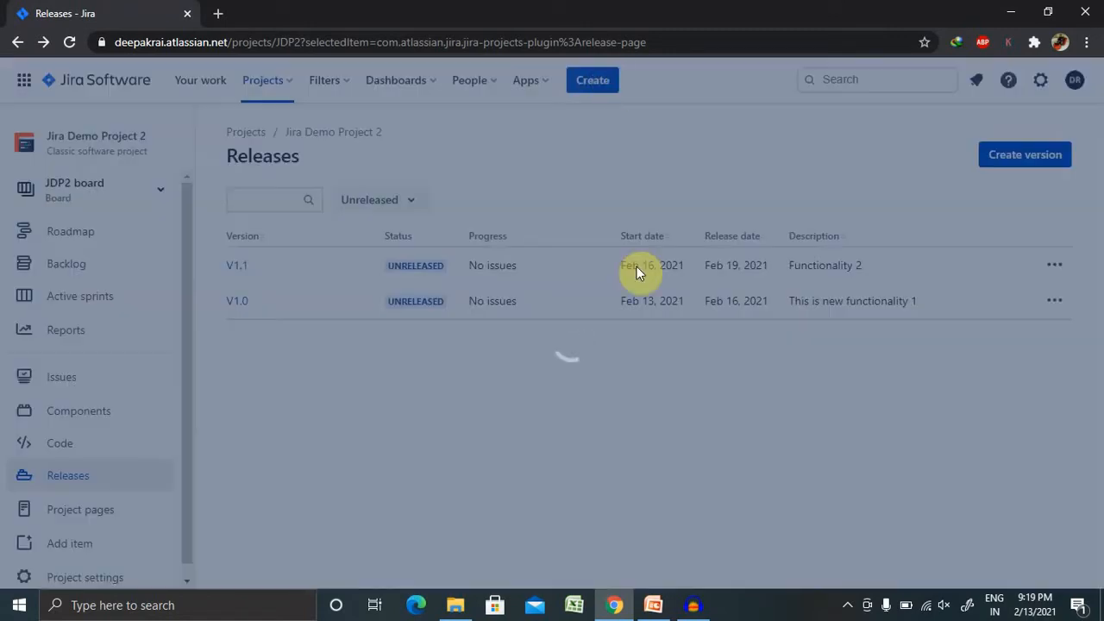
{"action": "left_click", "coordinate": [594, 79]}
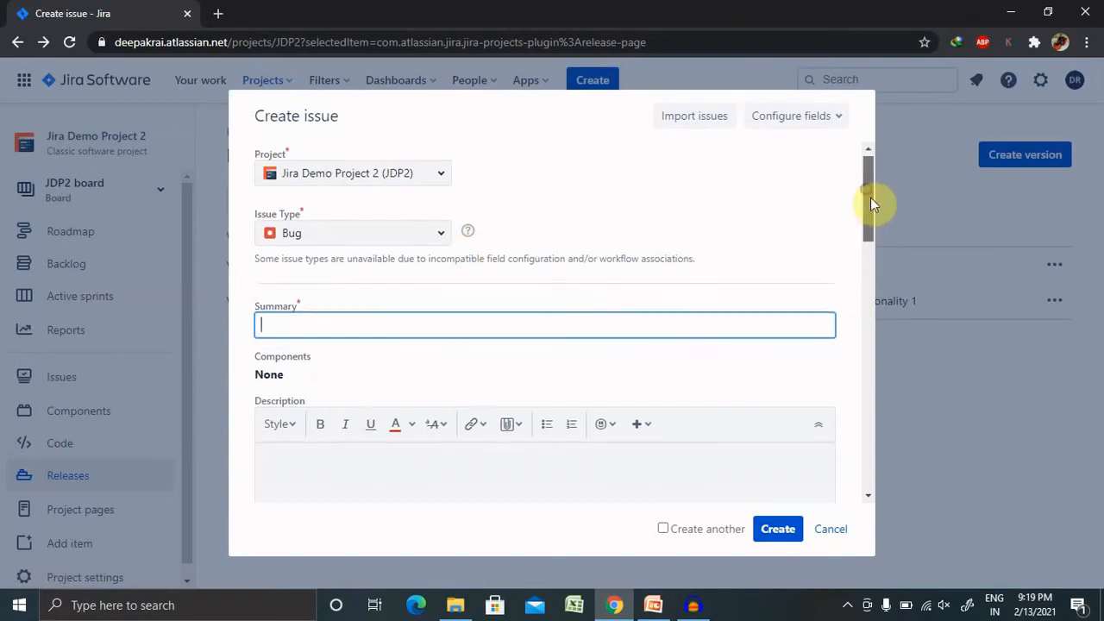
{"action": "scroll", "scroll_direction": "down", "scroll_amount": 3}
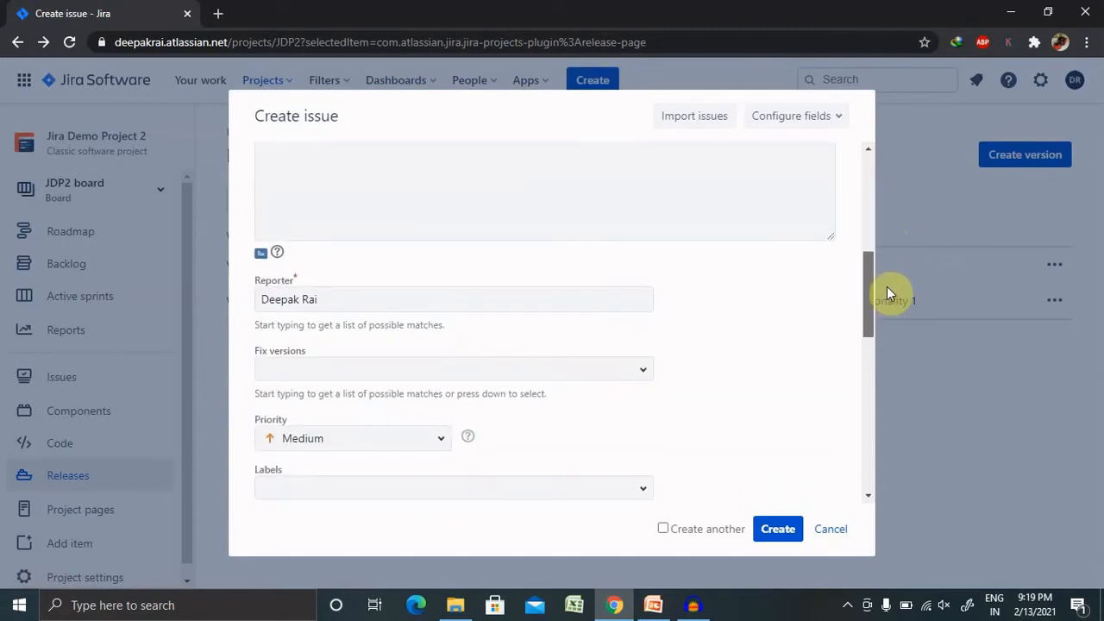
{"action": "scroll", "scroll_direction": "down", "scroll_amount": 3}
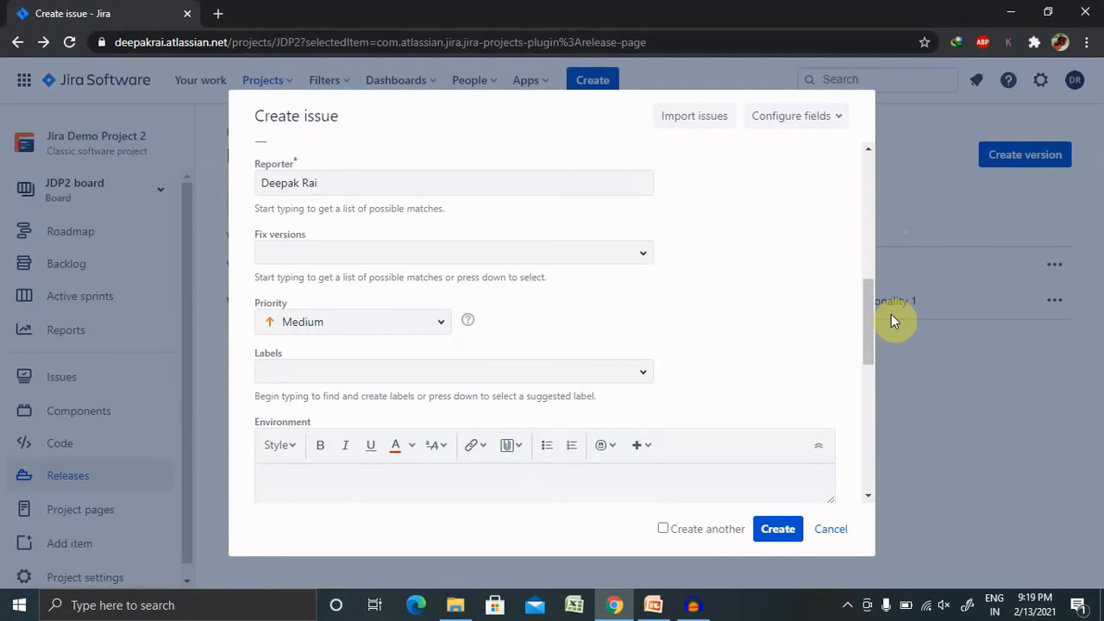
{"action": "scroll", "scroll_direction": "down", "scroll_amount": 3}
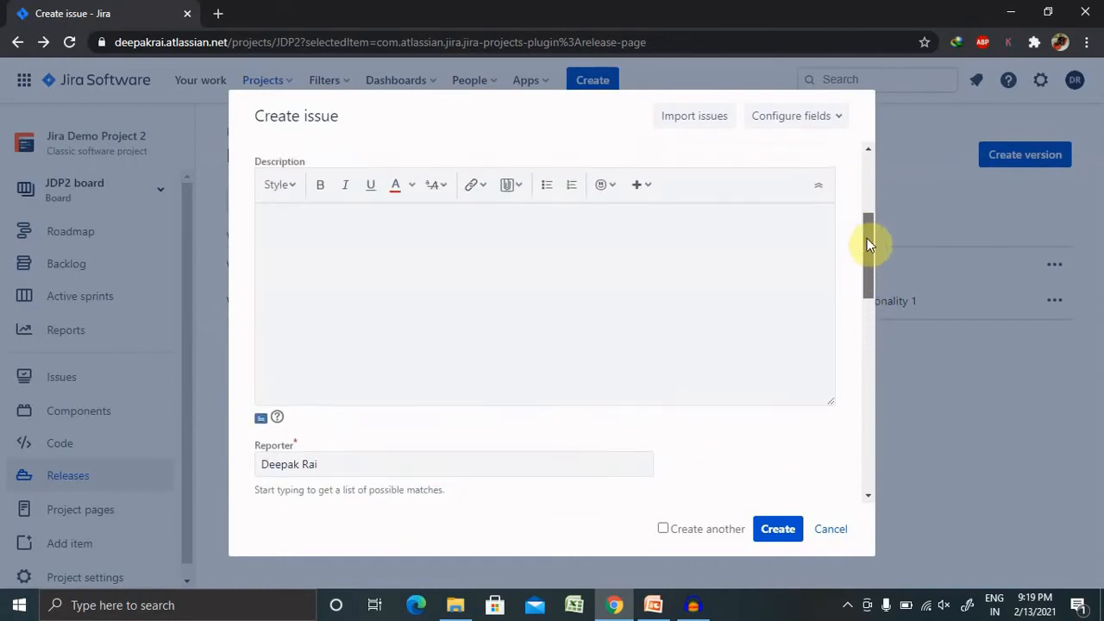
{"action": "left_click", "coordinate": [642, 285]}
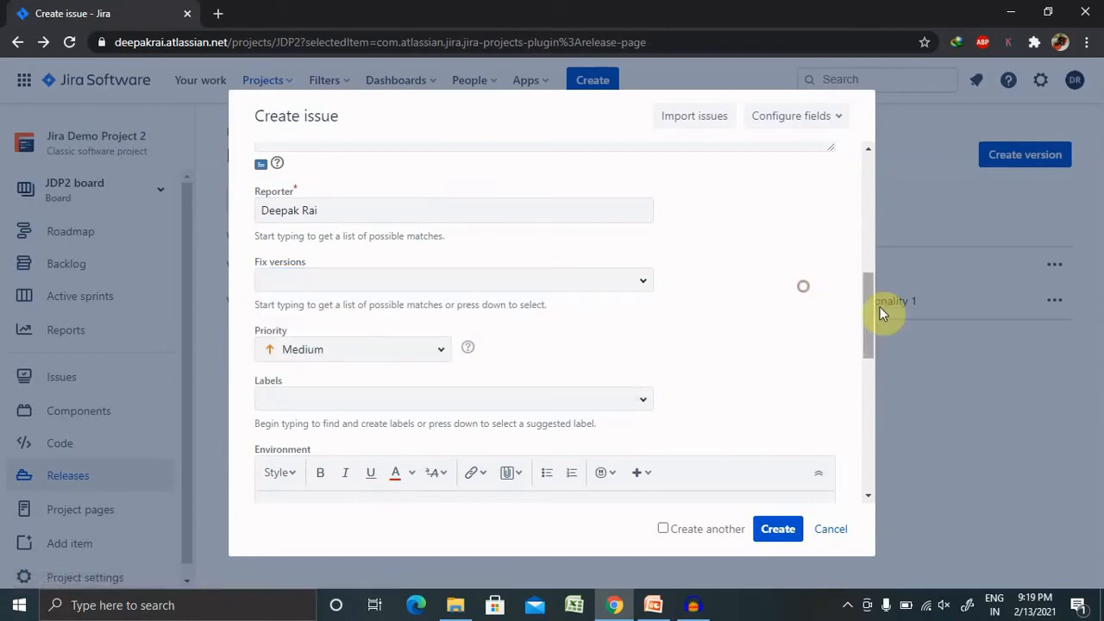
{"action": "scroll", "scroll_direction": "up", "scroll_amount": 3}
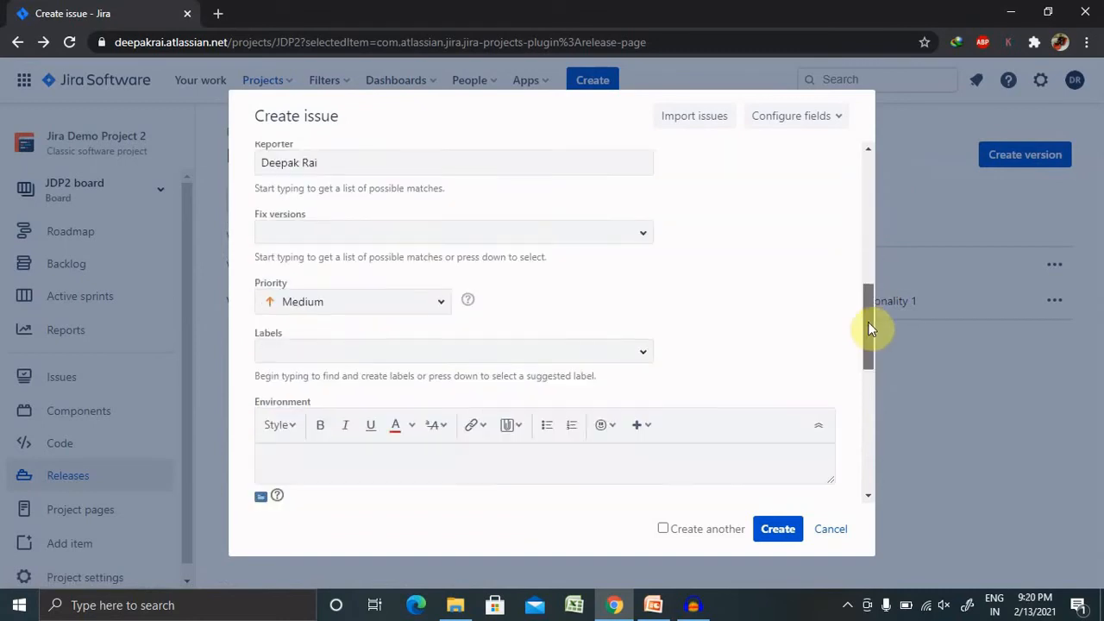
{"action": "scroll", "scroll_direction": "down", "scroll_amount": 3}
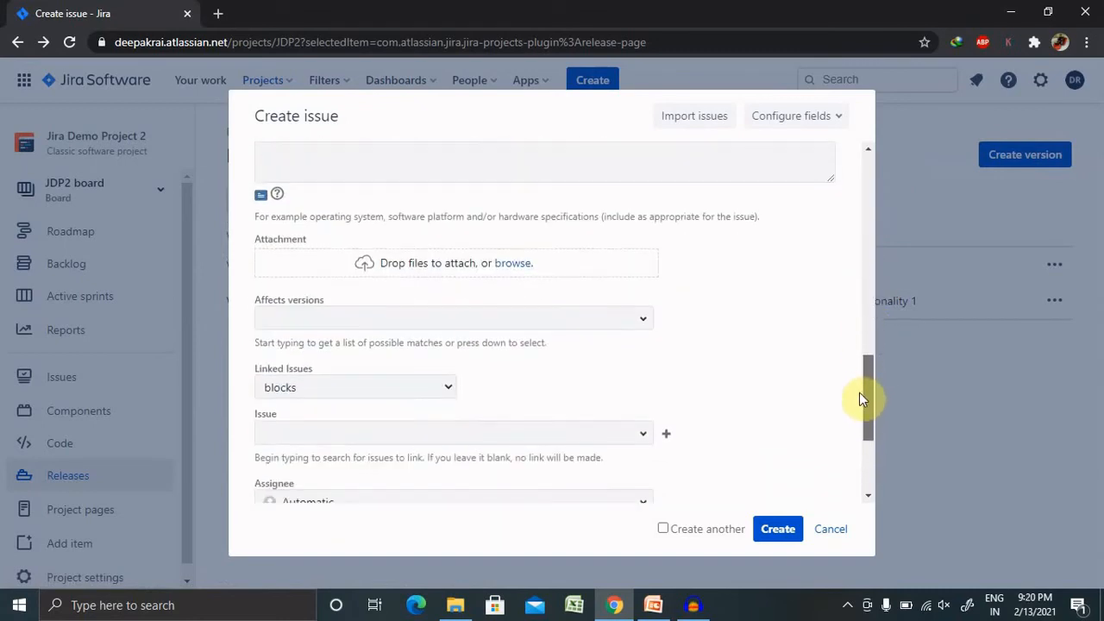
{"action": "scroll", "scroll_direction": "down", "scroll_amount": 3}
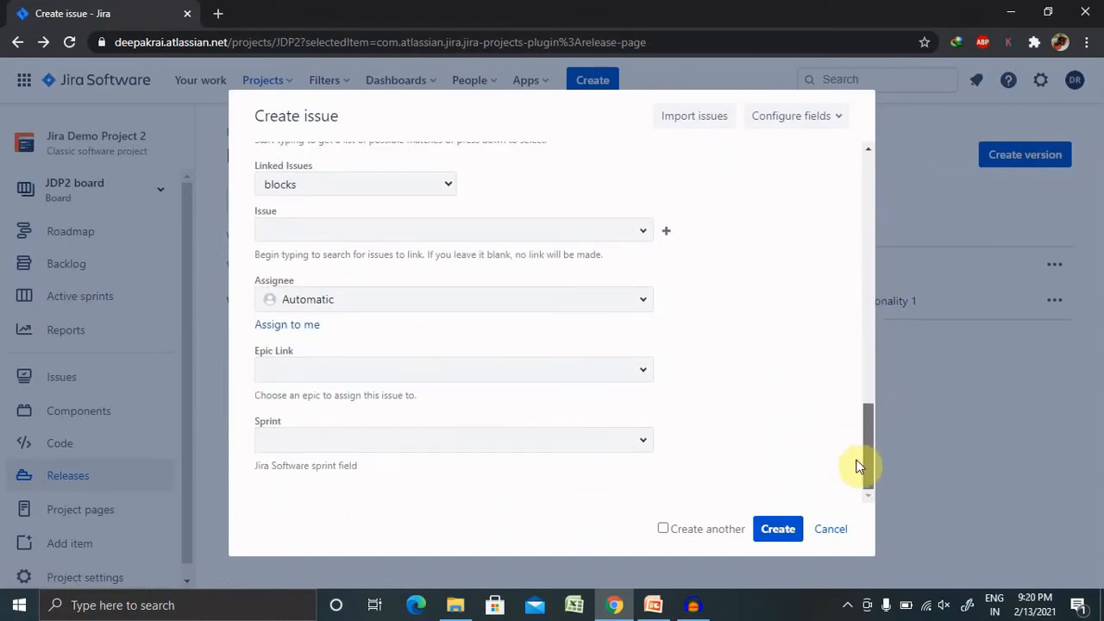
{"action": "scroll", "scroll_direction": "up", "scroll_amount": 3}
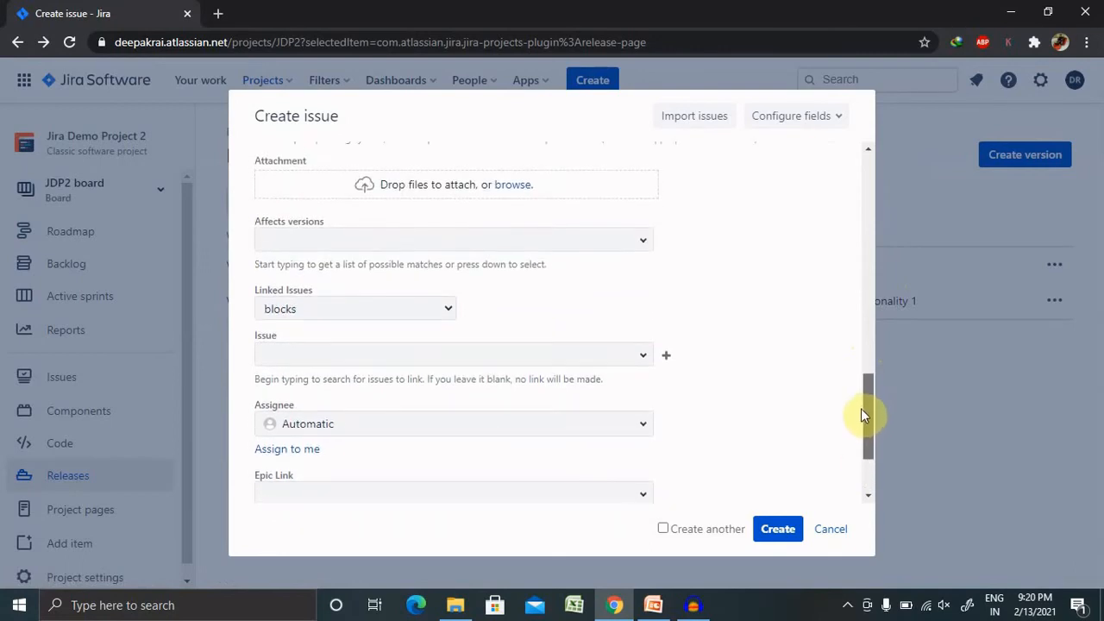
{"action": "scroll", "scroll_direction": "up", "scroll_amount": 3}
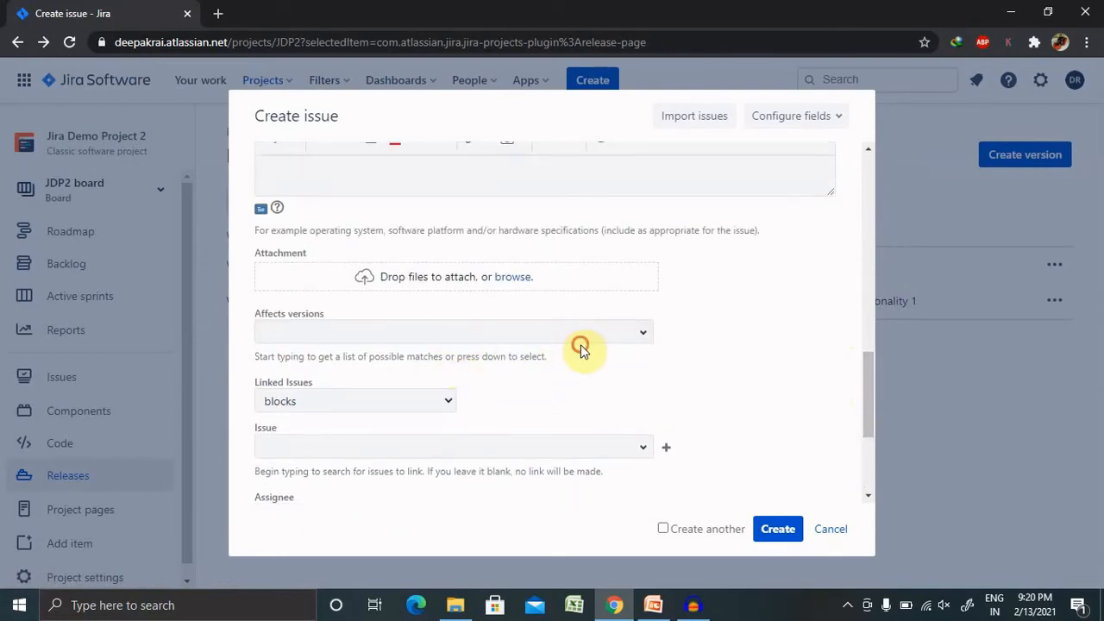
{"action": "left_click", "coordinate": [448, 331]}
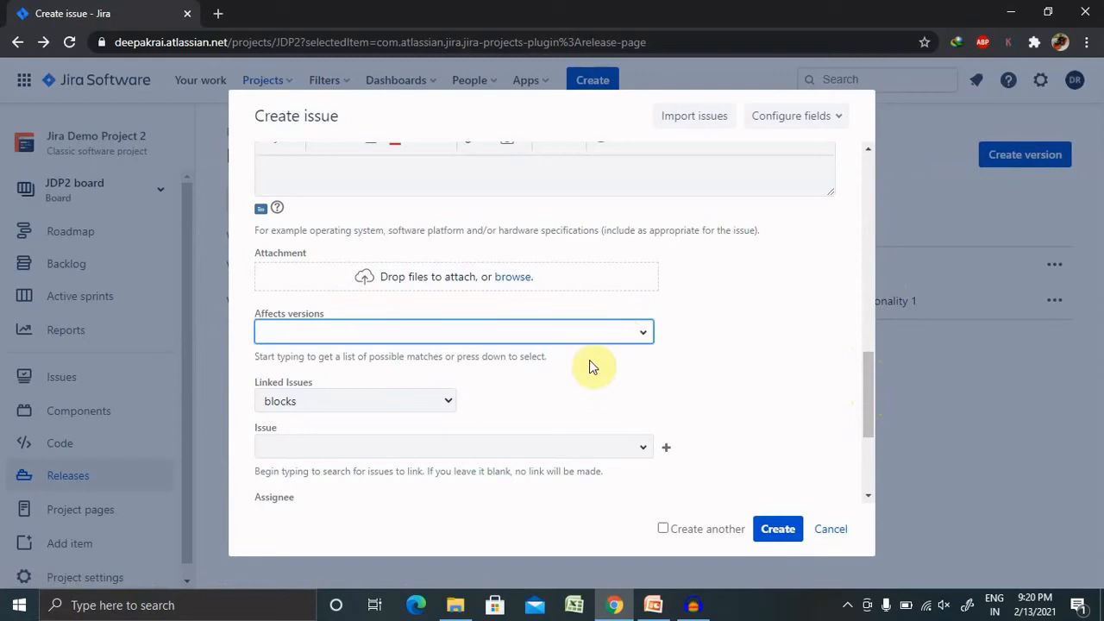
{"action": "left_click", "coordinate": [452, 331]}
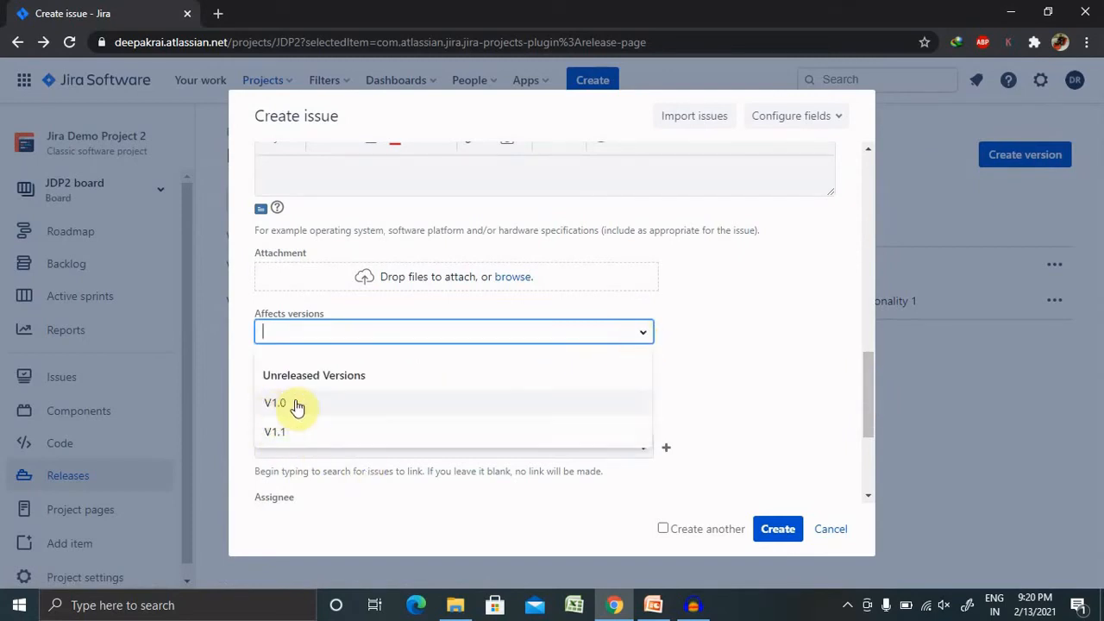
{"action": "mouse_move", "coordinate": [297, 416]}
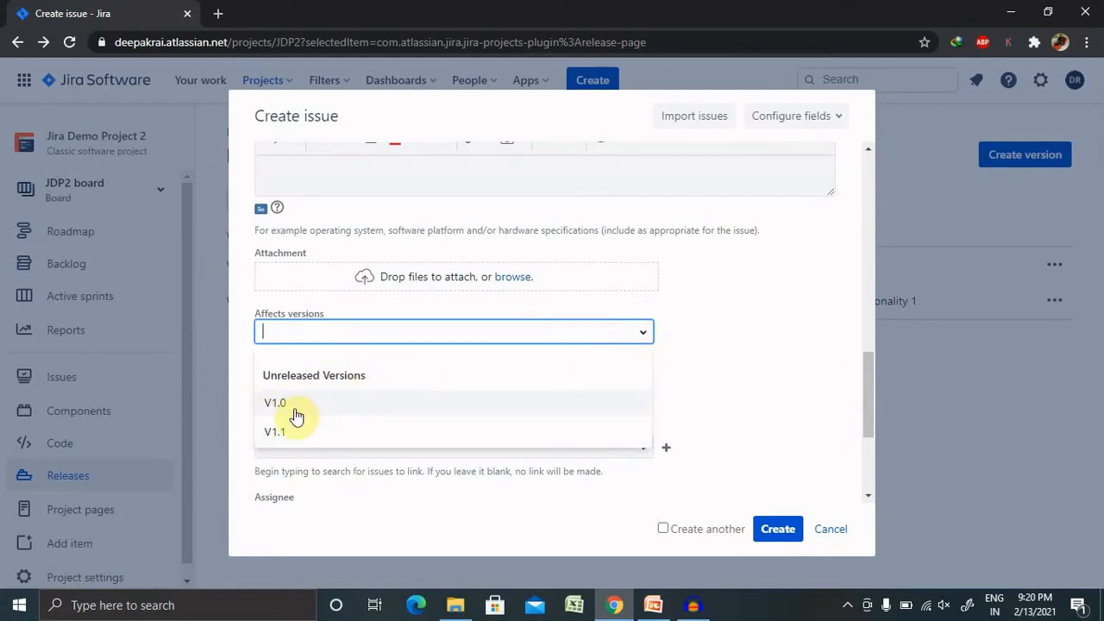
{"action": "mouse_move", "coordinate": [777, 353]}
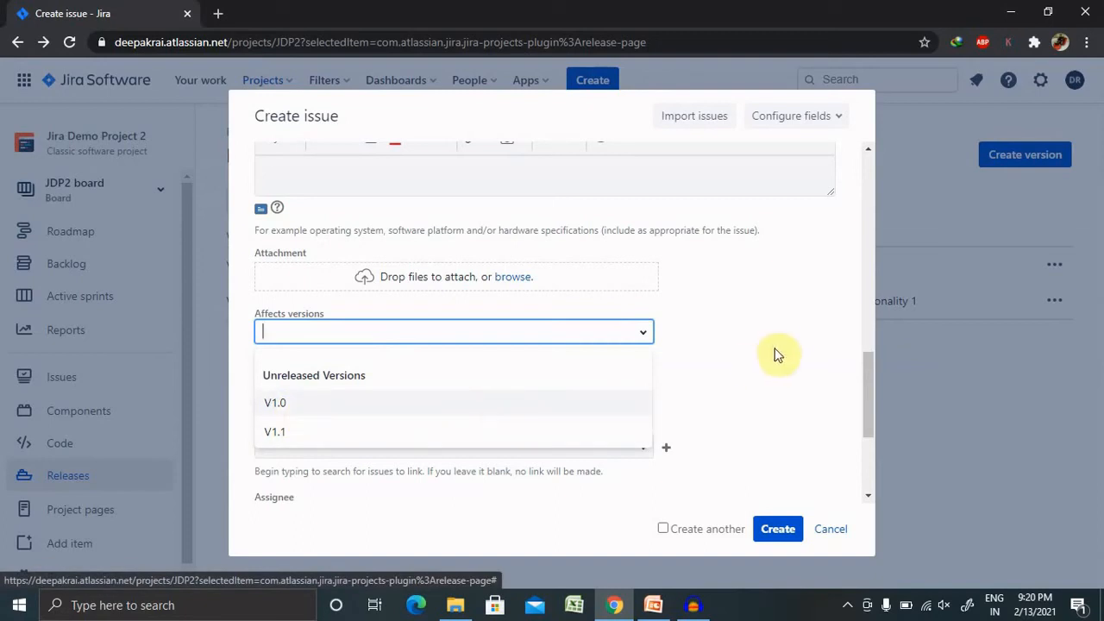
{"action": "scroll", "scroll_direction": "down", "scroll_amount": 3}
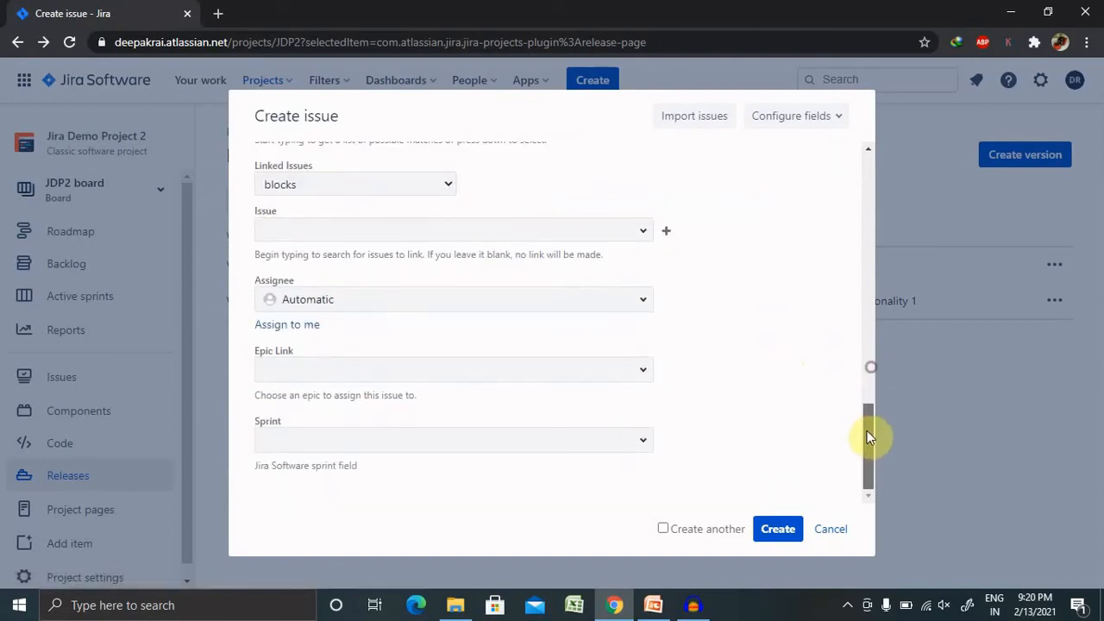
{"action": "scroll", "scroll_direction": "up", "scroll_amount": 3}
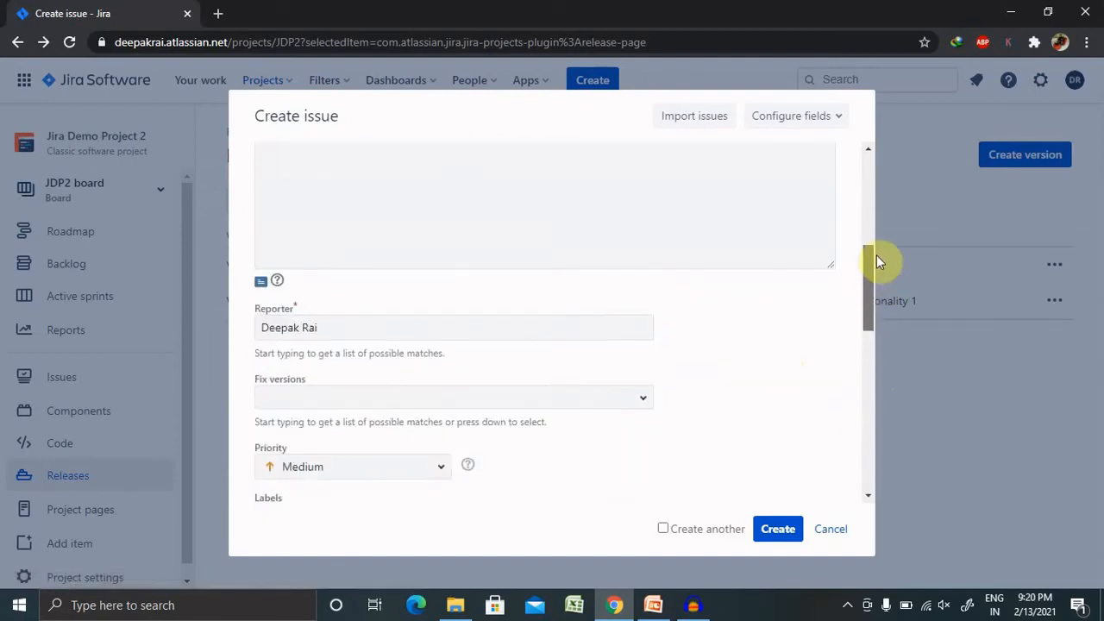
{"action": "scroll", "scroll_direction": "up", "scroll_amount": 3}
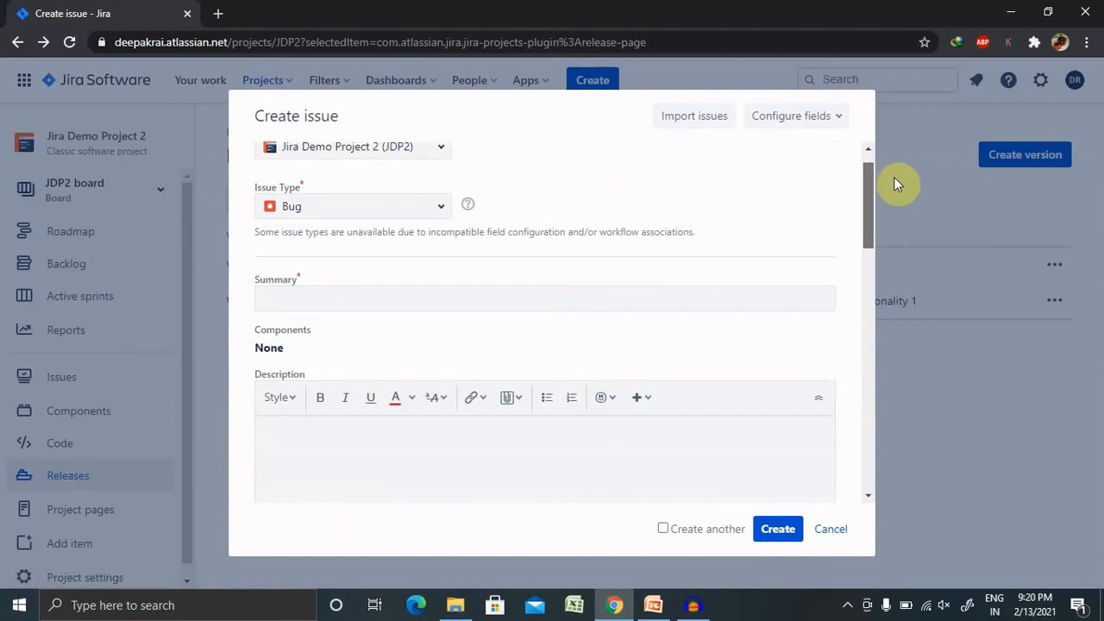
{"action": "scroll", "scroll_direction": "down", "scroll_amount": 3}
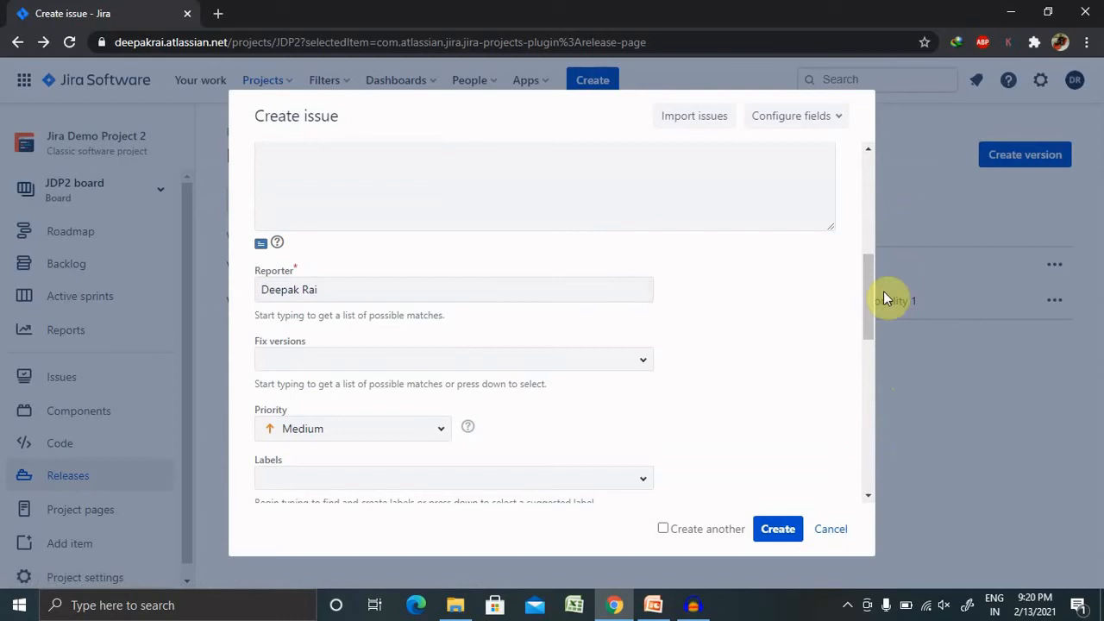
{"action": "scroll", "scroll_direction": "up", "scroll_amount": 3}
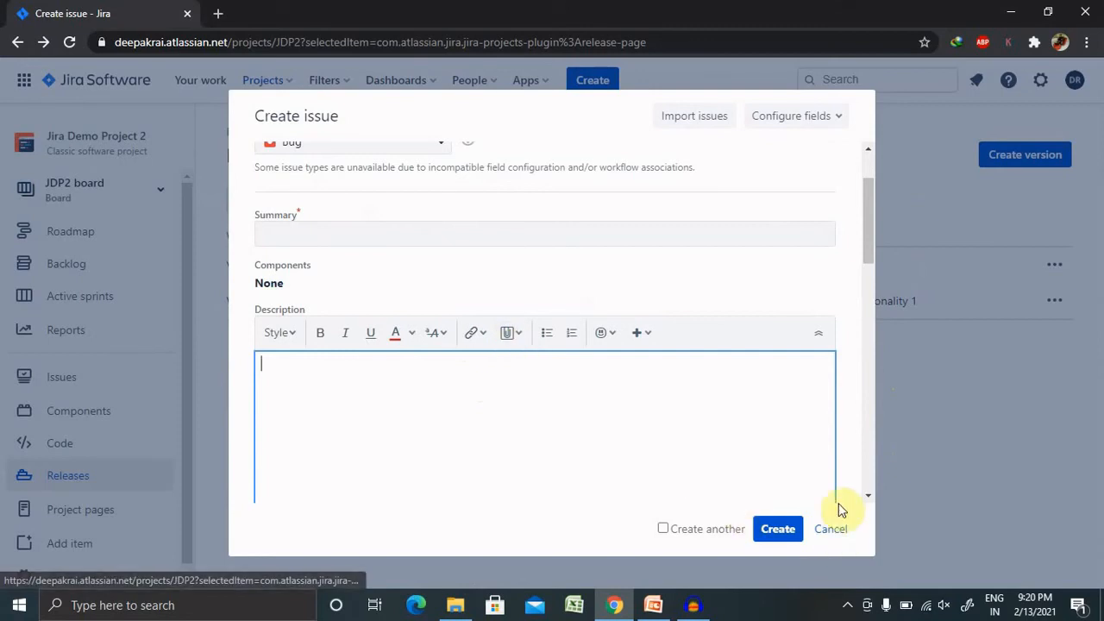
{"action": "left_click", "coordinate": [832, 528]}
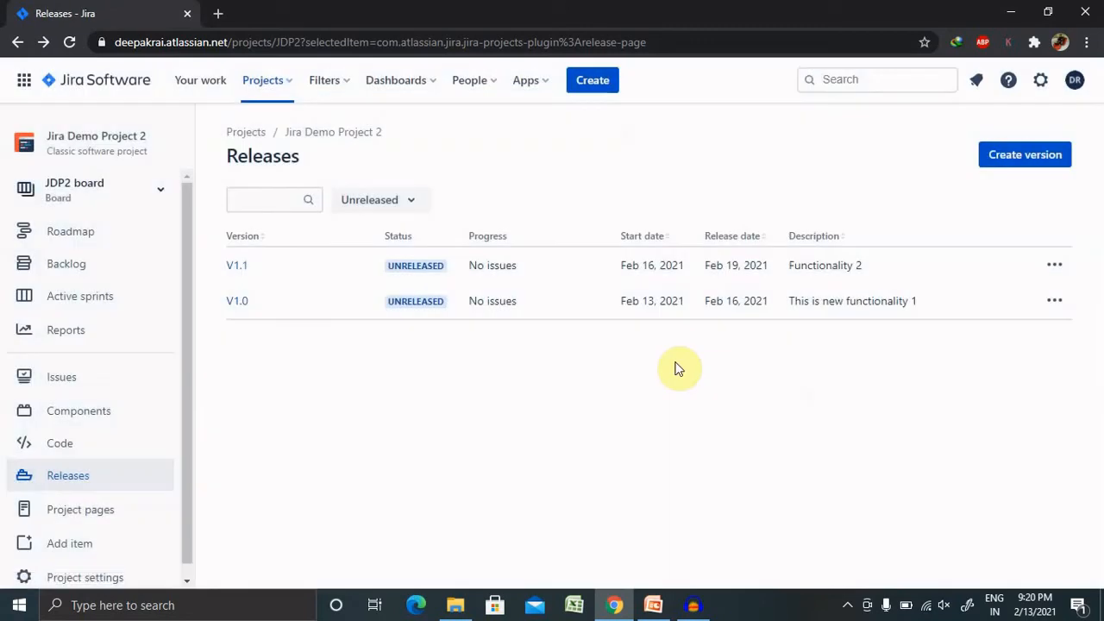
{"action": "mouse_move", "coordinate": [456, 134]}
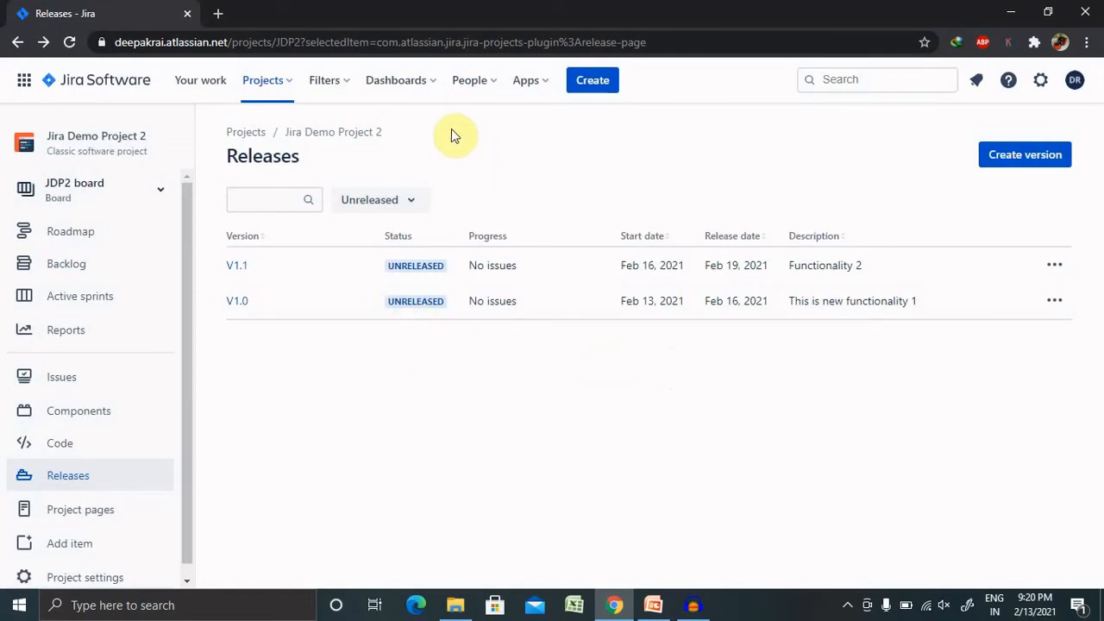
{"action": "mouse_move", "coordinate": [207, 335]}
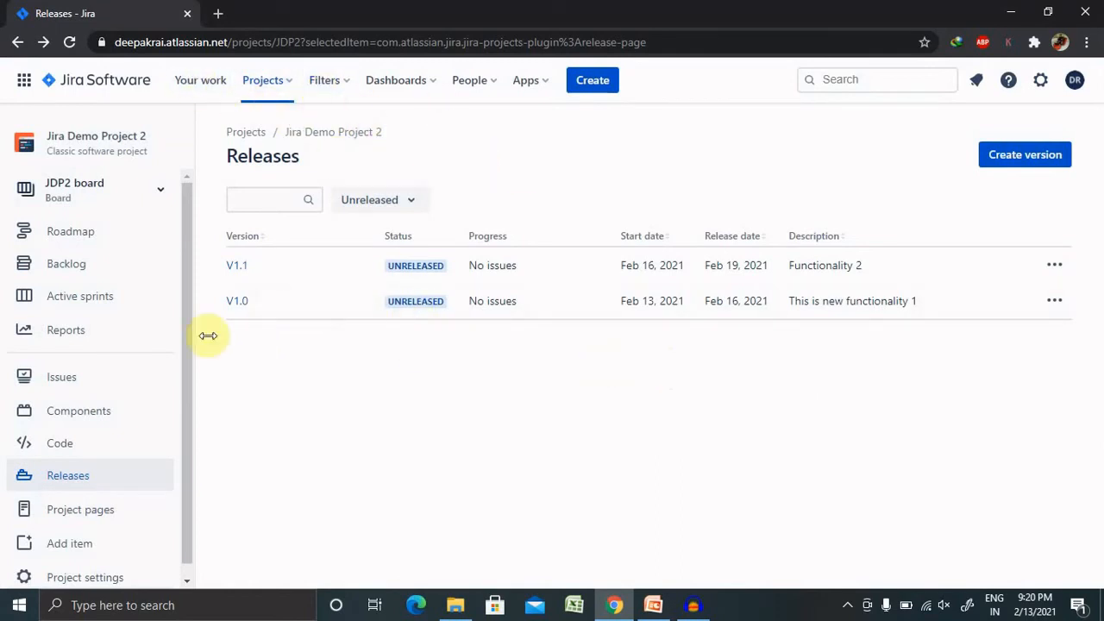
{"action": "mouse_move", "coordinate": [183, 459]}
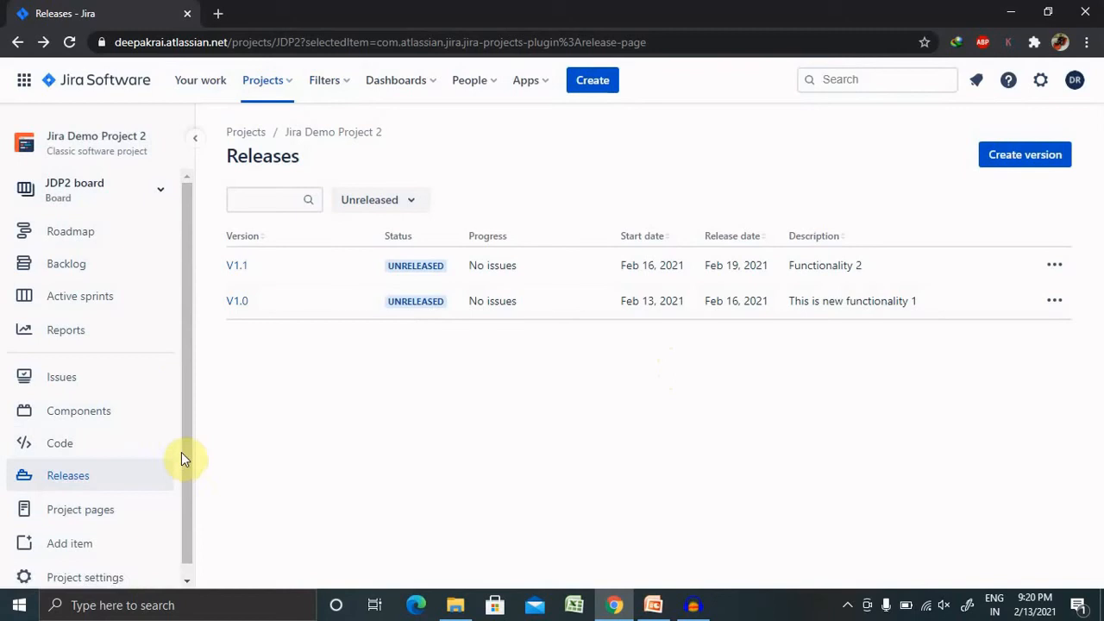
{"action": "mouse_move", "coordinate": [79, 330]}
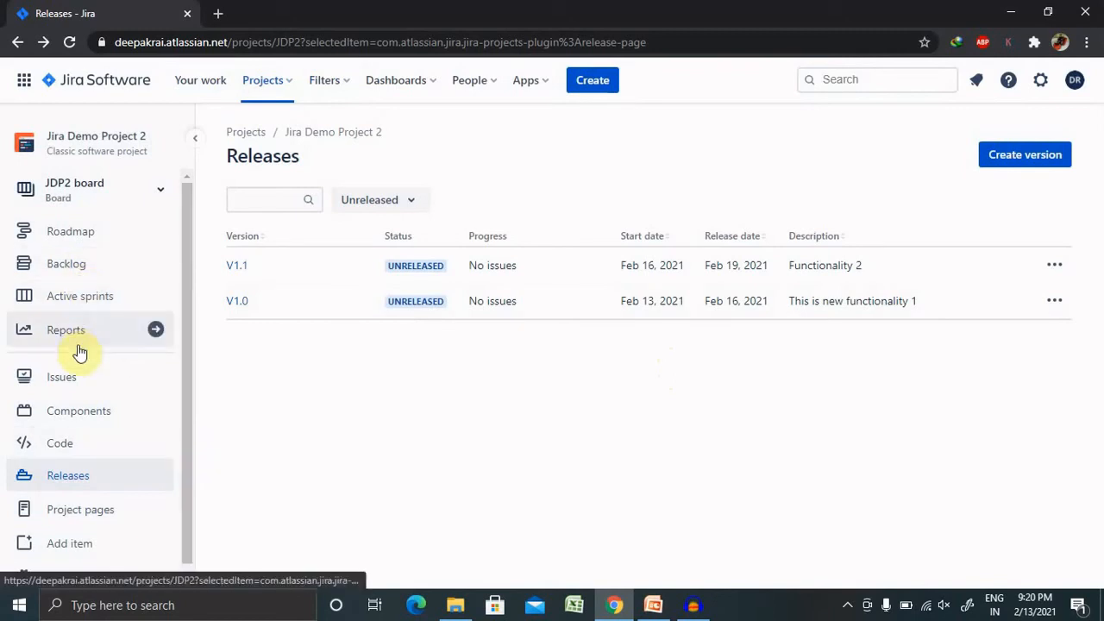
Filter the project's issues to my open issues, then to issues reported by me
{"action": "left_click", "coordinate": [62, 376]}
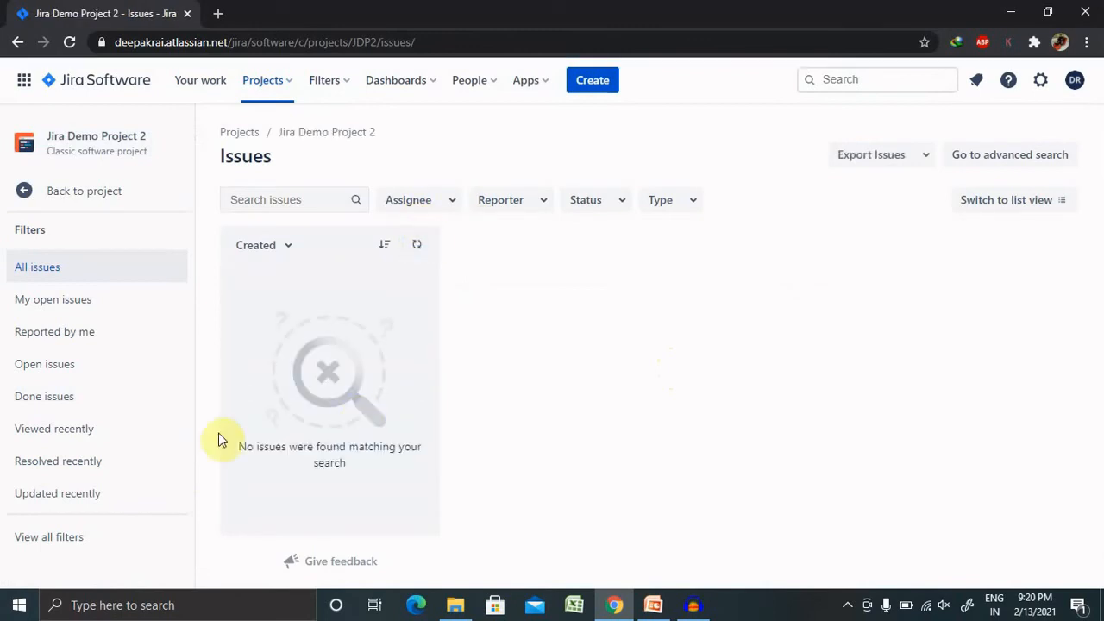
{"action": "left_click", "coordinate": [52, 300]}
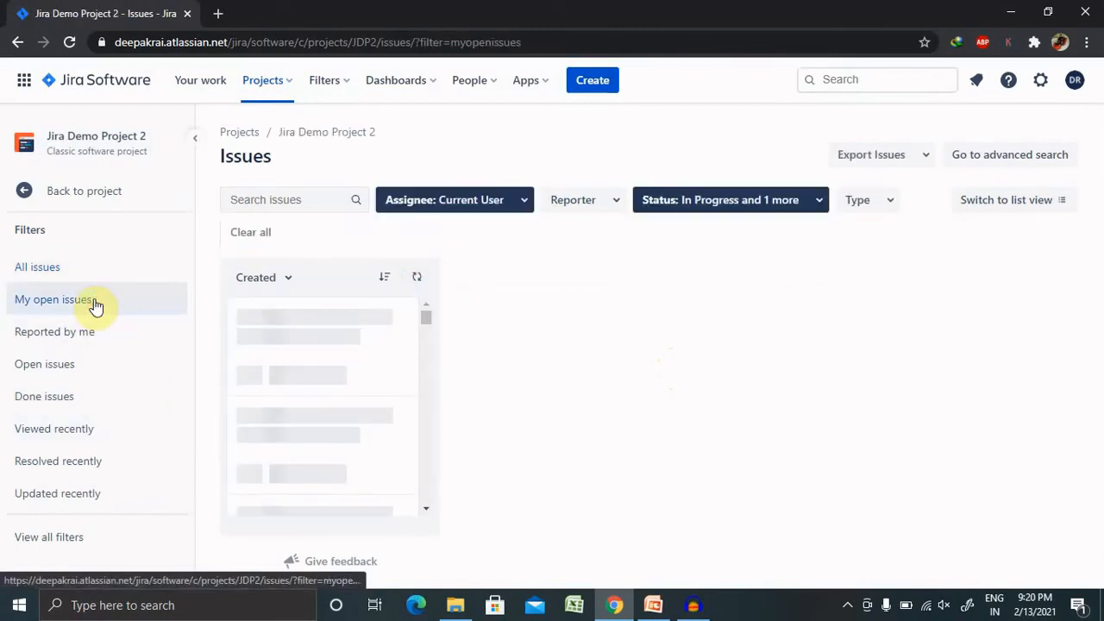
{"action": "left_click", "coordinate": [55, 332]}
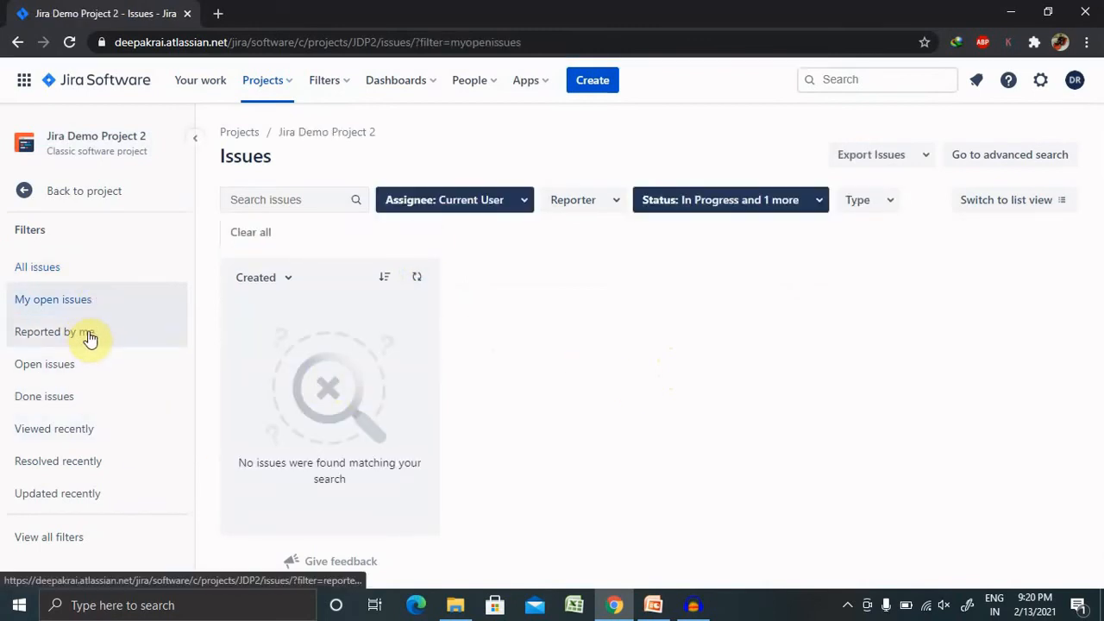
{"action": "left_click", "coordinate": [55, 332]}
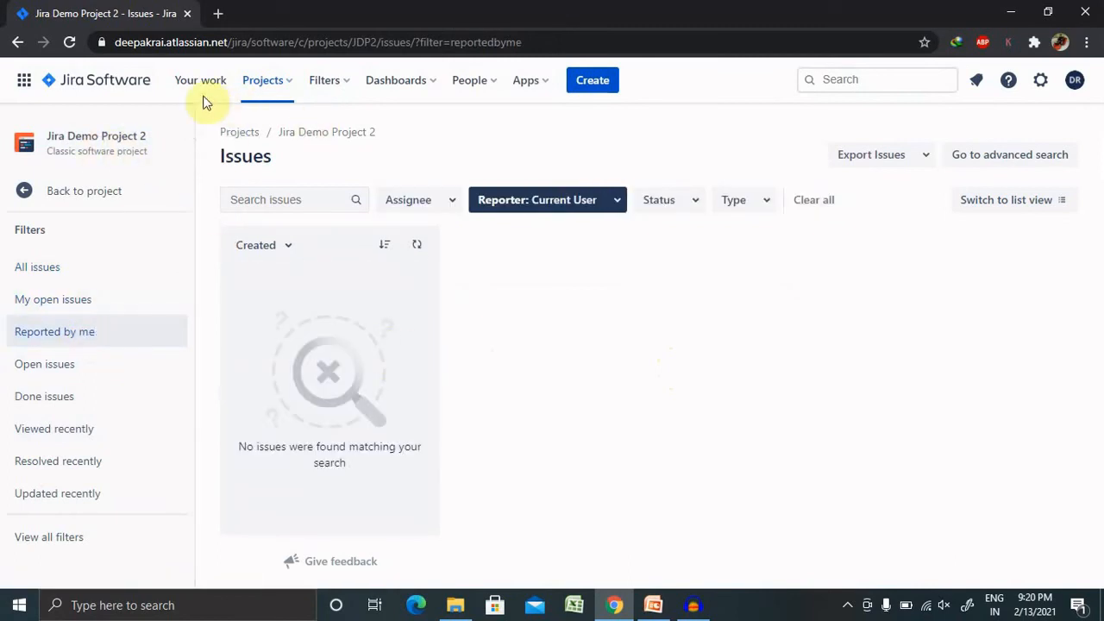
View the full list of all Jira projects from the Projects menu
{"action": "left_click", "coordinate": [262, 79]}
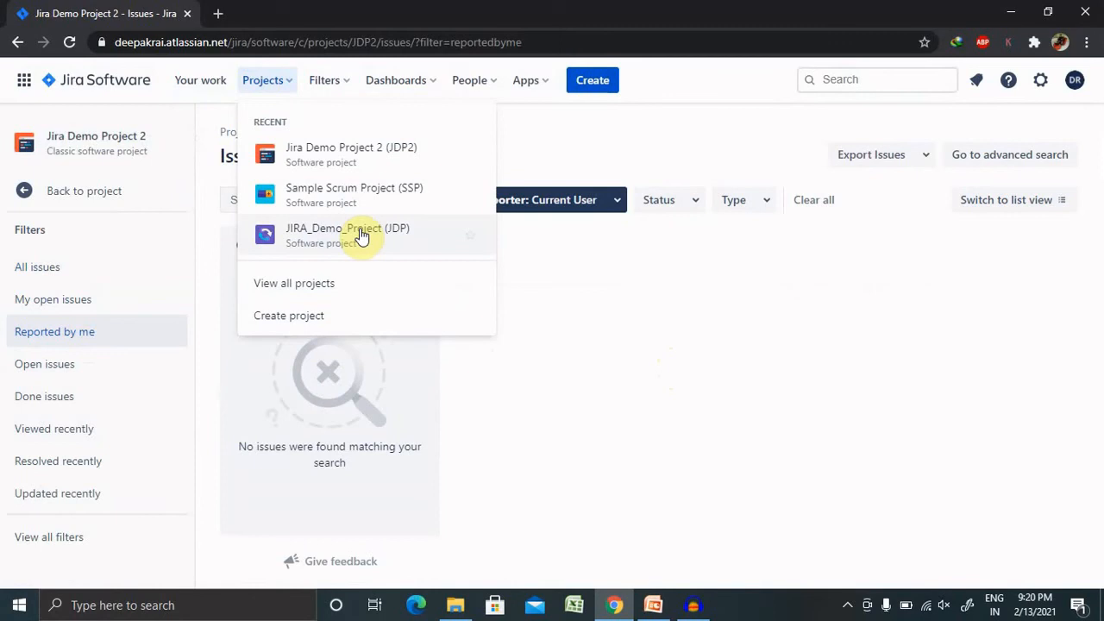
{"action": "mouse_move", "coordinate": [293, 283]}
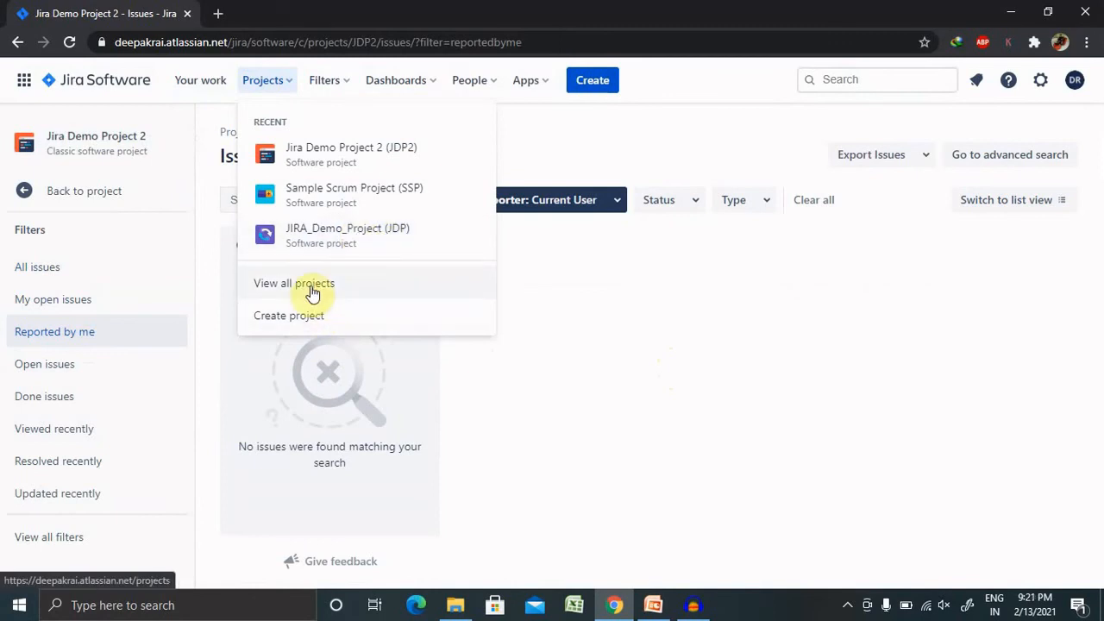
{"action": "left_click", "coordinate": [293, 283]}
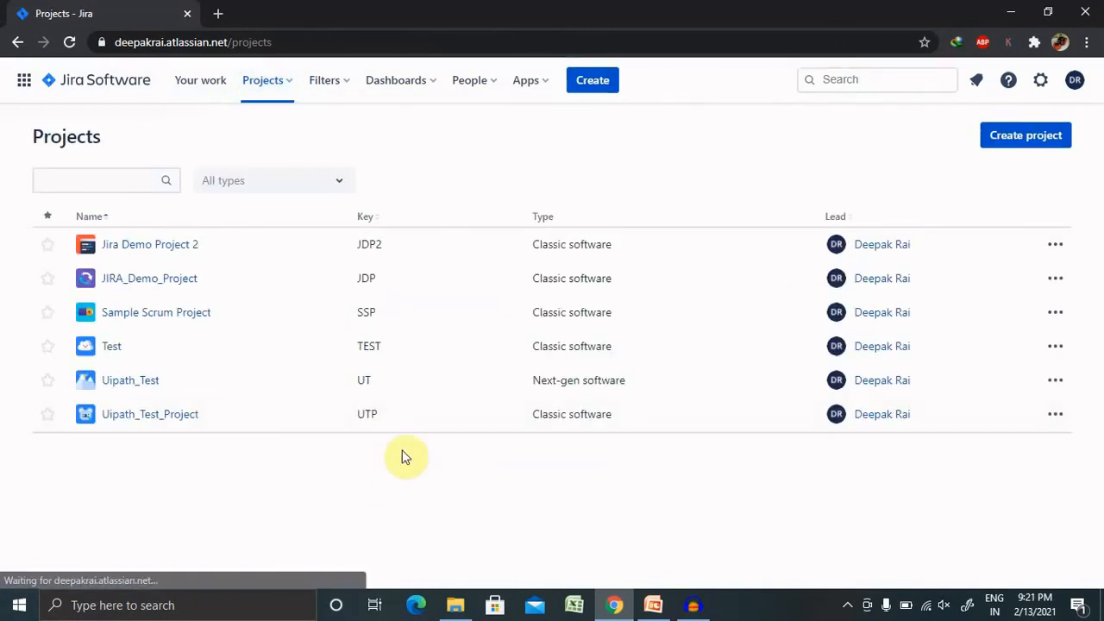
Open issue UTP-11 'Unable to Open chat Section' from Uipath_Test_Project's issues
{"action": "left_click", "coordinate": [148, 414]}
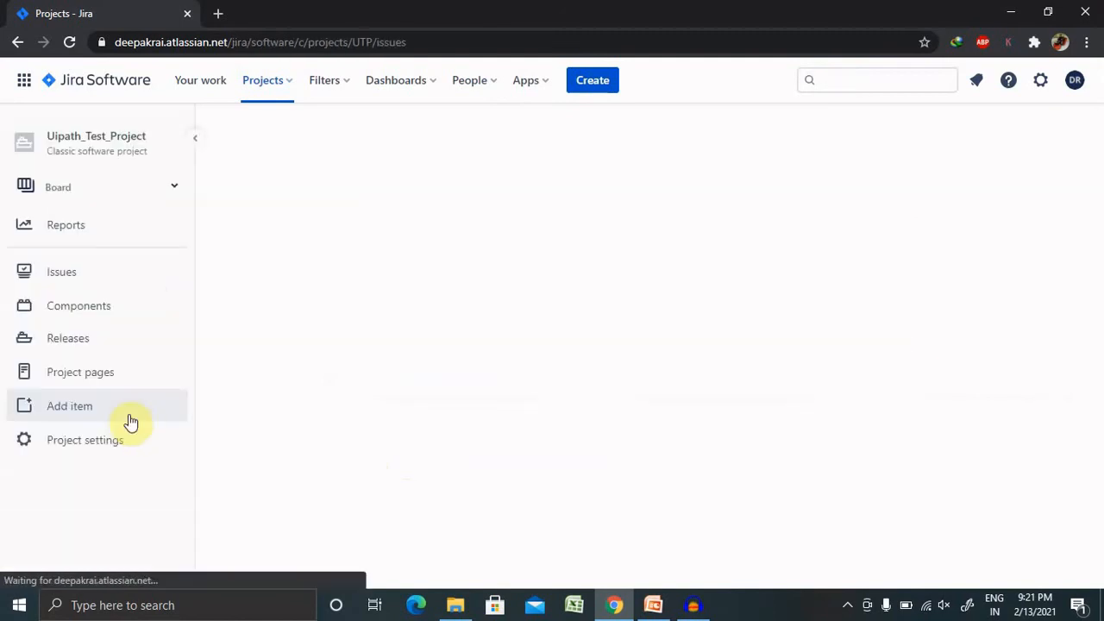
{"action": "left_click", "coordinate": [63, 271]}
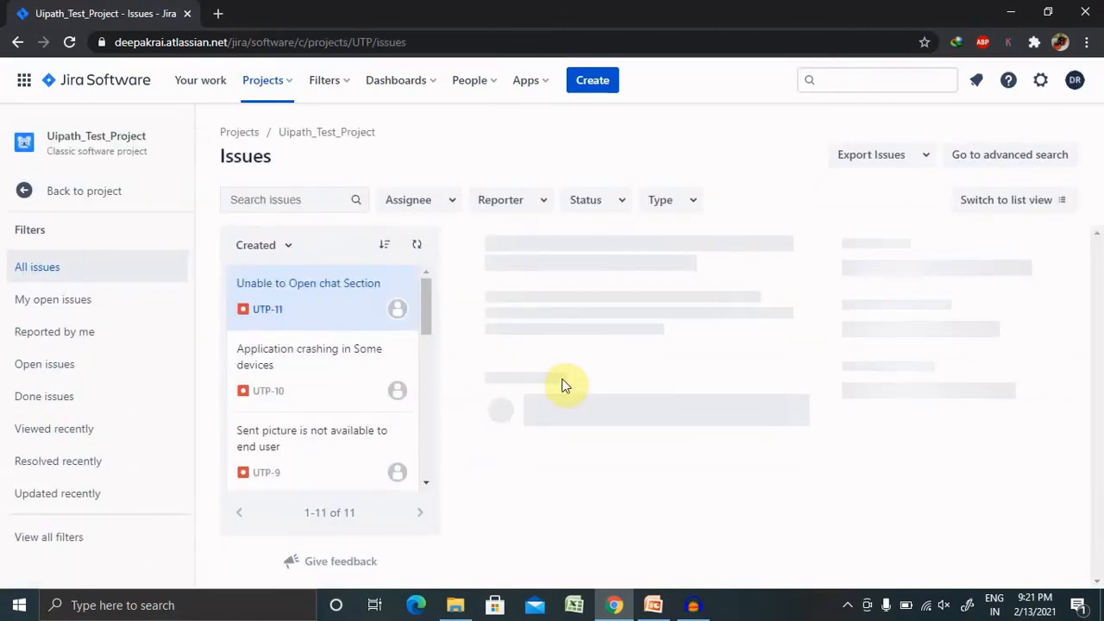
{"action": "left_click", "coordinate": [307, 283]}
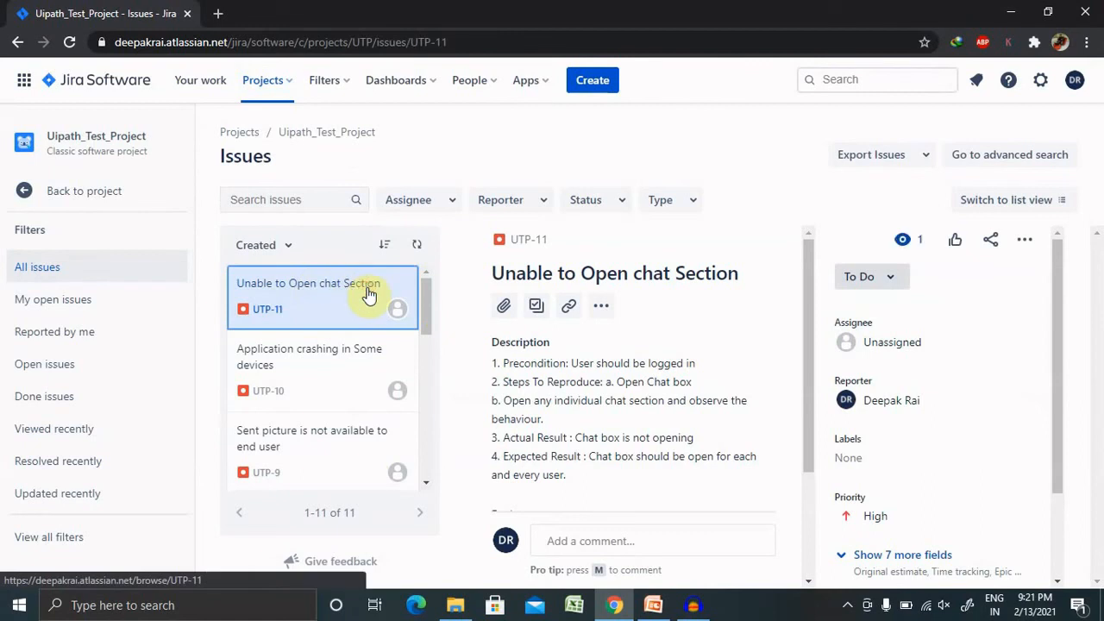
{"action": "mouse_move", "coordinate": [1044, 343]}
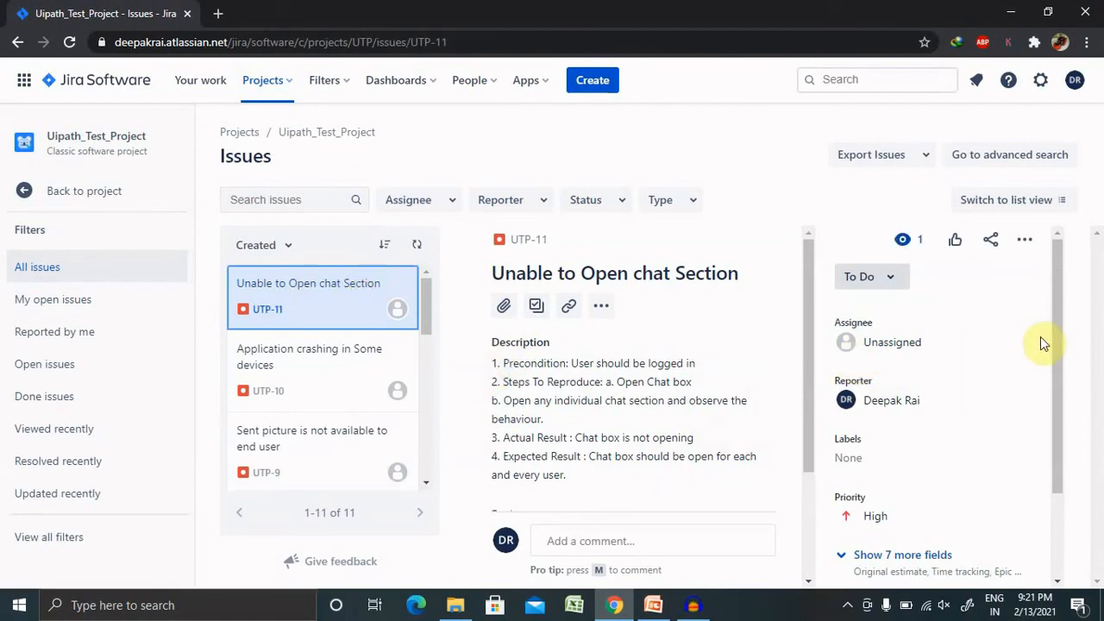
{"action": "mouse_move", "coordinate": [825, 276]}
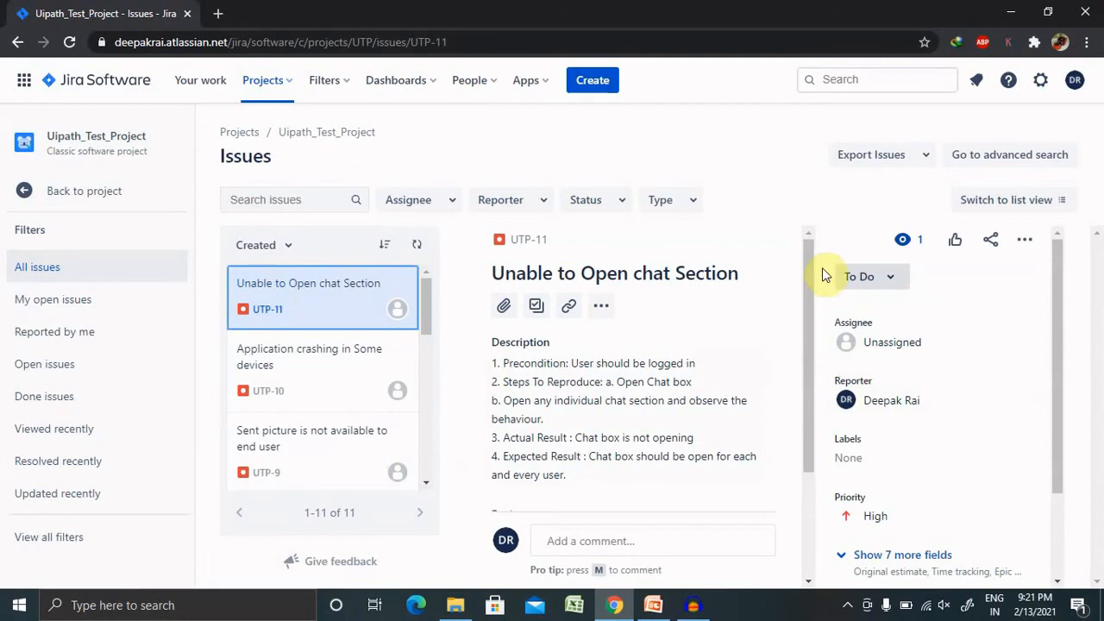
{"action": "mouse_move", "coordinate": [809, 312]}
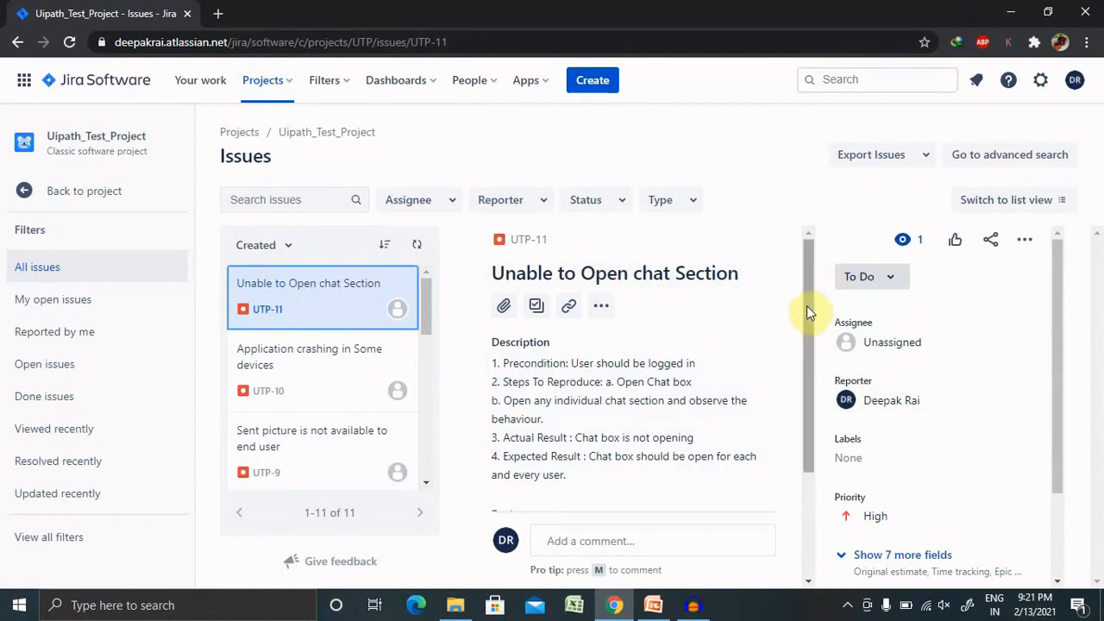
{"action": "scroll", "scroll_direction": "down", "scroll_amount": 3}
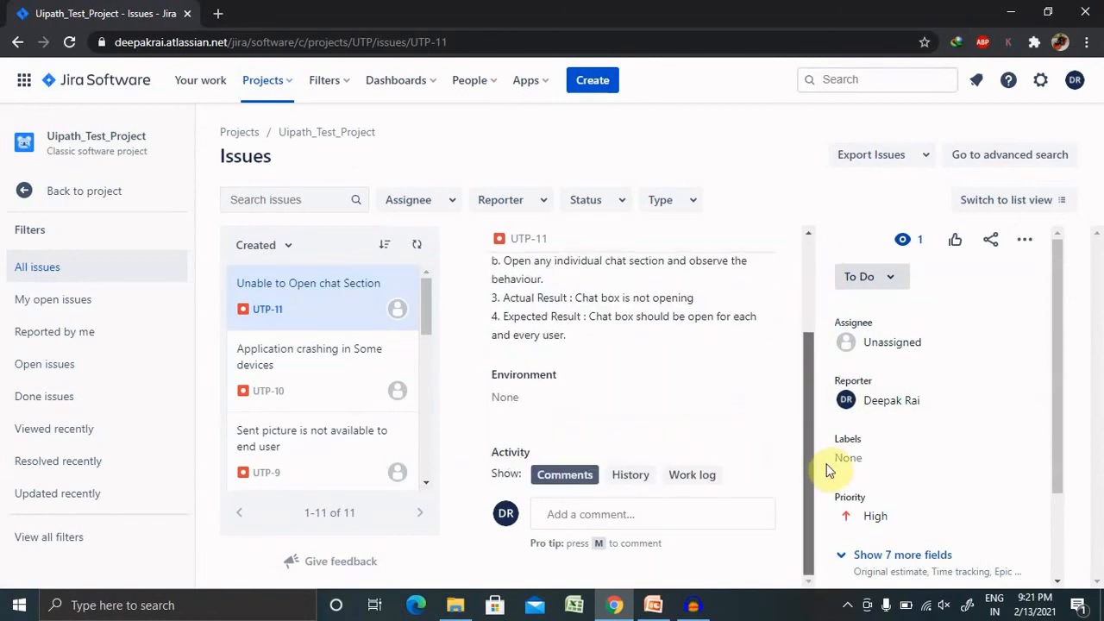
{"action": "scroll", "scroll_direction": "up", "scroll_amount": 3}
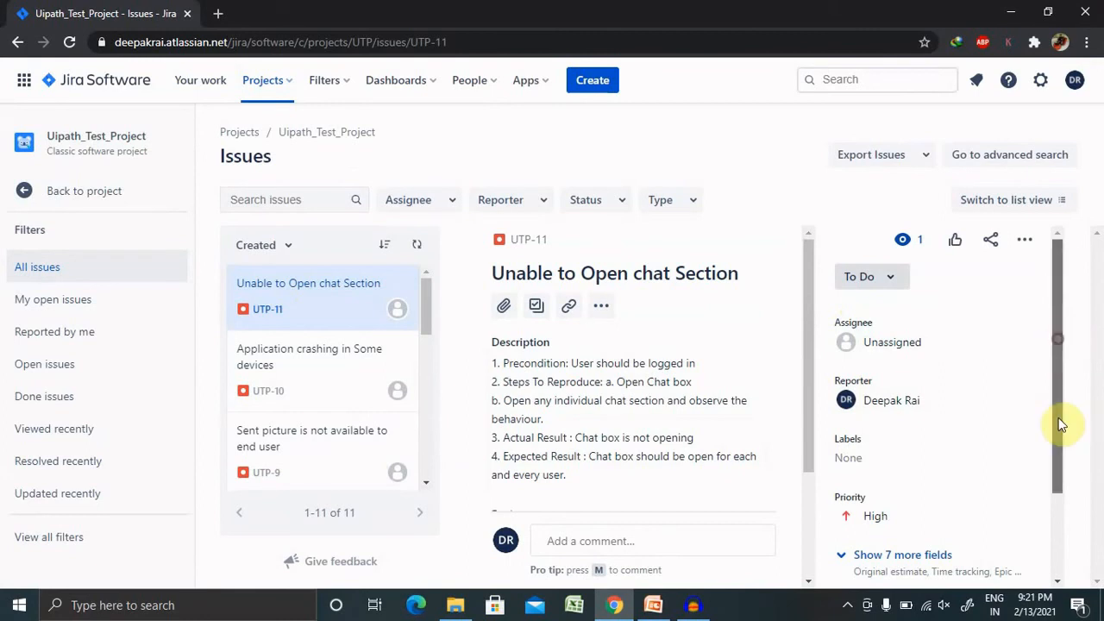
{"action": "scroll", "scroll_direction": "down", "scroll_amount": 3}
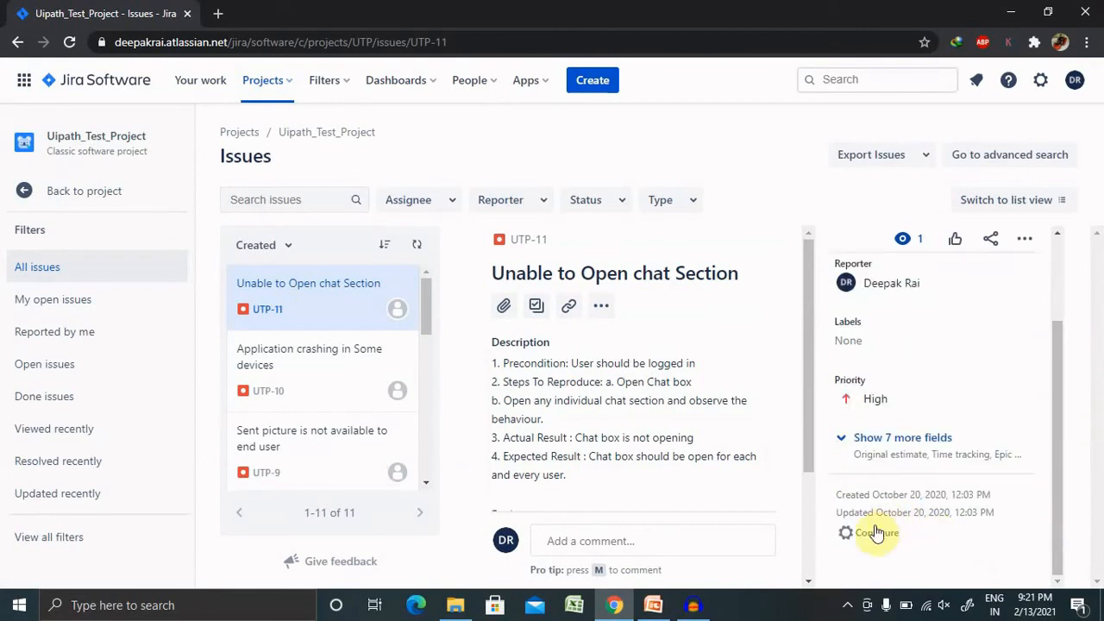
{"action": "mouse_move", "coordinate": [1053, 379]}
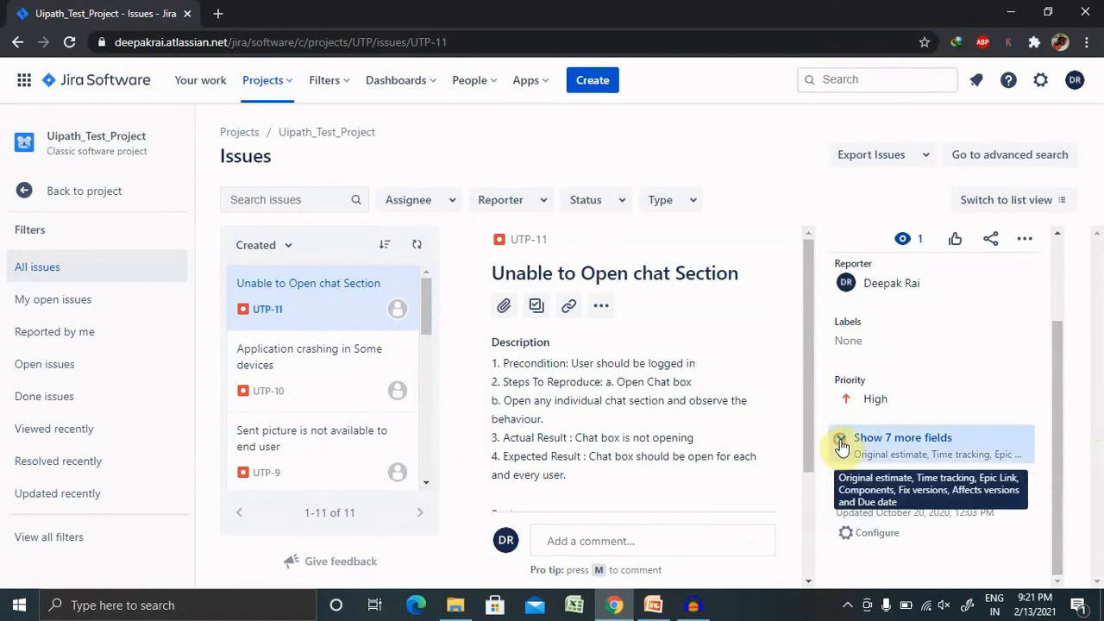
Expand UTP-11's 7 extra fields and check its Fix versions field, currently None
{"action": "left_click", "coordinate": [843, 439]}
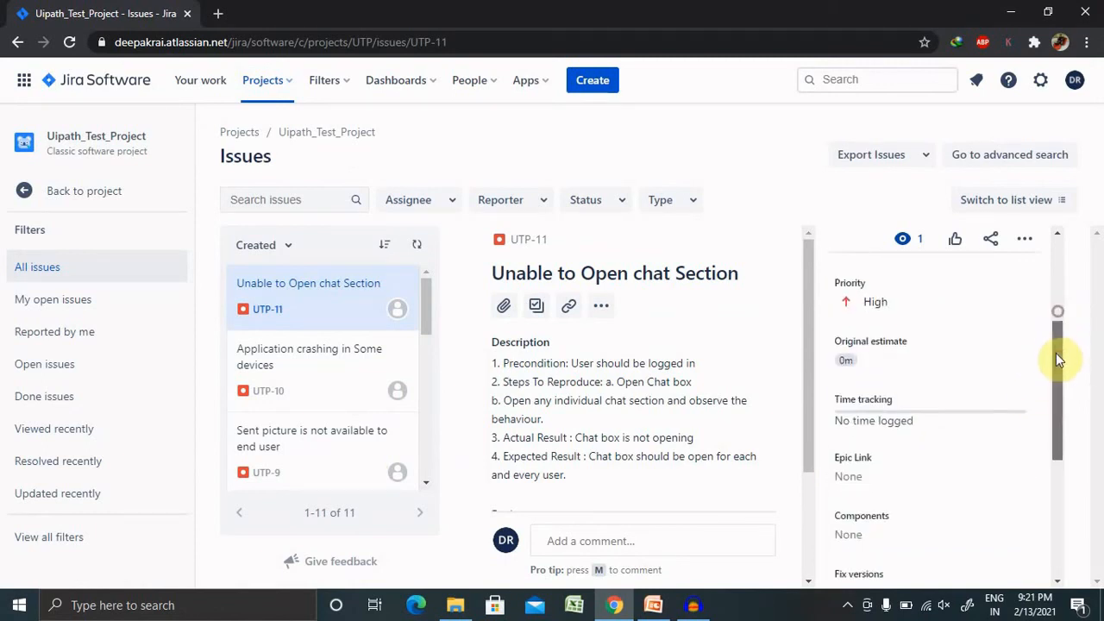
{"action": "scroll", "scroll_direction": "down", "scroll_amount": 3}
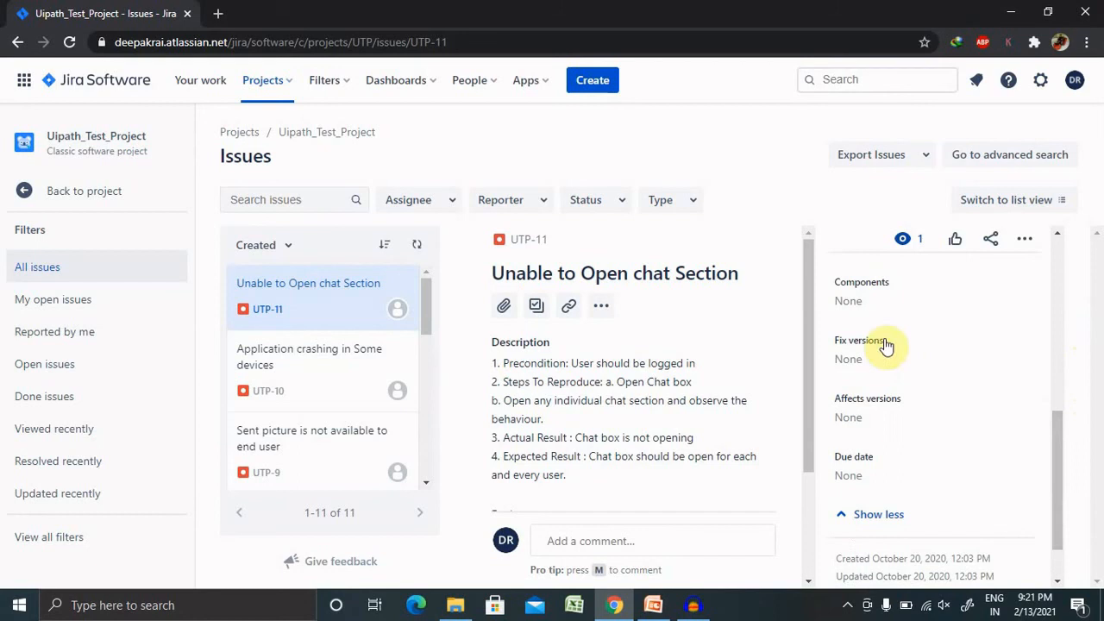
{"action": "left_click", "coordinate": [863, 359]}
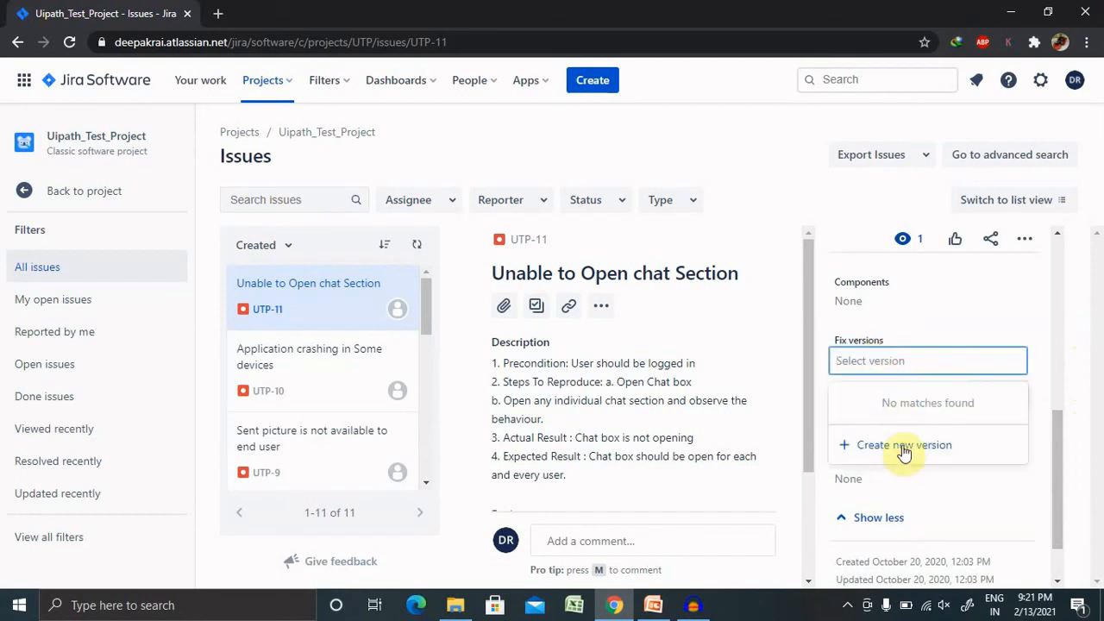
{"action": "mouse_move", "coordinate": [928, 452]}
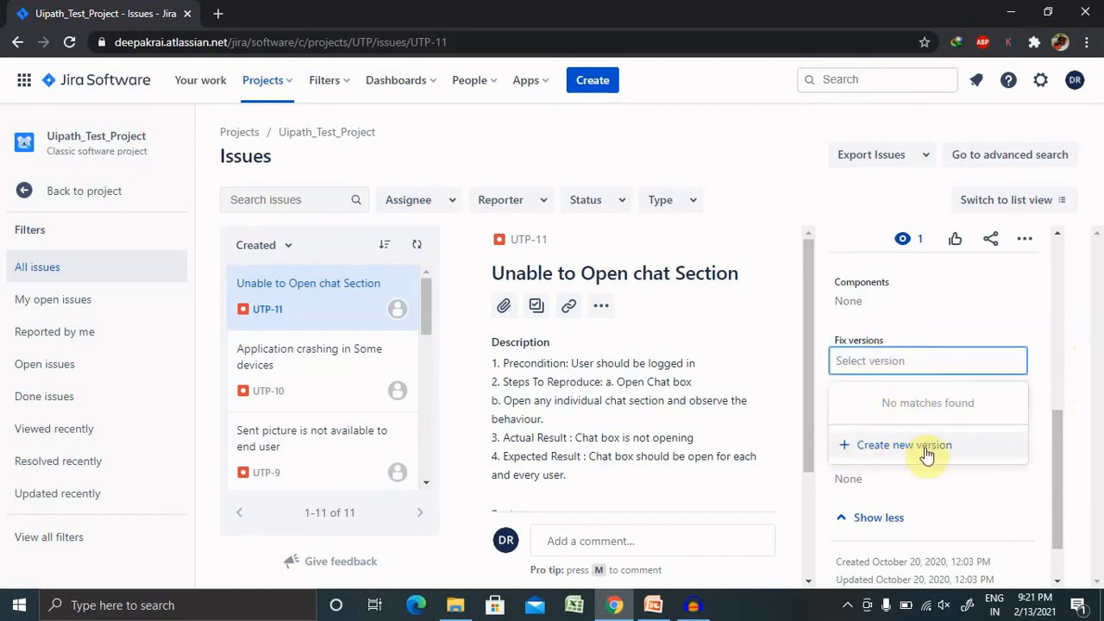
{"action": "mouse_move", "coordinate": [836, 455]}
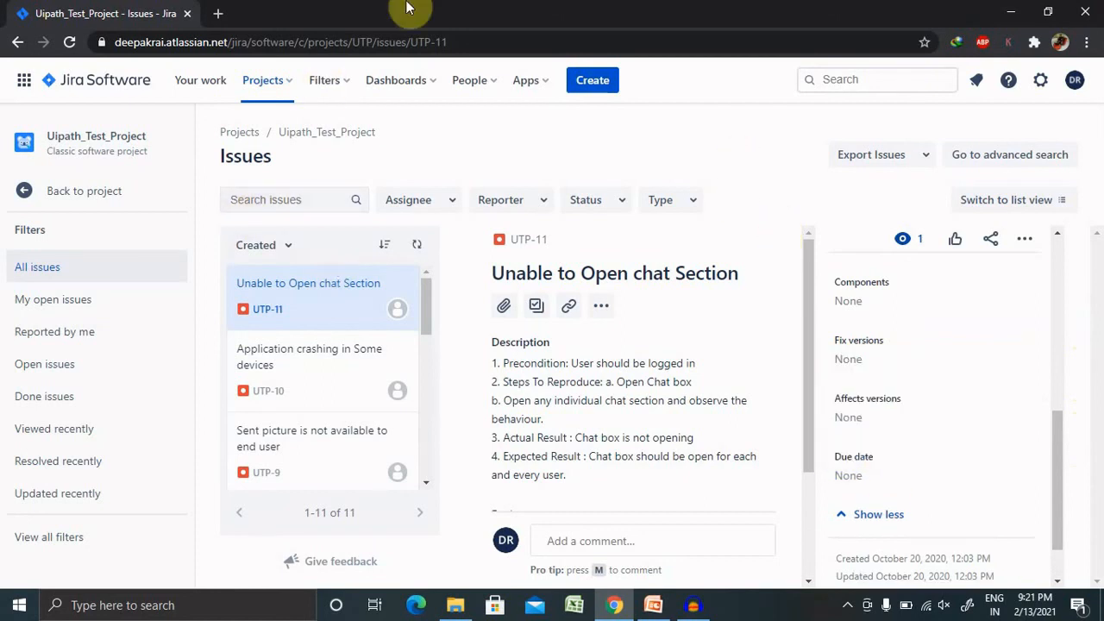
{"action": "left_click", "coordinate": [264, 79]}
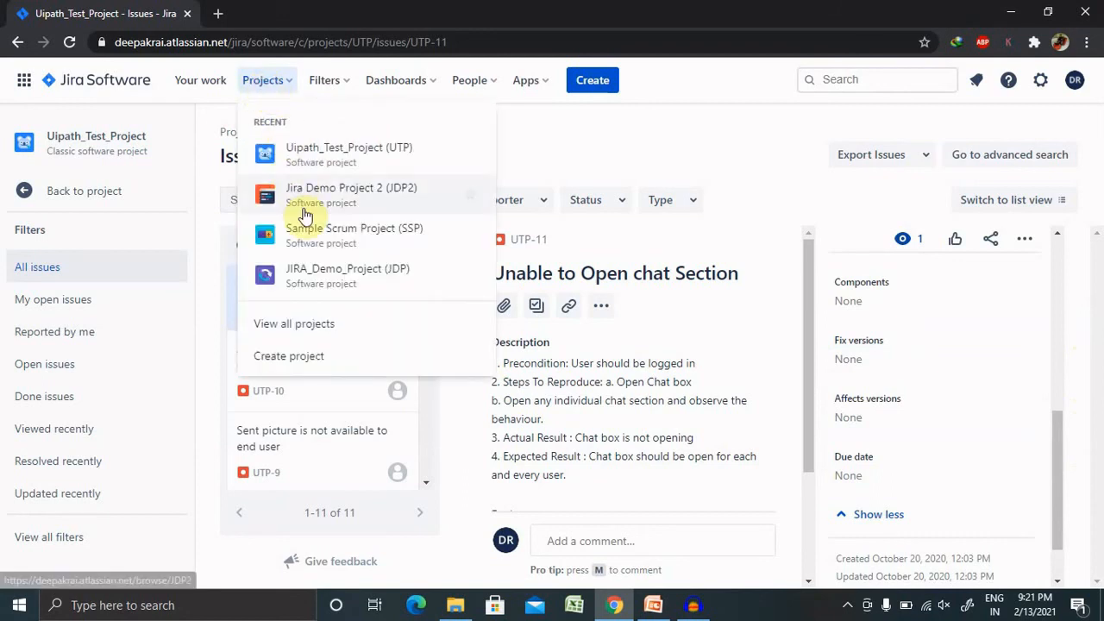
{"action": "mouse_move", "coordinate": [412, 204]}
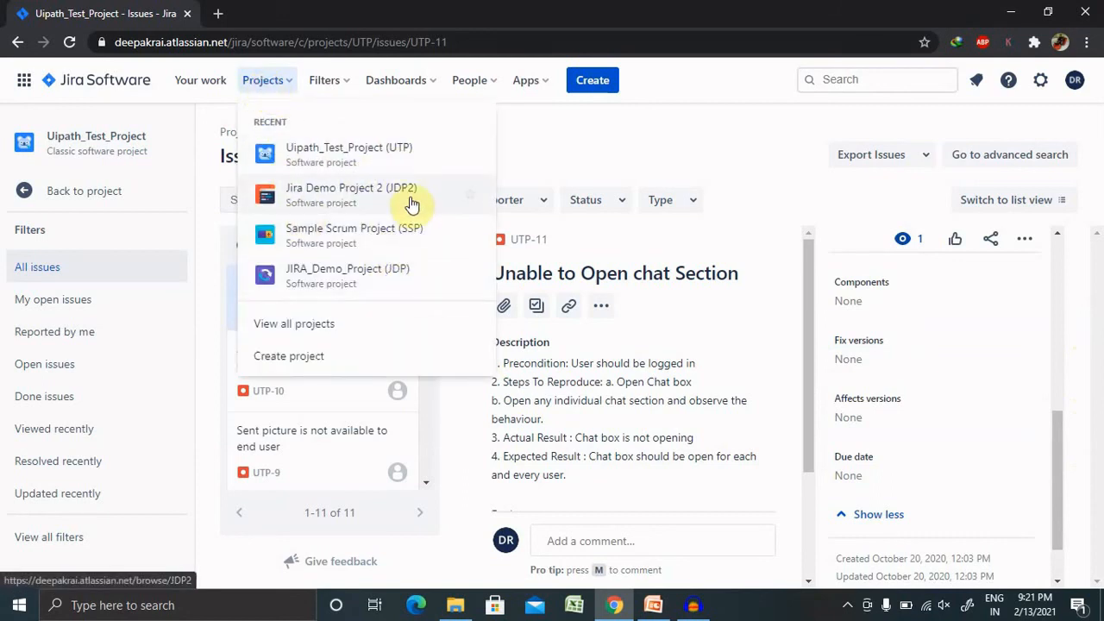
Show Jira Demo Project 2's releases V1.1 and V1.0, then return to the Thank You slide
{"action": "left_click", "coordinate": [352, 193]}
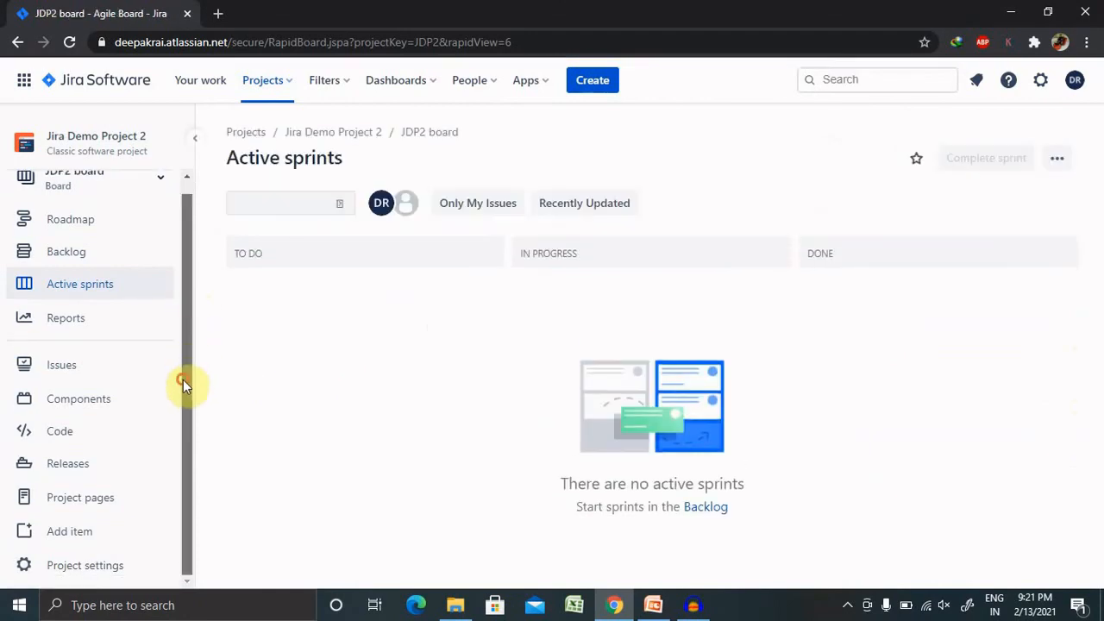
{"action": "left_click", "coordinate": [67, 462]}
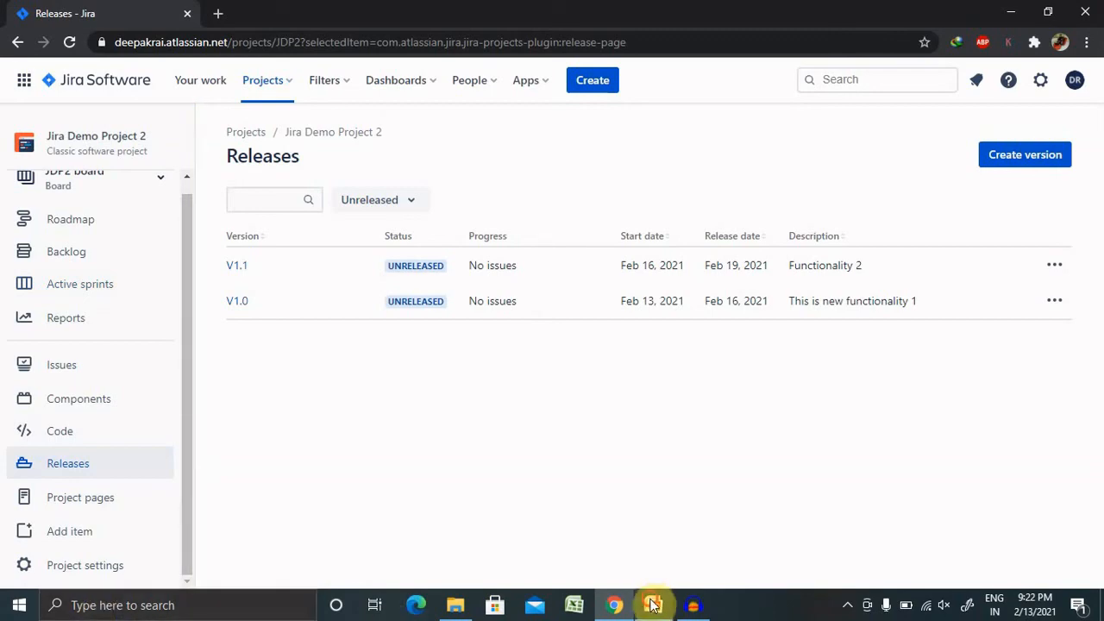
{"action": "left_click", "coordinate": [652, 604]}
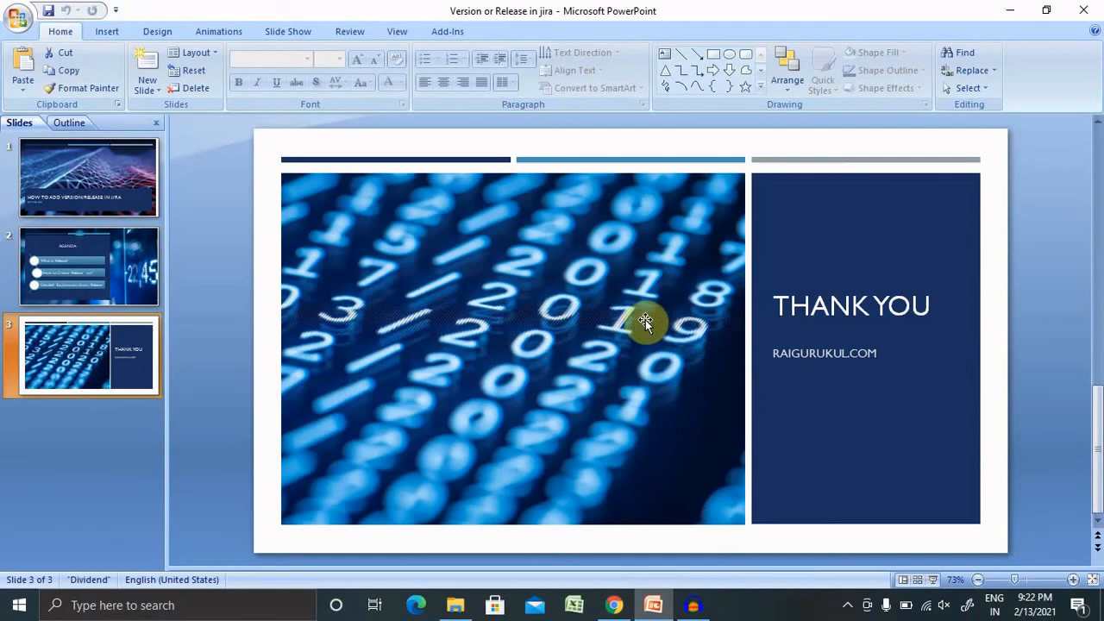
{"action": "mouse_move", "coordinate": [877, 420]}
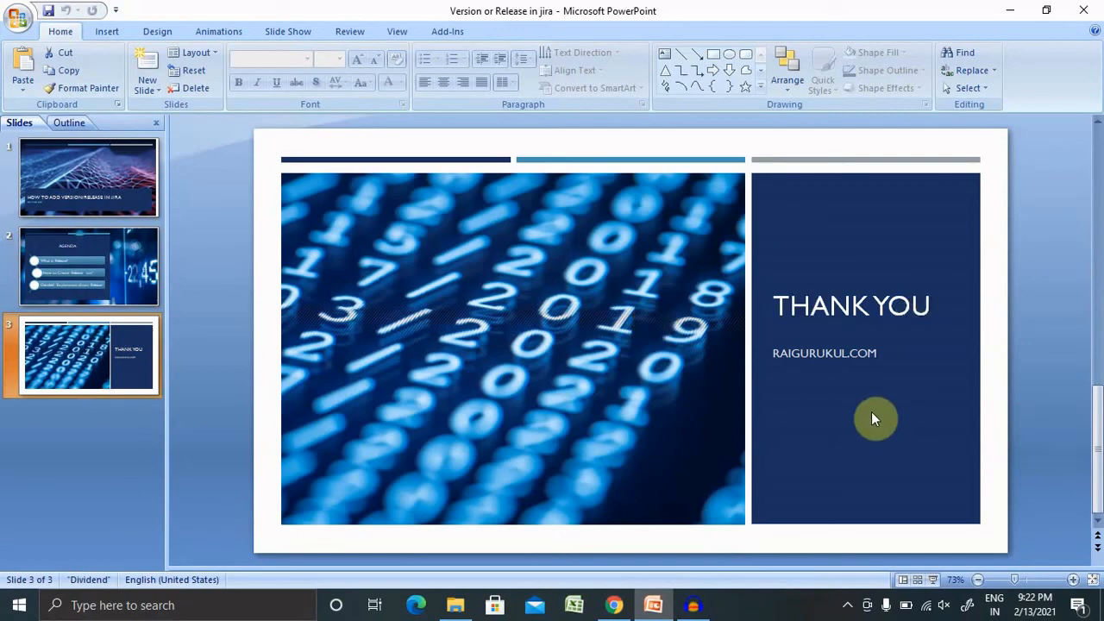